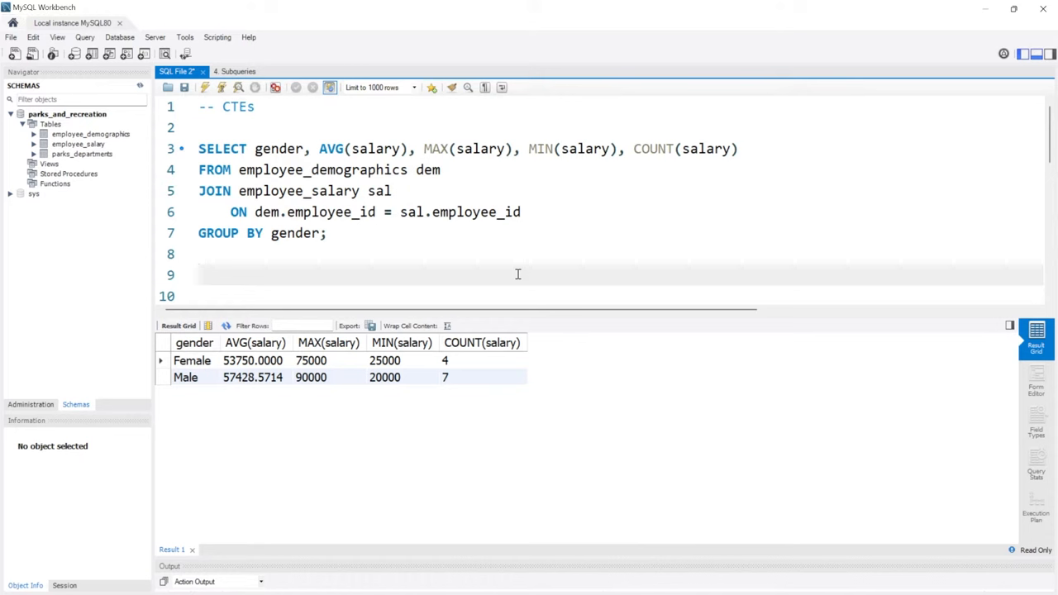
Step: Wrap the gender salary summary query in WITH CTE_Example AS ( … );
{"action": "left_click", "coordinate": [198, 274]}
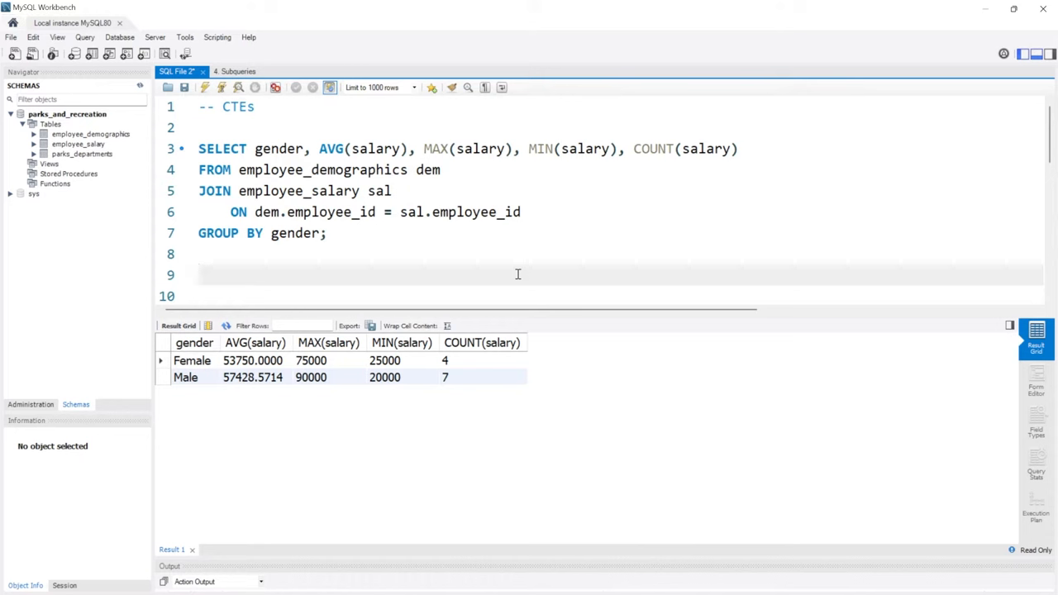
{"action": "left_click", "coordinate": [198, 274]}
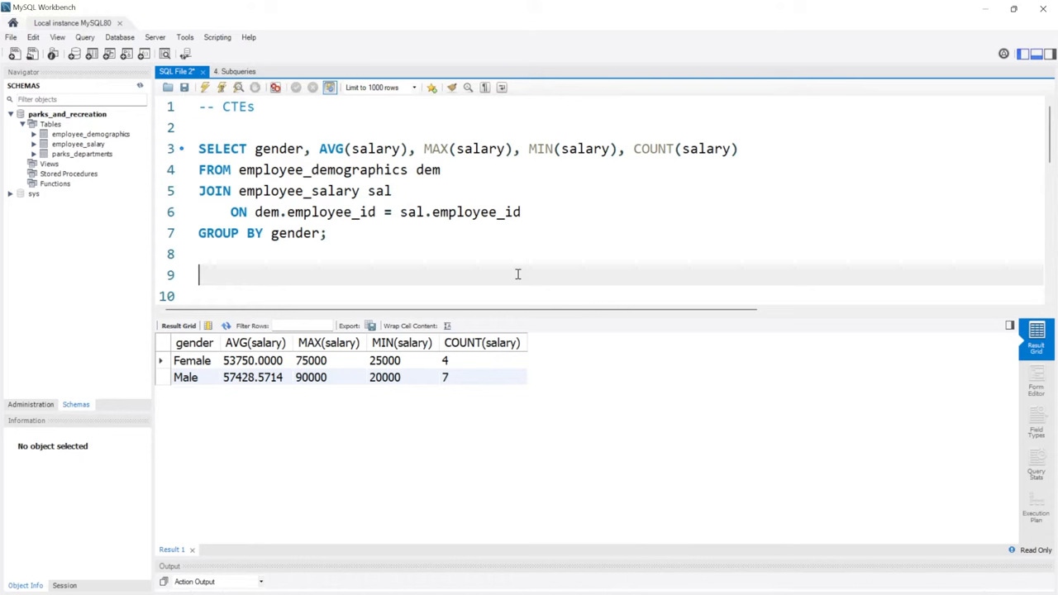
{"action": "mouse_move", "coordinate": [499, 314]}
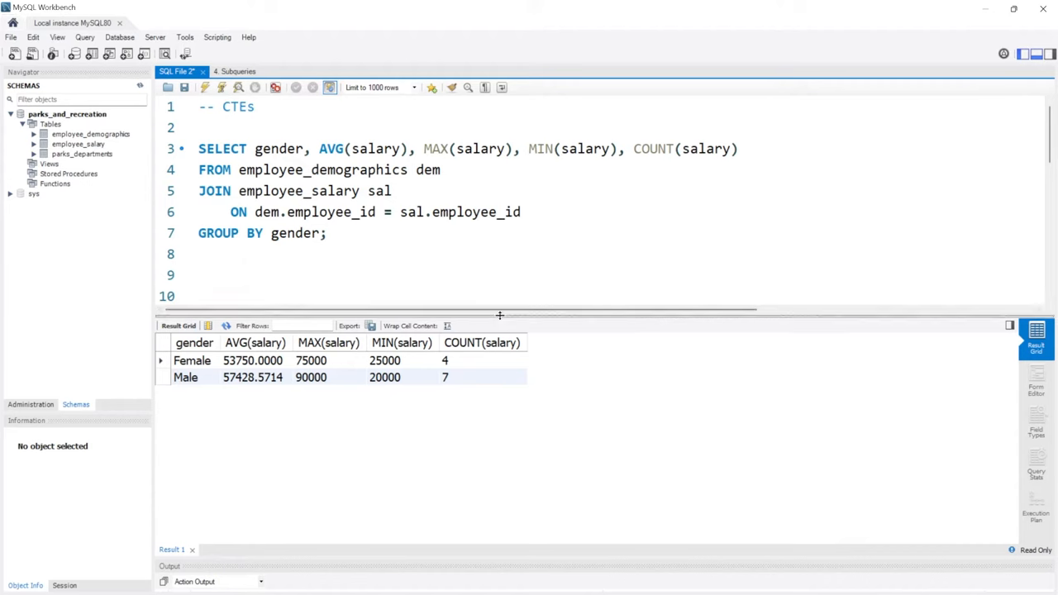
{"action": "left_click_drag", "start_coordinate": [499, 314], "coordinate": [499, 416]}
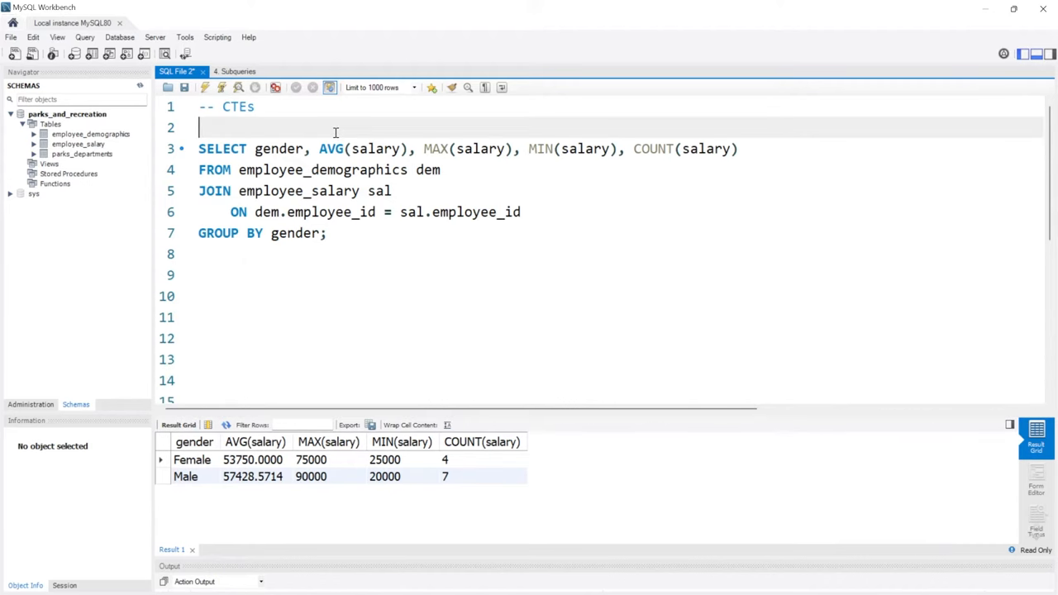
{"action": "key", "text": "Enter"}
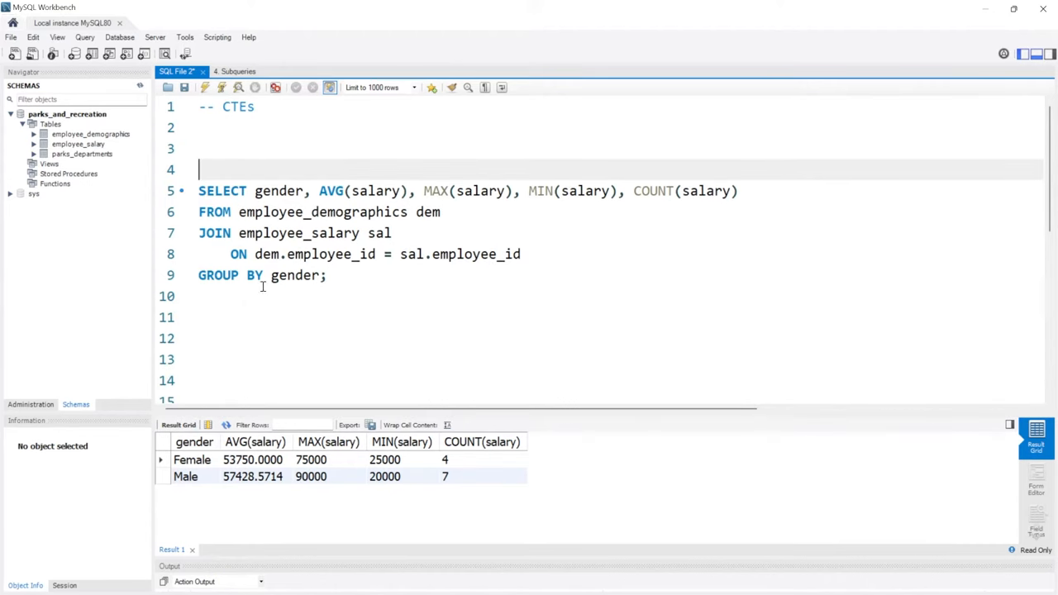
{"action": "mouse_move", "coordinate": [361, 274]}
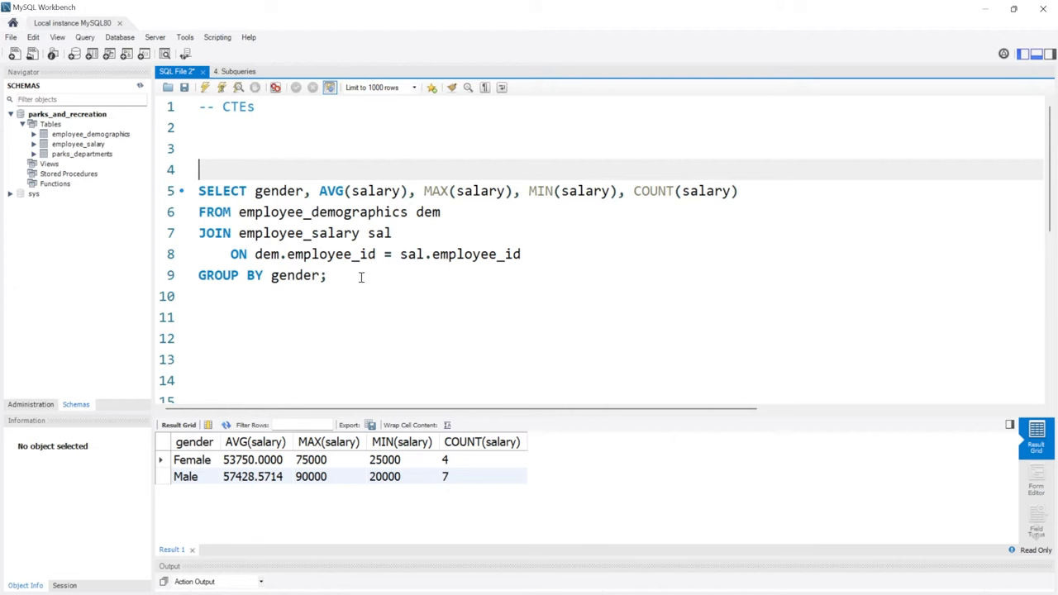
{"action": "type", "text": "WITH"}
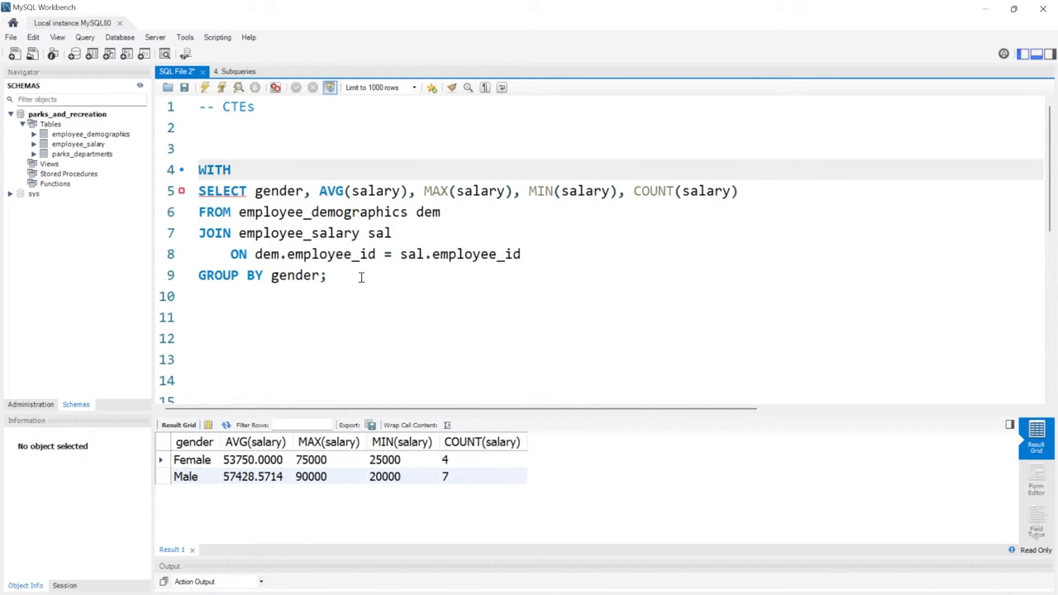
{"action": "type", "text": "CT"}
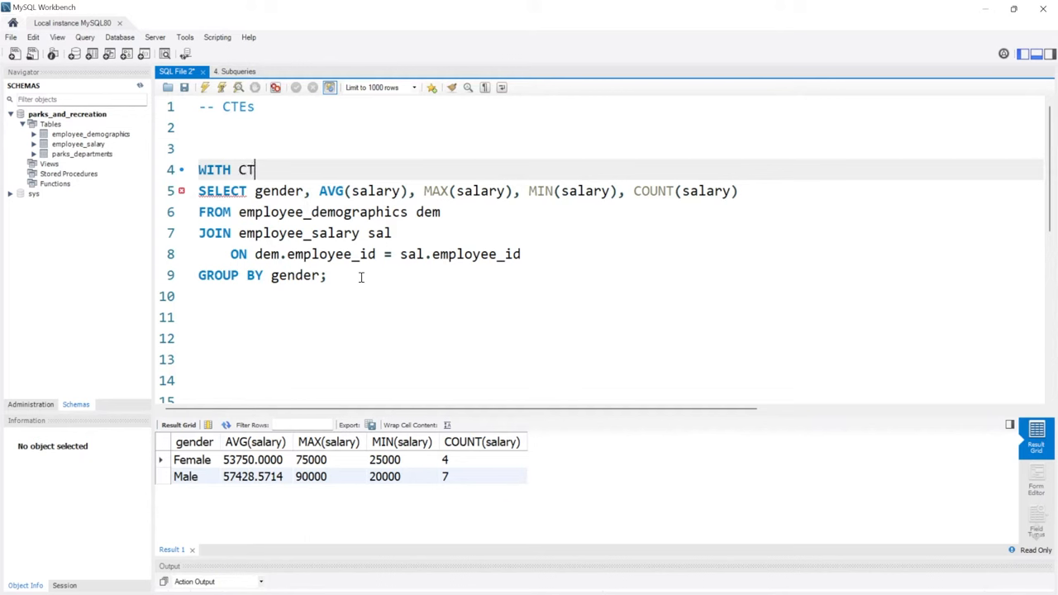
{"action": "type", "text": "E_Ex"}
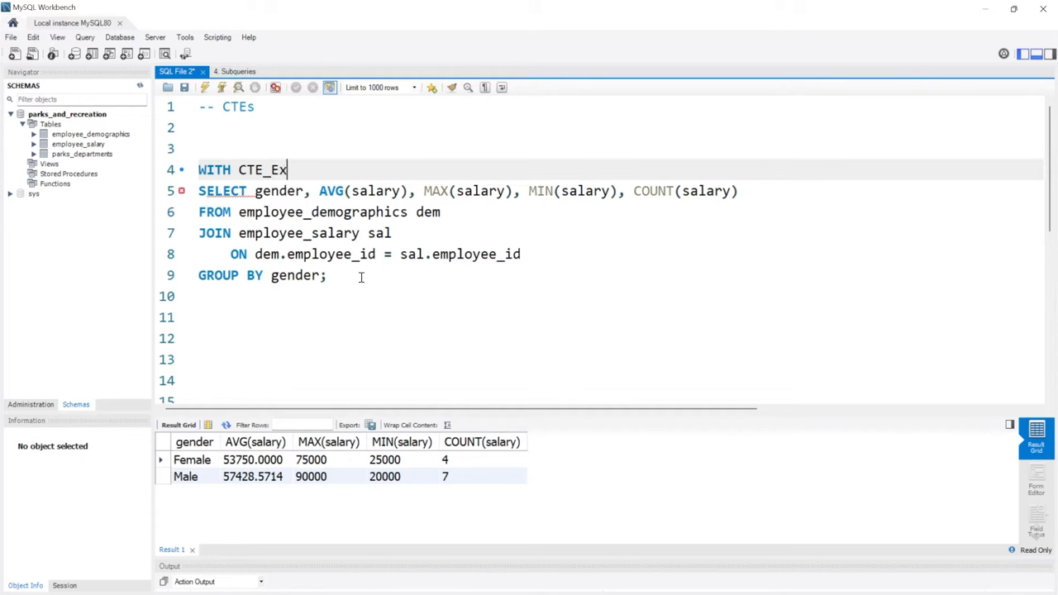
{"action": "type", "text": "ample"}
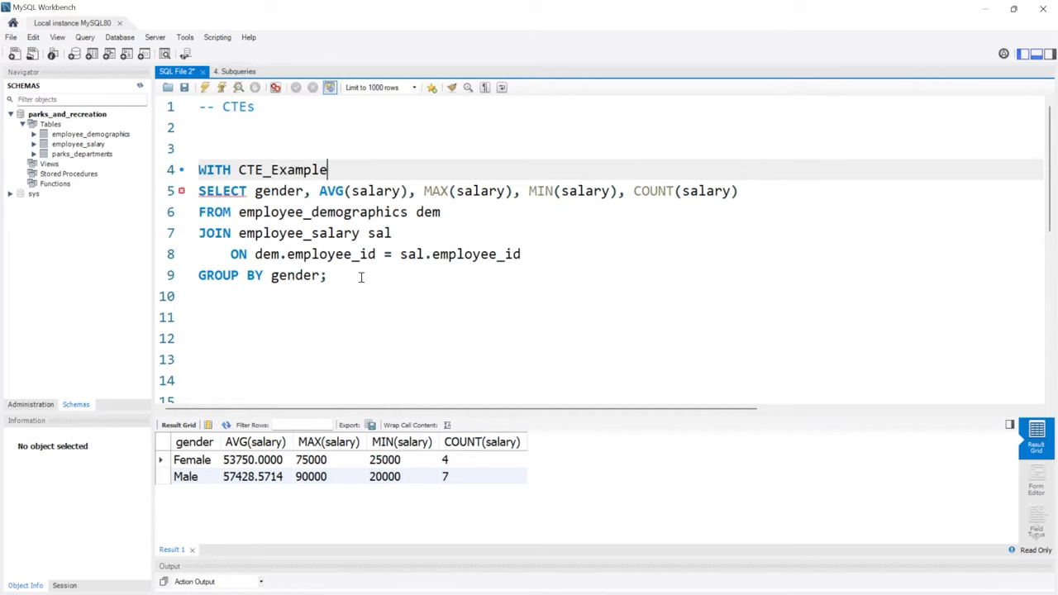
{"action": "type", "text": "AS"}
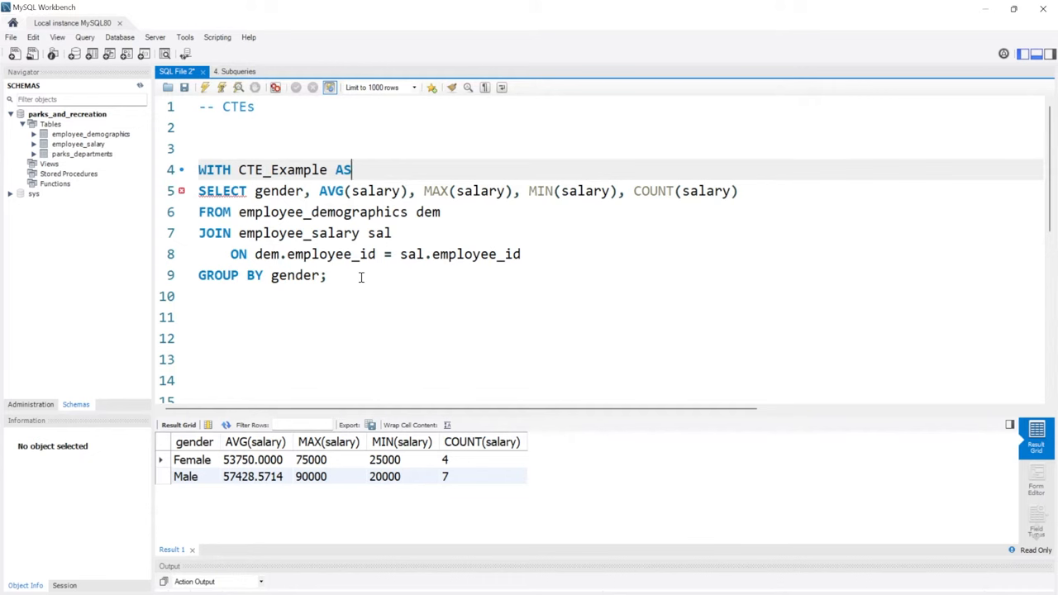
{"action": "type", "text": "("}
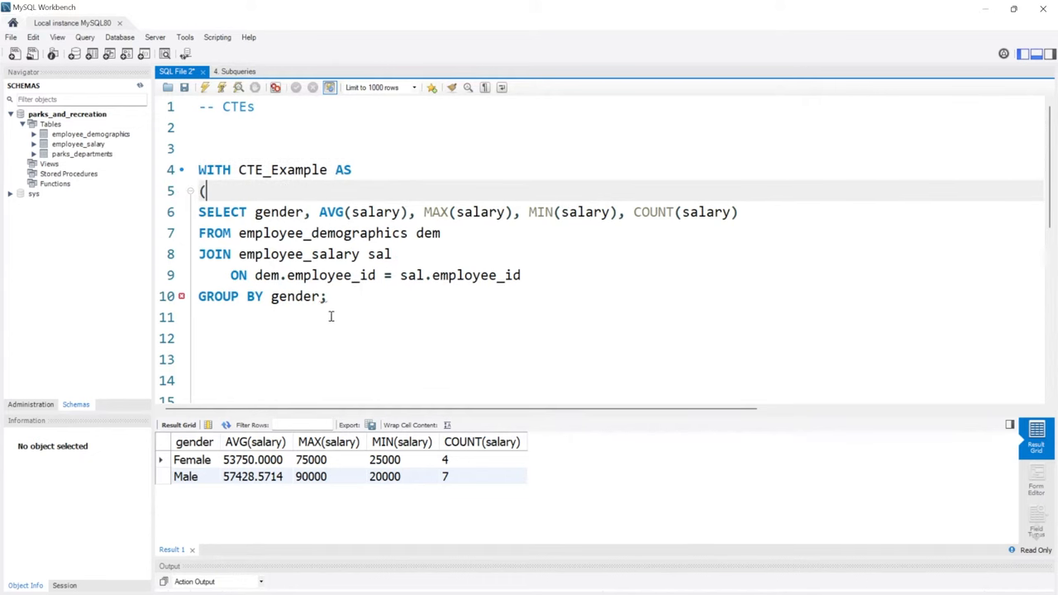
{"action": "type", "text": ");"}
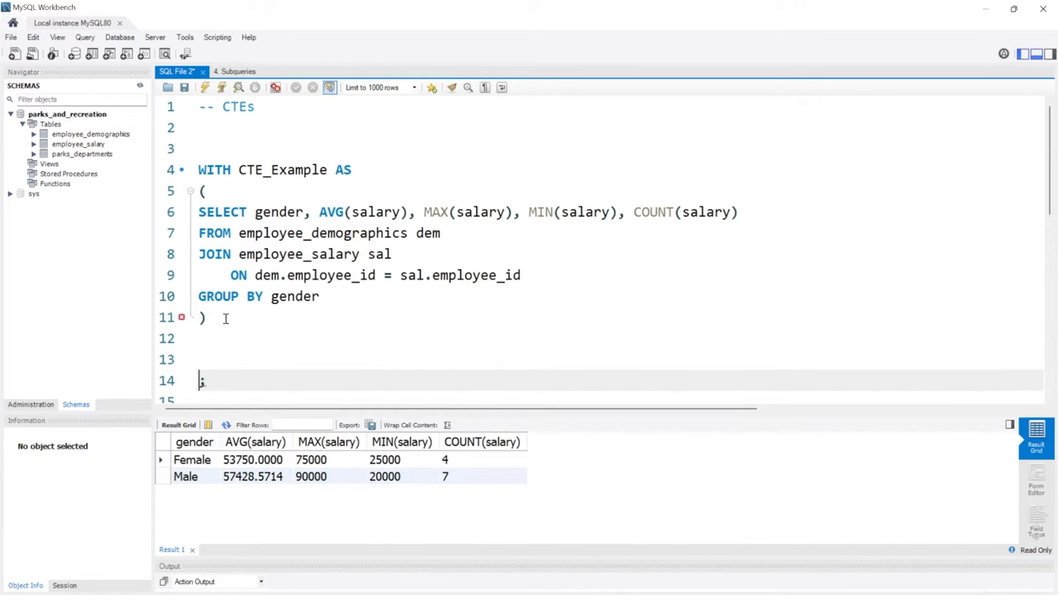
Step: Add the outer query SELECT * FROM CTE_Example below the CTE
{"action": "left_click", "coordinate": [205, 317]}
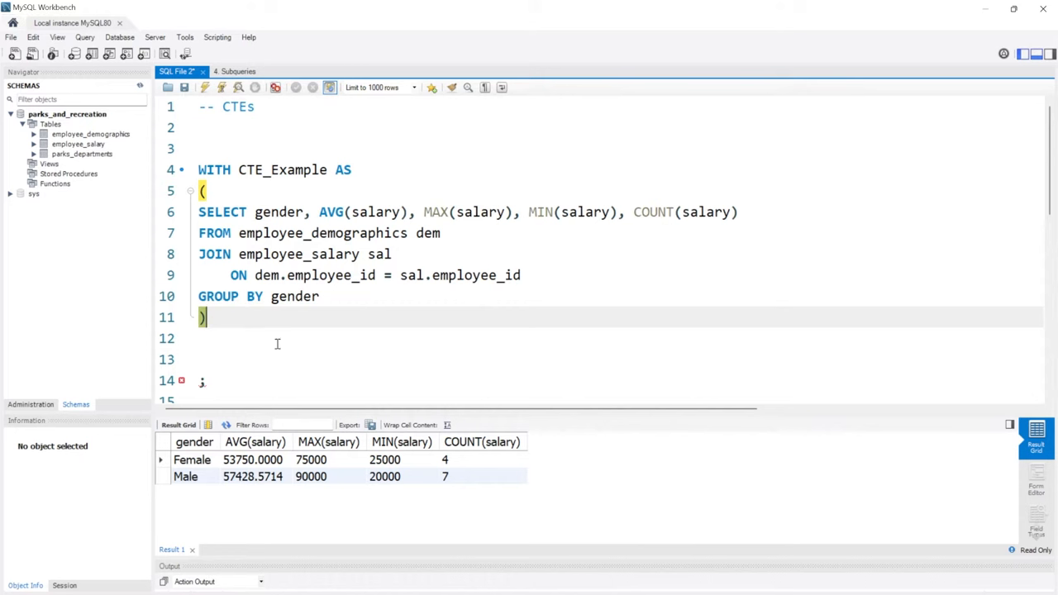
{"action": "mouse_move", "coordinate": [278, 323]}
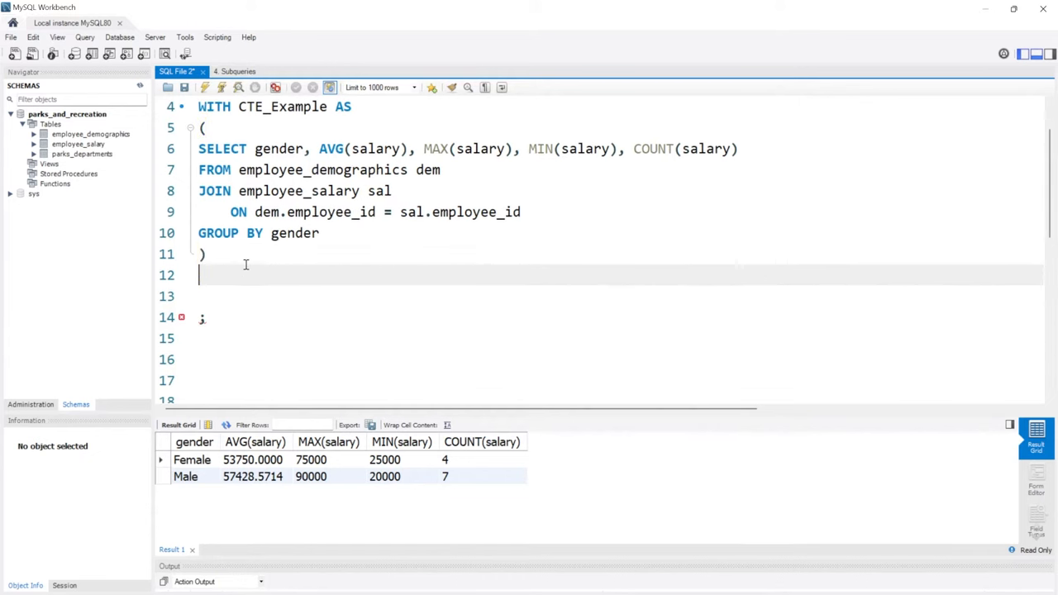
{"action": "type", "text": "SELECT"}
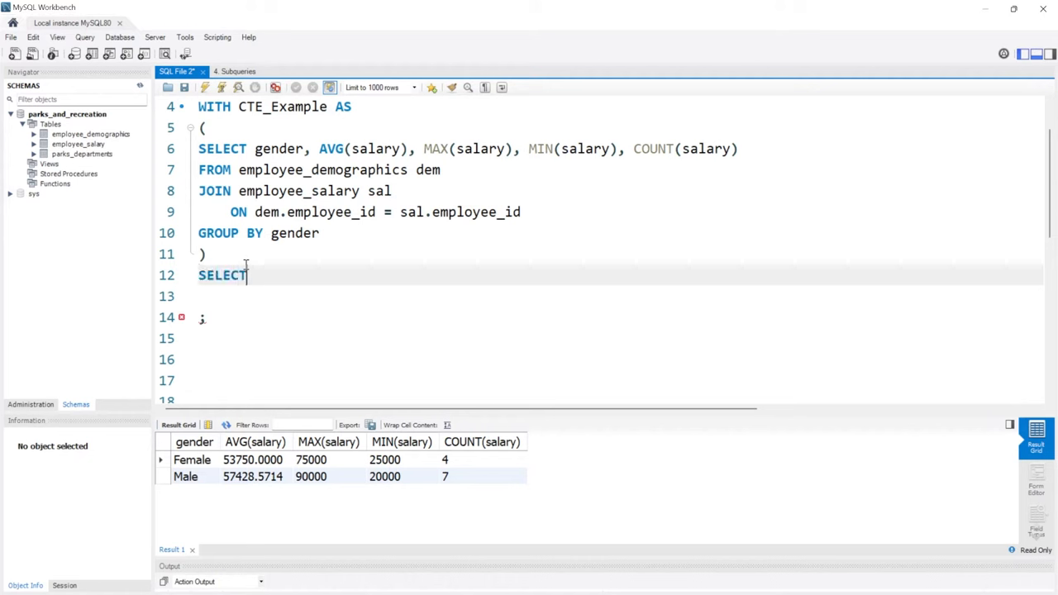
{"action": "type", "text": "*"}
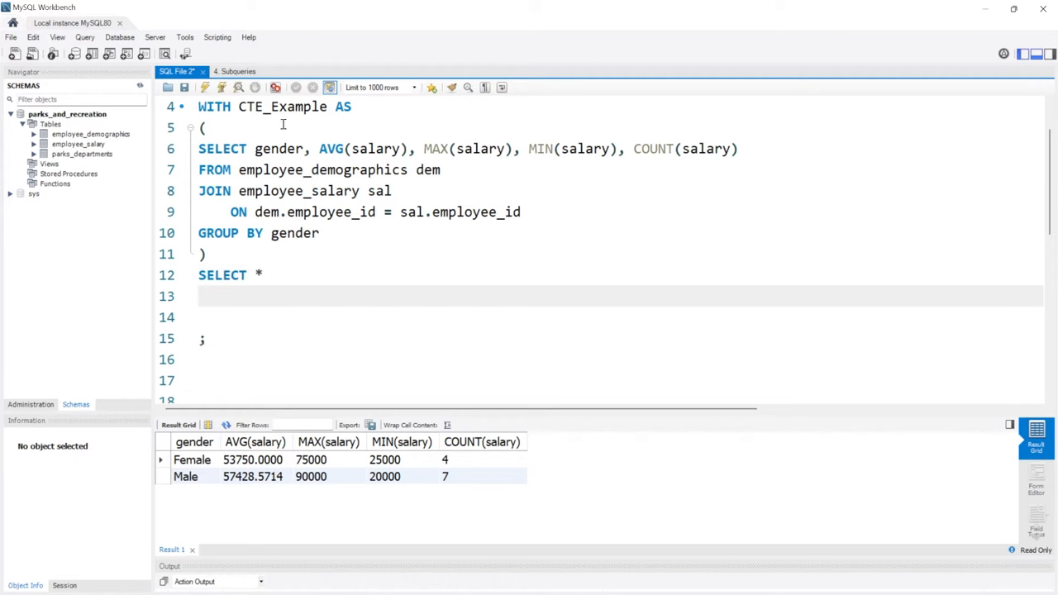
{"action": "type", "text": "CTE_Example"}
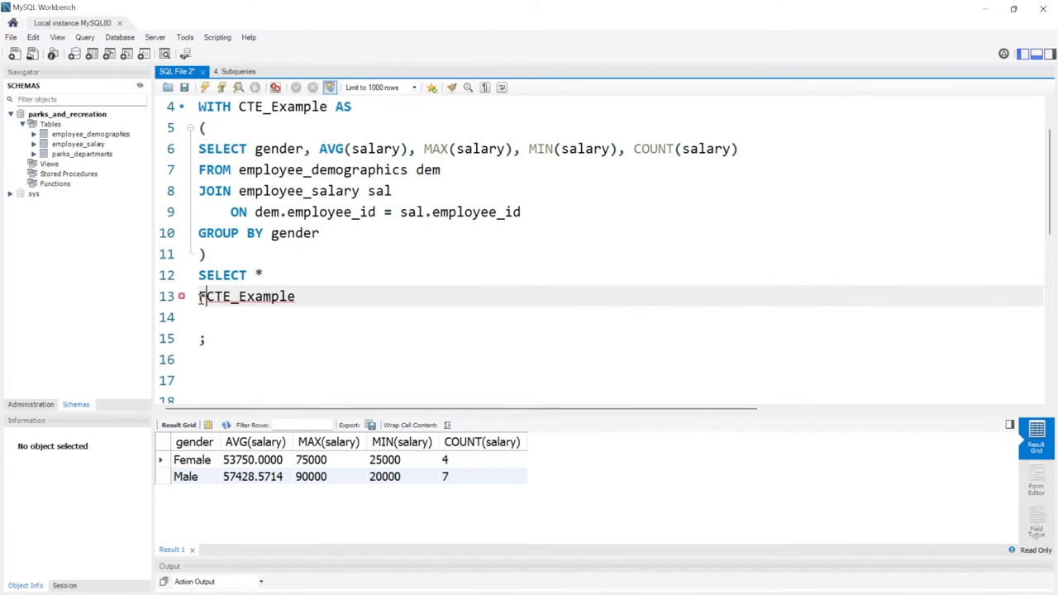
{"action": "type", "text": "ROM"}
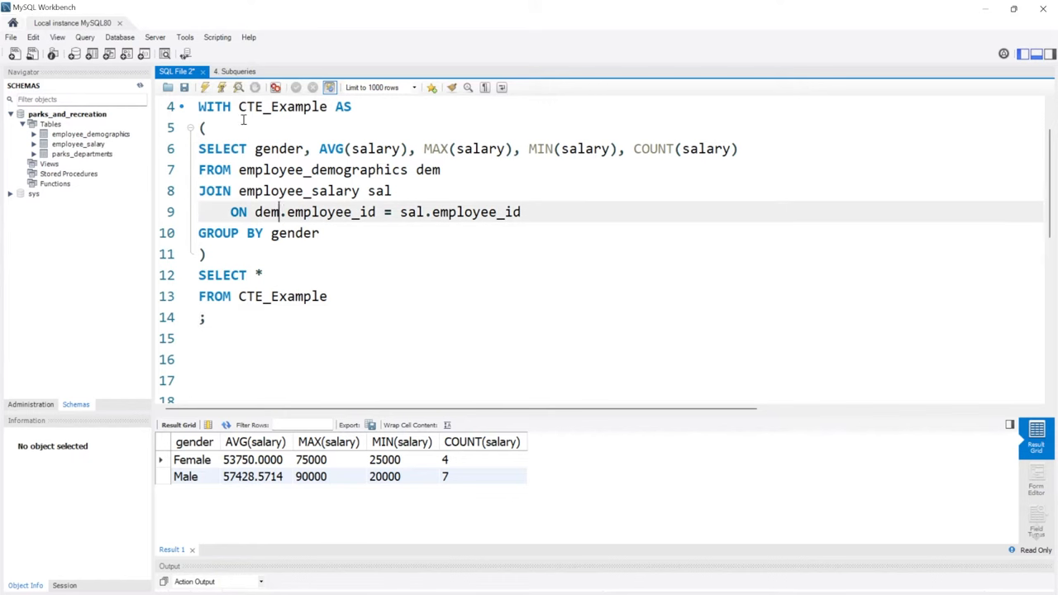
{"action": "left_click", "coordinate": [204, 86]}
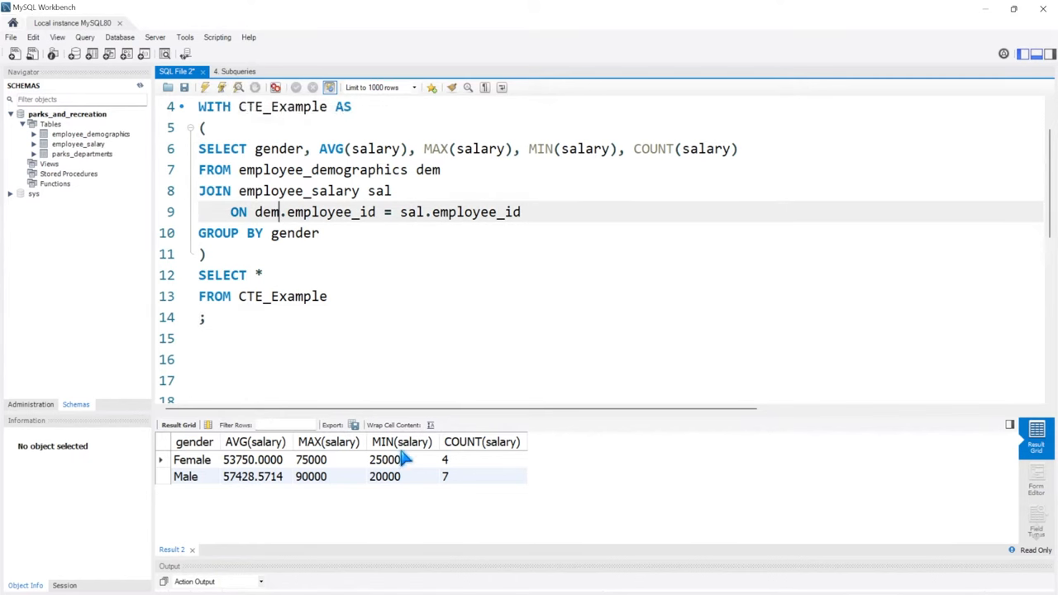
{"action": "mouse_move", "coordinate": [361, 511]}
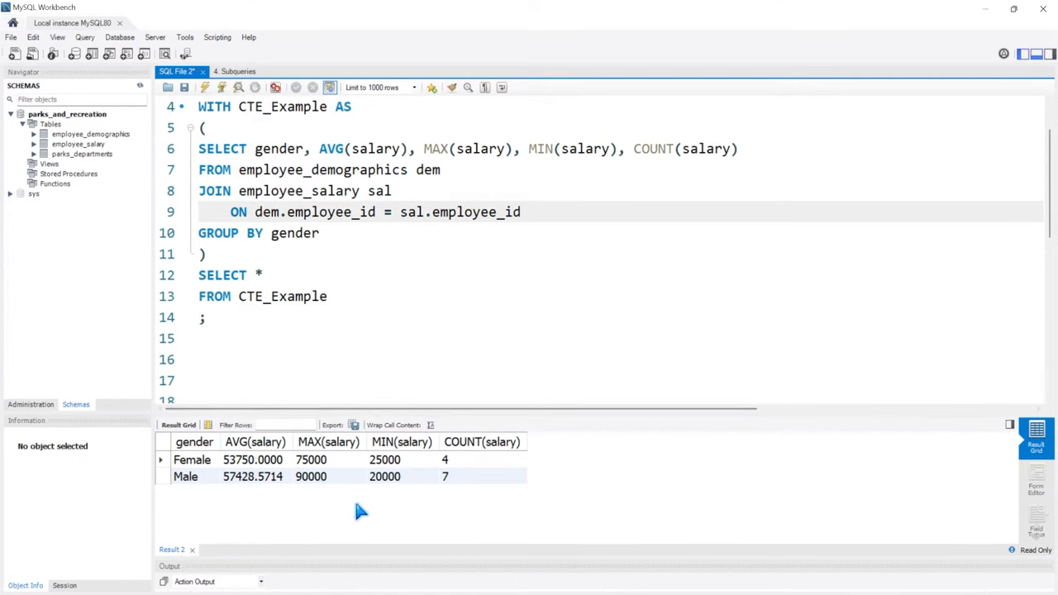
{"action": "left_click", "coordinate": [284, 211]}
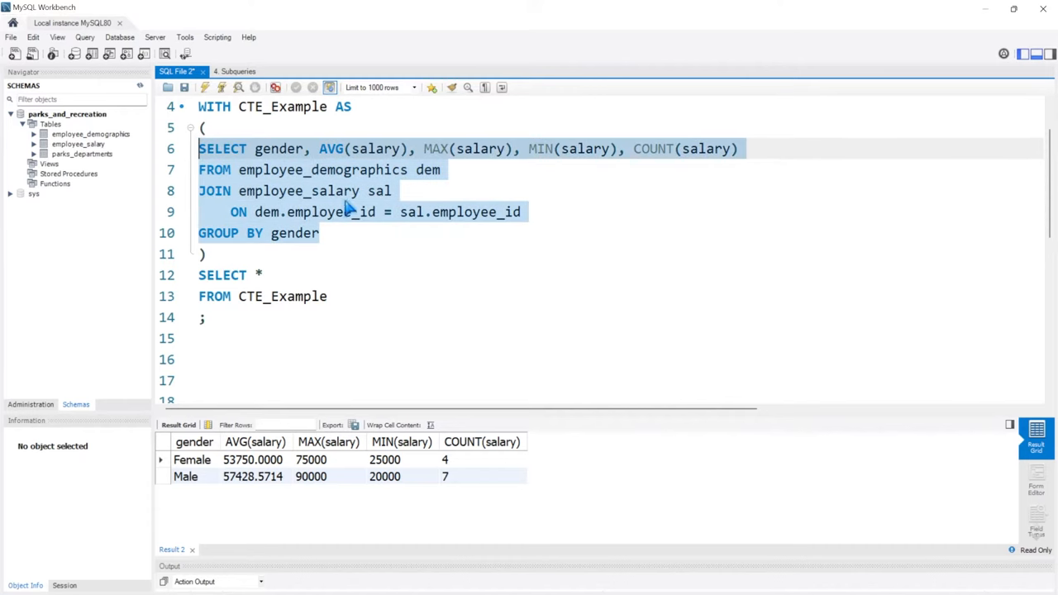
{"action": "mouse_move", "coordinate": [298, 191]}
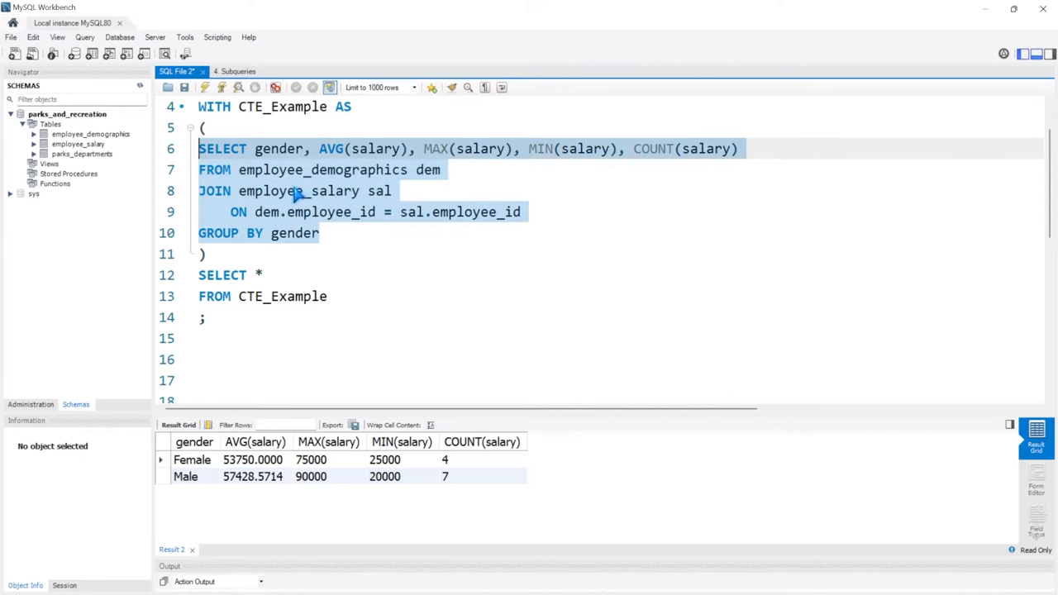
{"action": "left_click", "coordinate": [223, 274]}
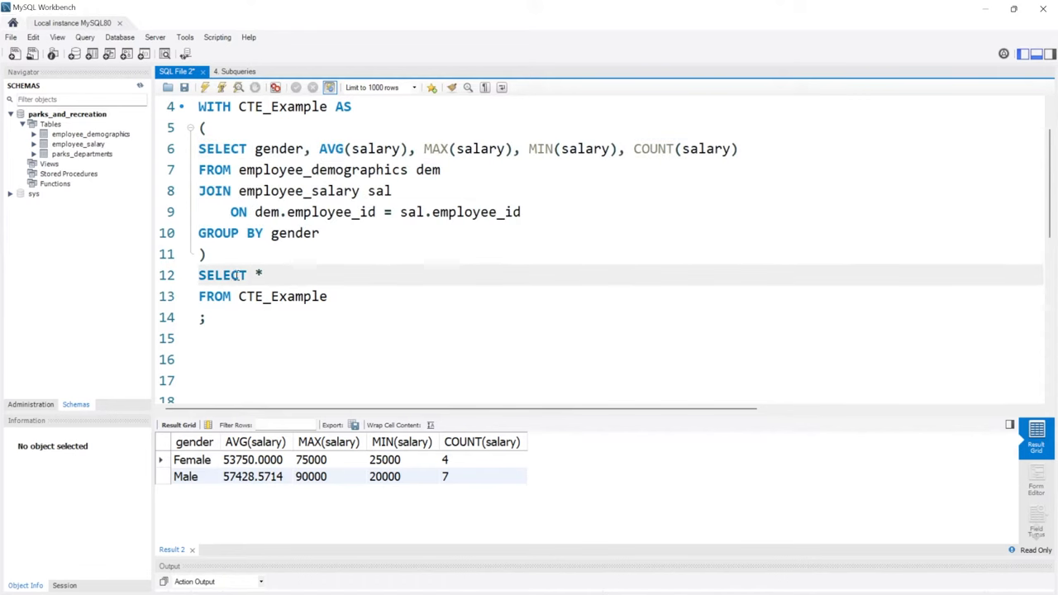
{"action": "mouse_move", "coordinate": [284, 278]}
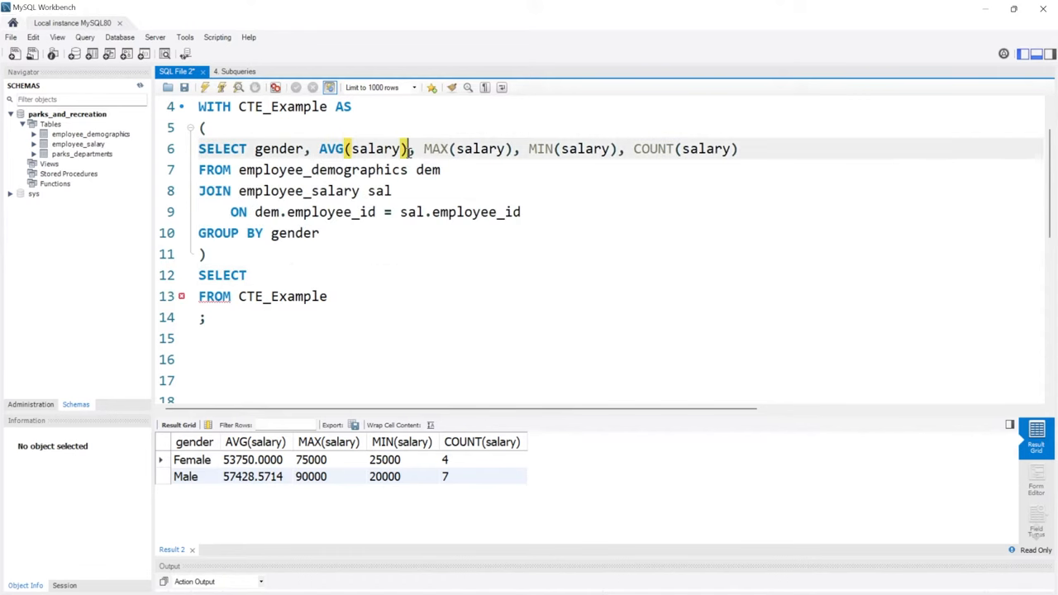
Step: Alias the aggregates avg_sal, max_sal, min_sal, count_sal and rerun to show the renamed columns
{"action": "type", "text": "avg_"}
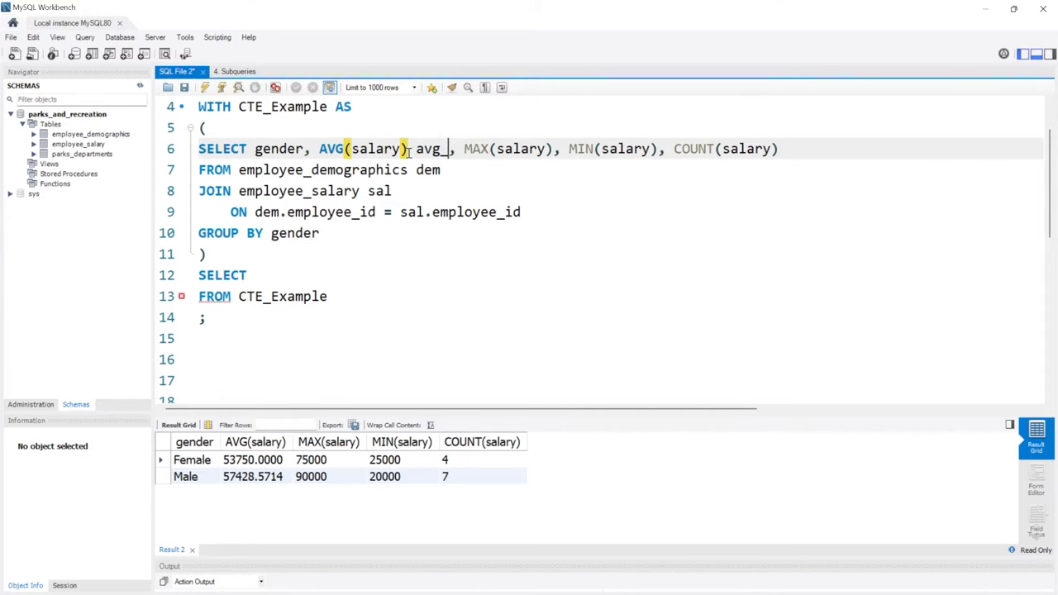
{"action": "type", "text": "sal"}
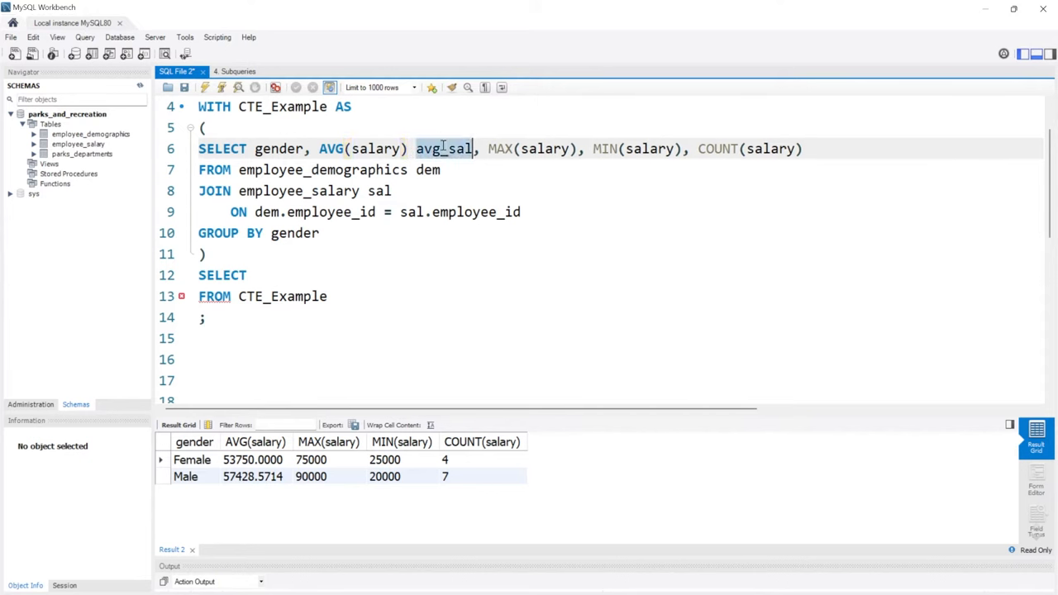
{"action": "type", "text": "avg_sal"}
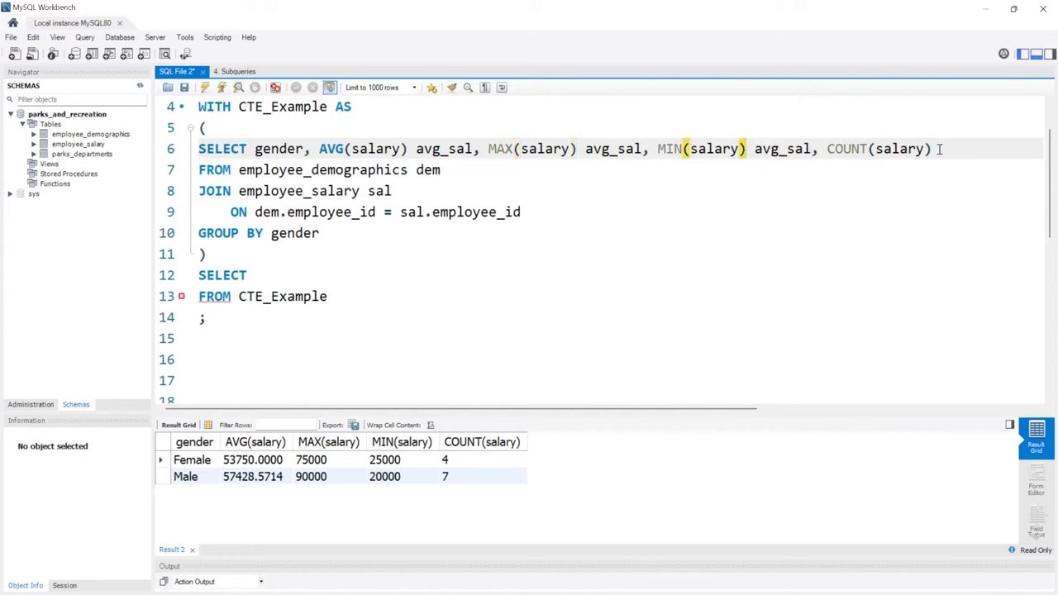
{"action": "type", "text": "avg_sal"}
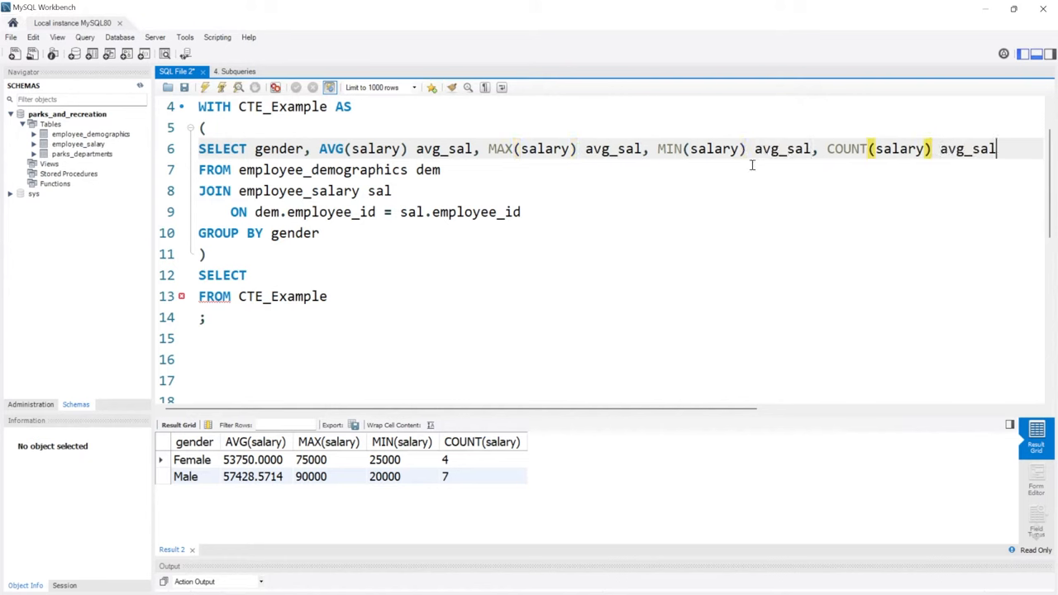
{"action": "double_click", "coordinate": [613, 148]}
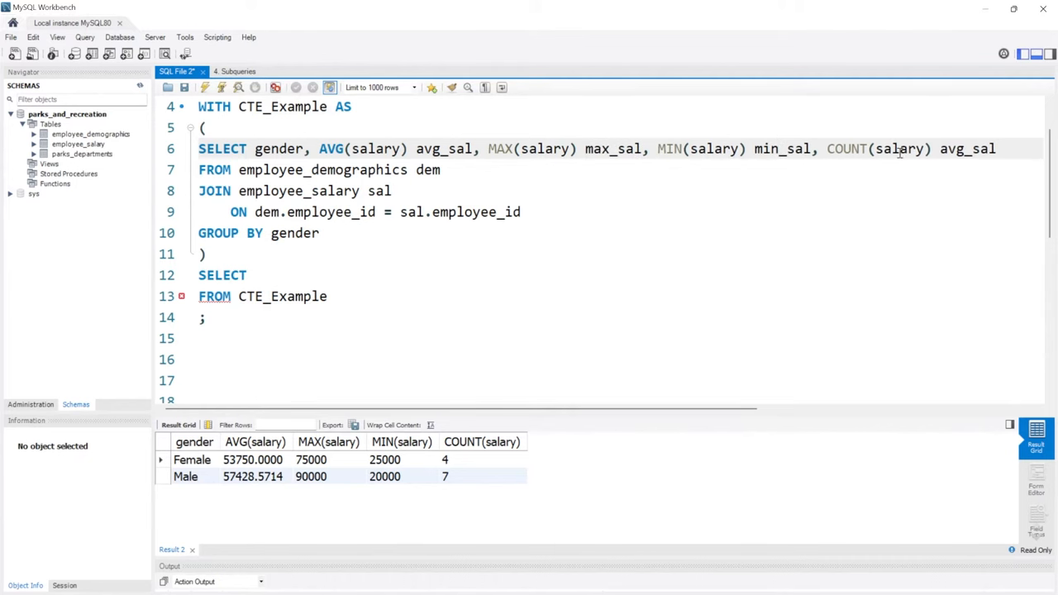
{"action": "type", "text": "count_sal"}
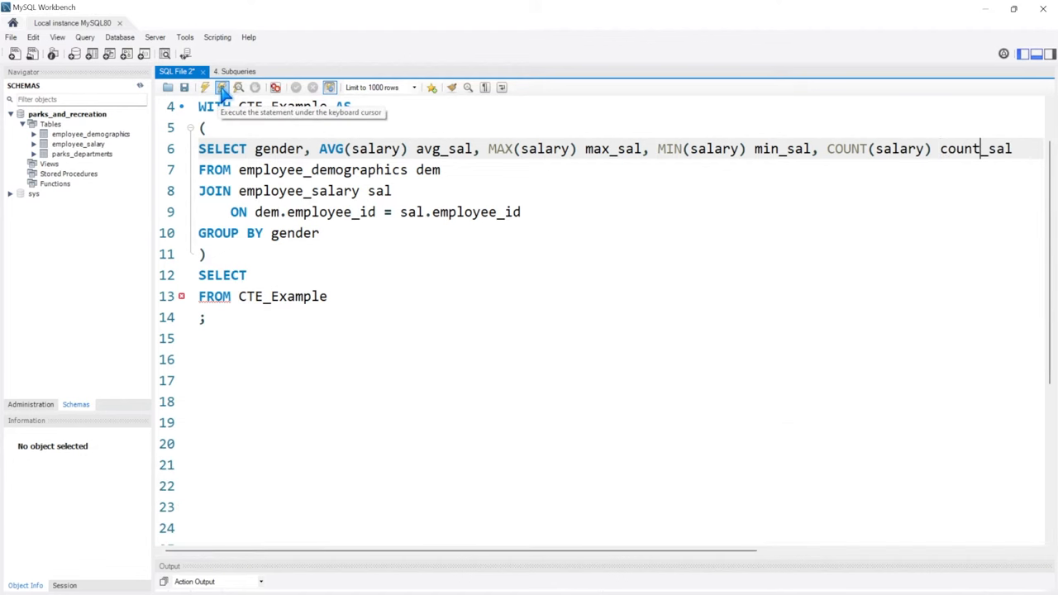
{"action": "left_click", "coordinate": [221, 87]}
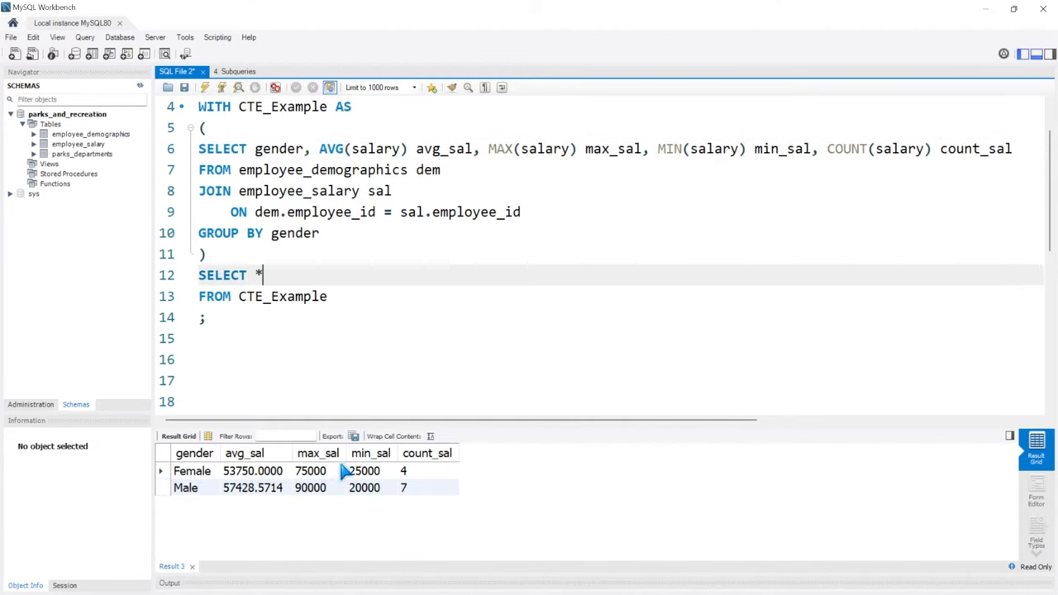
Step: Change the outer query to SELECT AVG(avg_sal) FROM CTE_Example, returning 55589.2857
{"action": "left_click", "coordinate": [277, 274]}
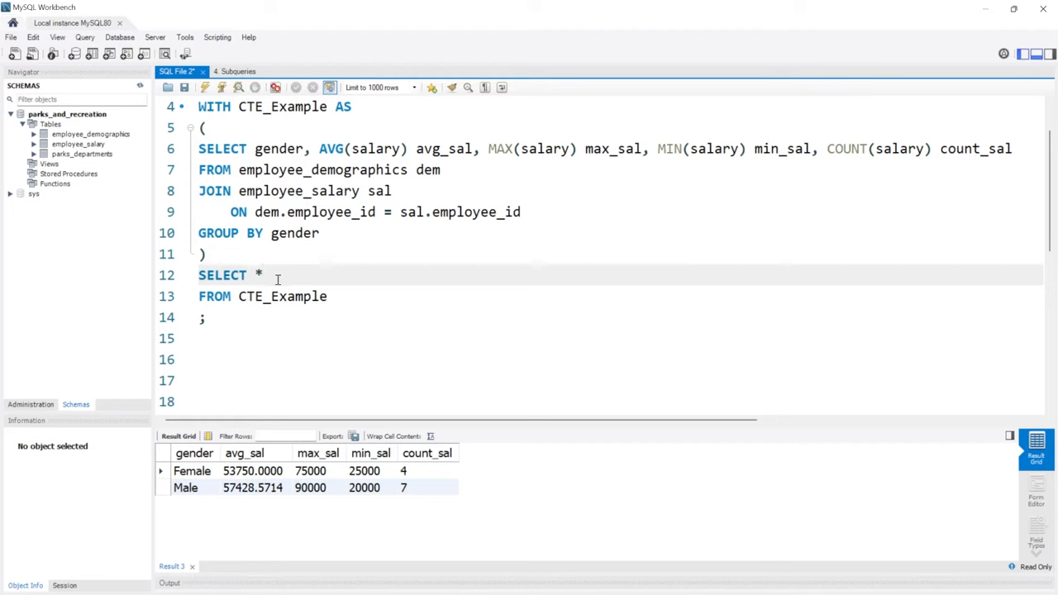
{"action": "key", "text": "Backspace"}
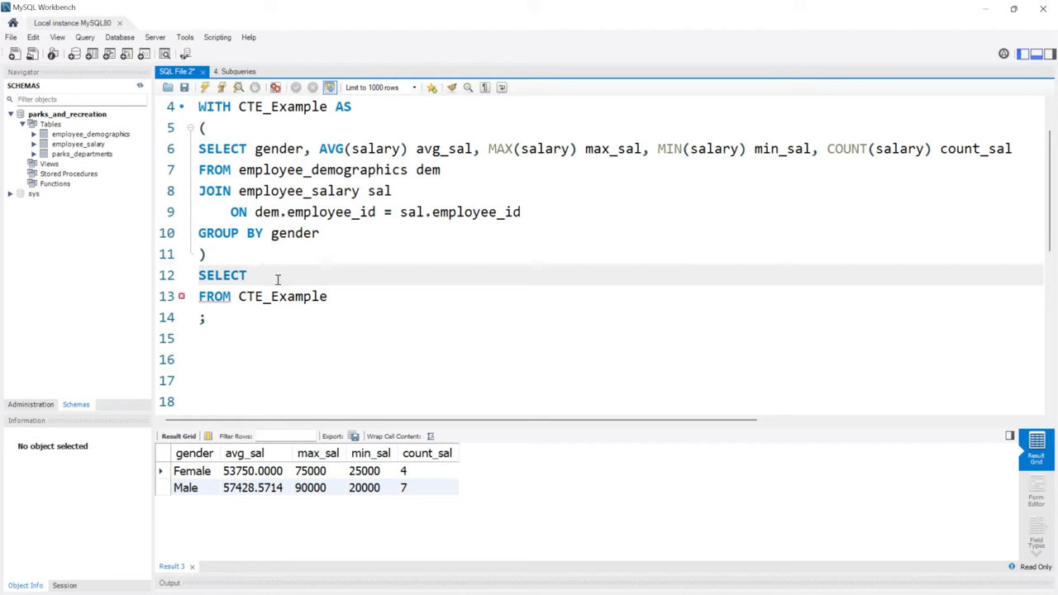
{"action": "type", "text": "AVG"}
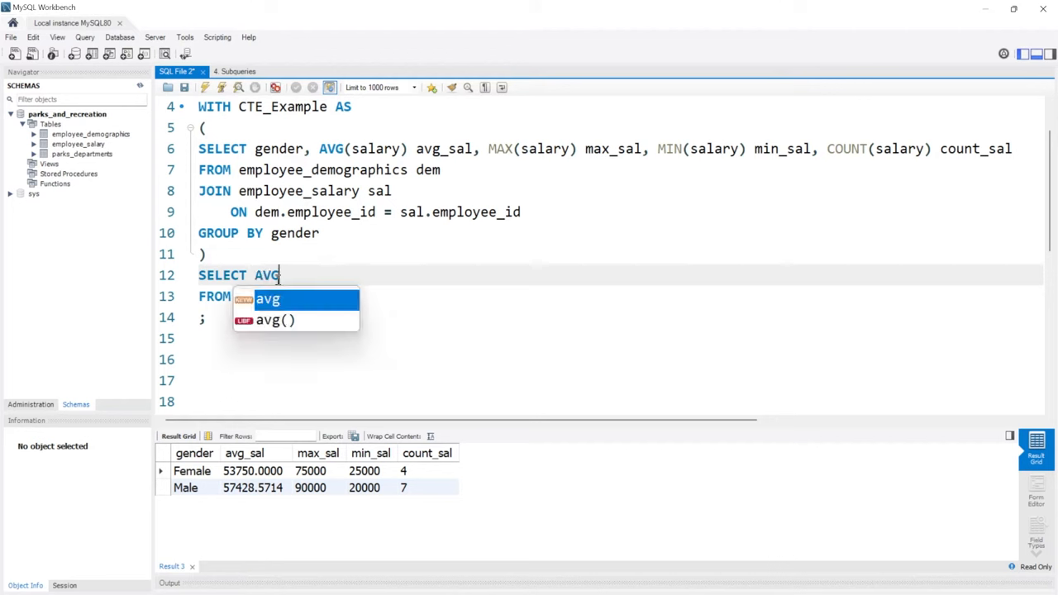
{"action": "type", "text": "(avg_sal"}
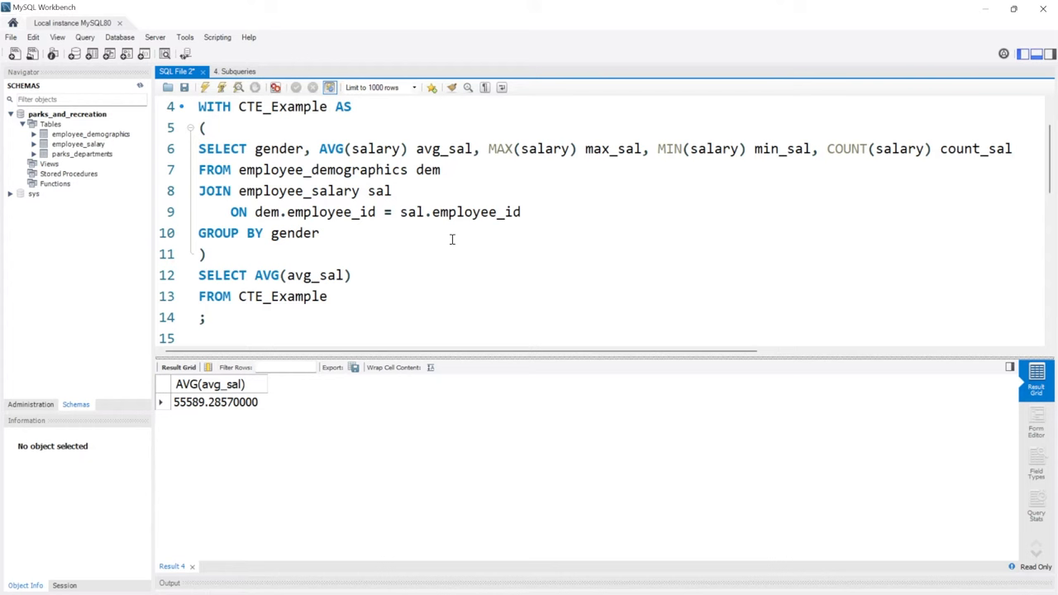
{"action": "mouse_move", "coordinate": [340, 228]}
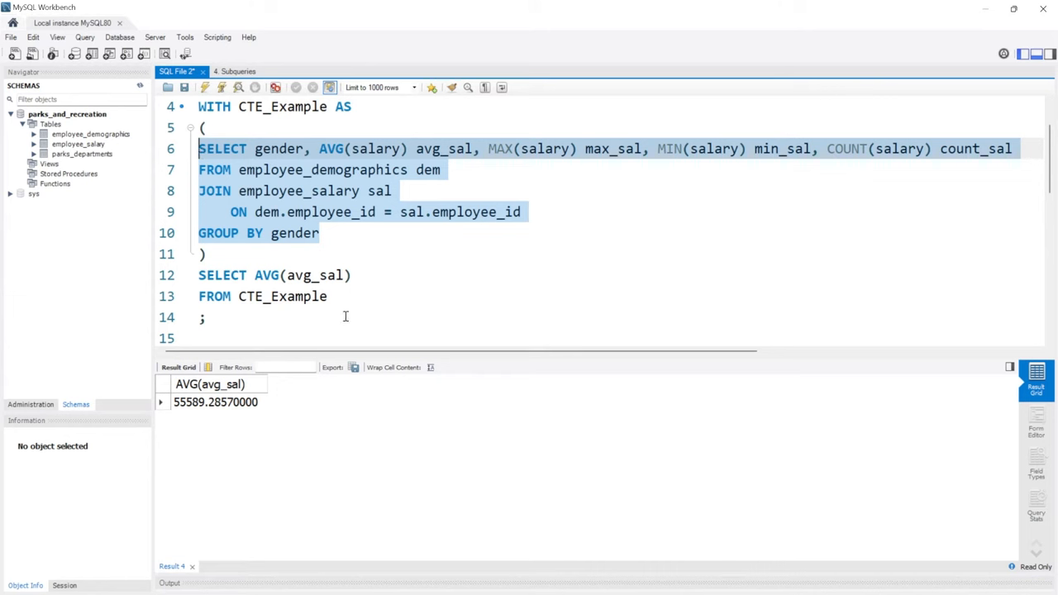
Step: Write SELECT AVG(avg_sal) FROM ( …join… ) example_subquery; as a second query below
{"action": "left_click", "coordinate": [204, 317]}
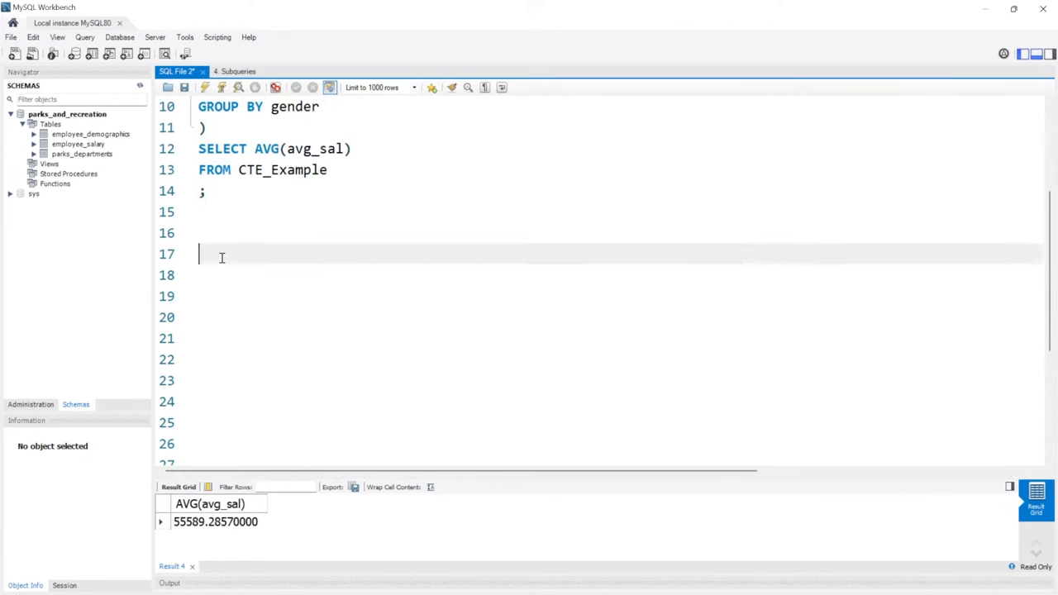
{"action": "type", "text": "("}
{"action": "type", "text": "SELECT"}
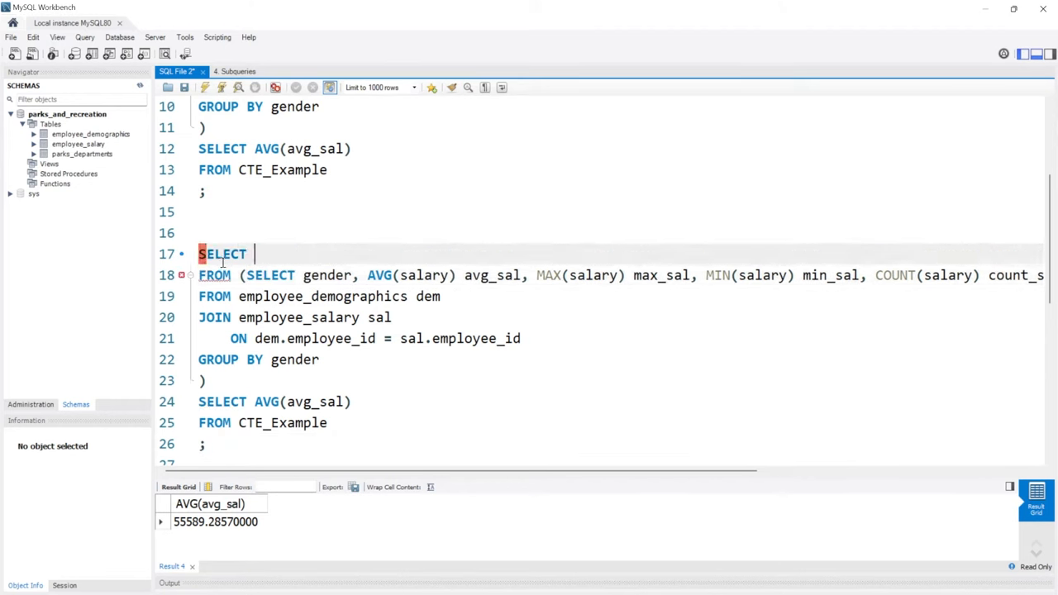
{"action": "left_click", "coordinate": [314, 149]}
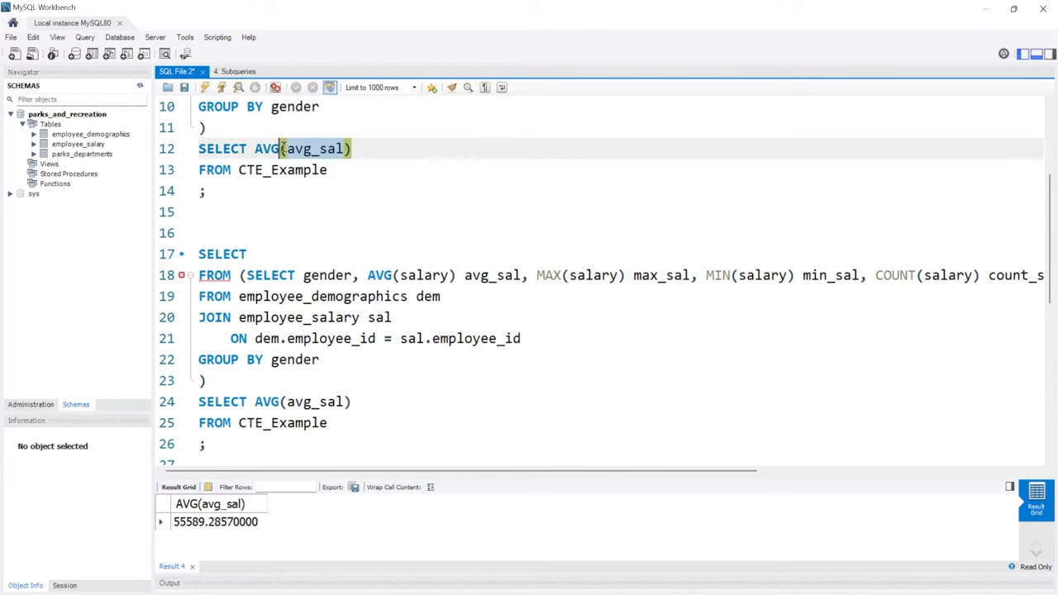
{"action": "left_click", "coordinate": [281, 254]}
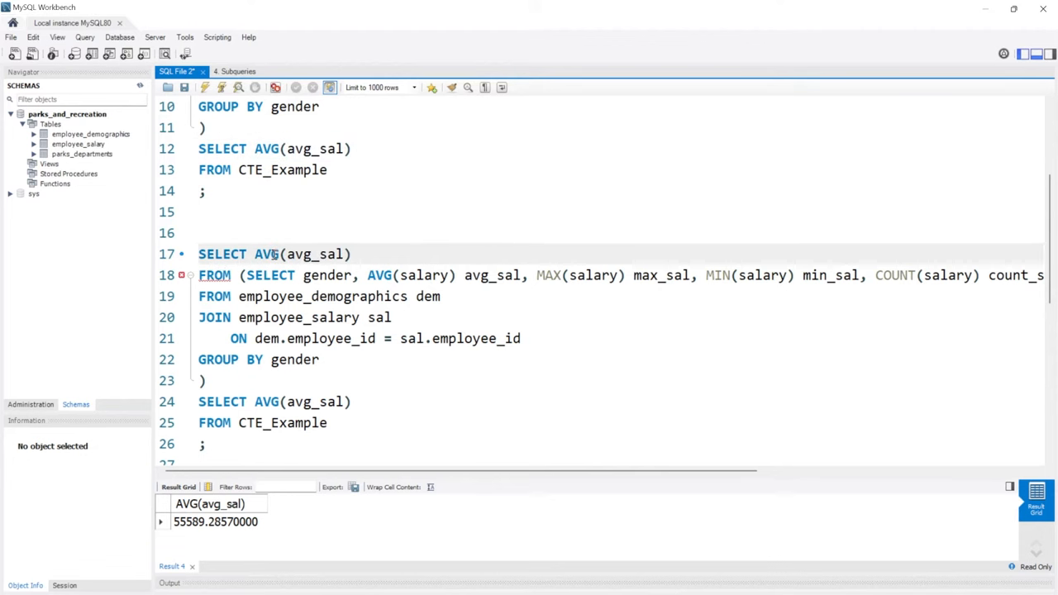
{"action": "left_click", "coordinate": [205, 379]}
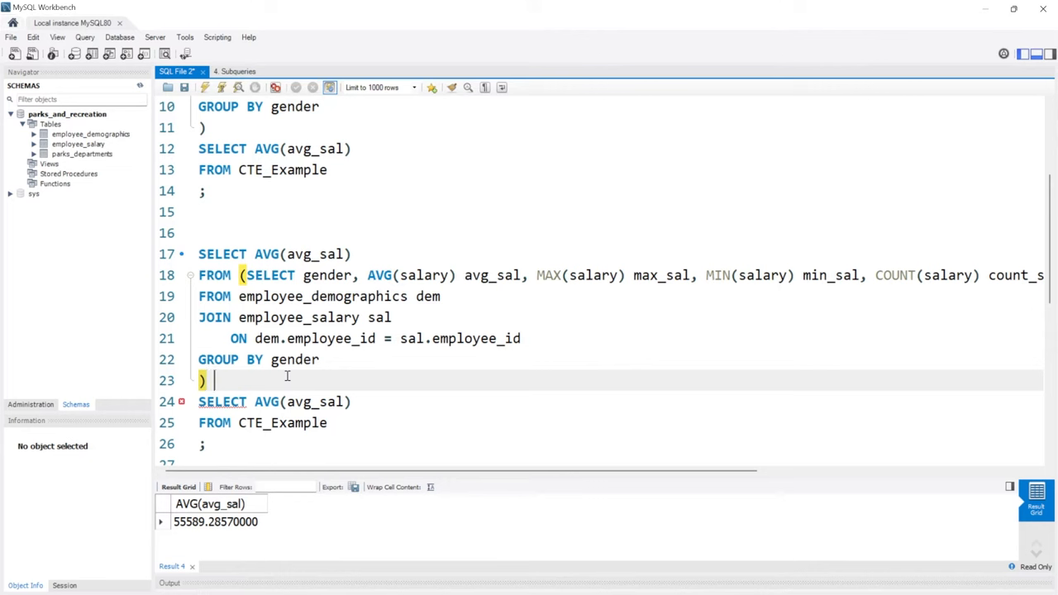
{"action": "type", "text": "example_s"}
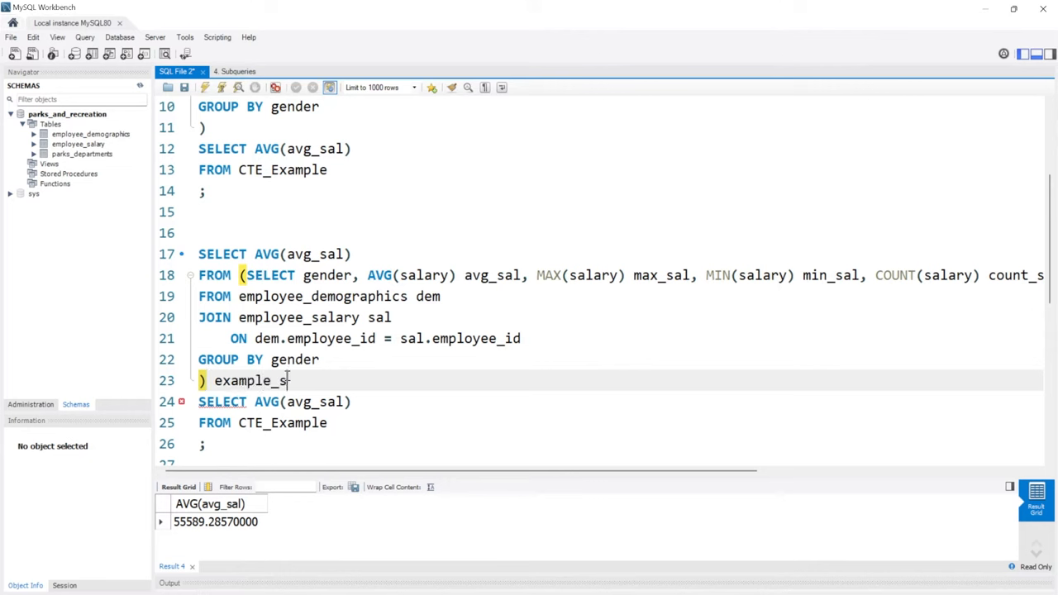
{"action": "type", "text": "ubquery"}
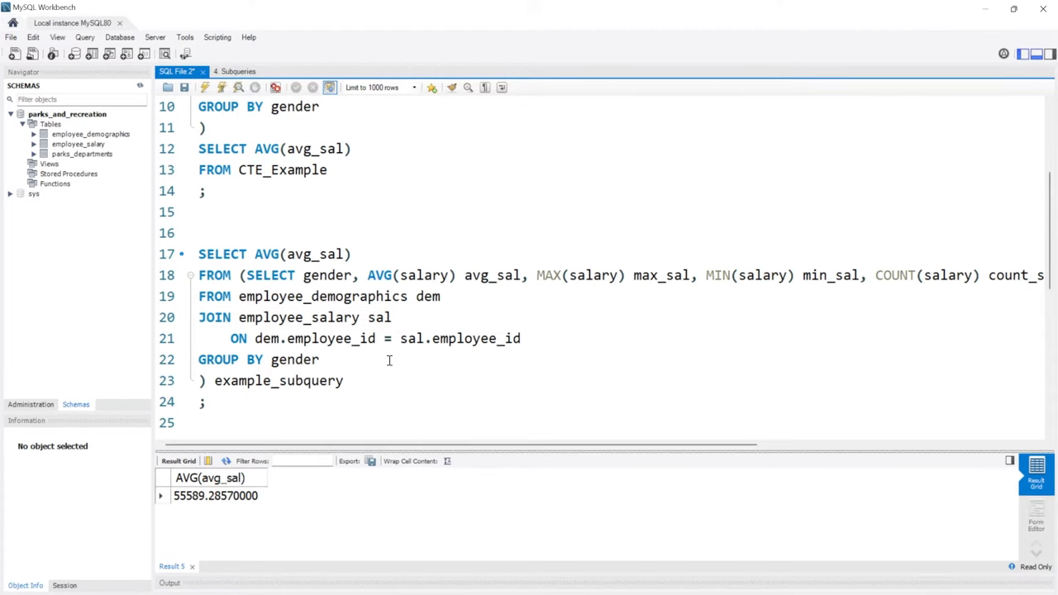
Step: Tidy the subquery onto separate lines and scroll back up to the CTE
{"action": "left_click", "coordinate": [244, 274]}
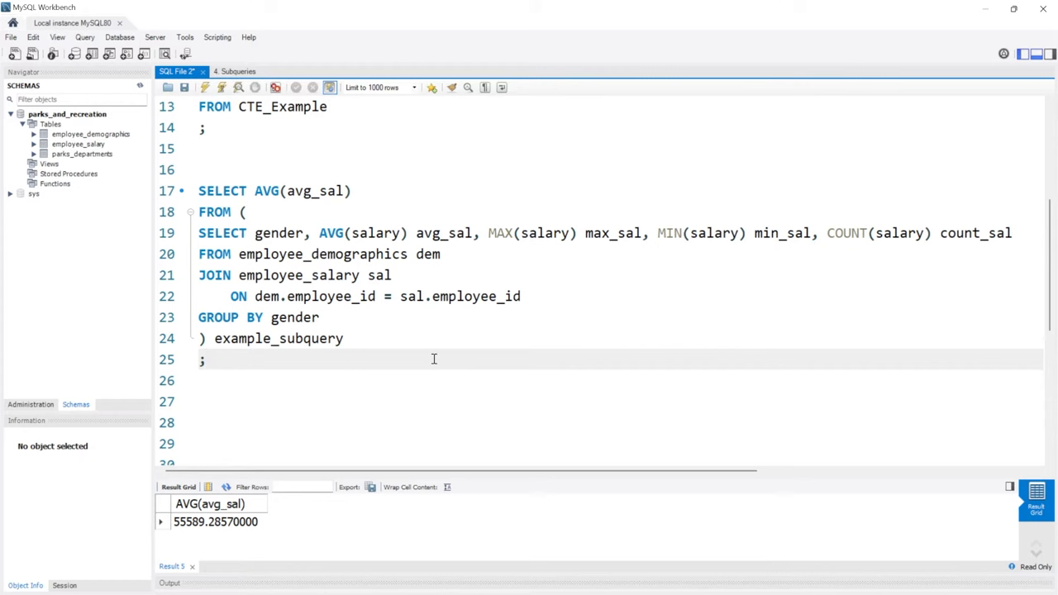
{"action": "mouse_move", "coordinate": [274, 191]}
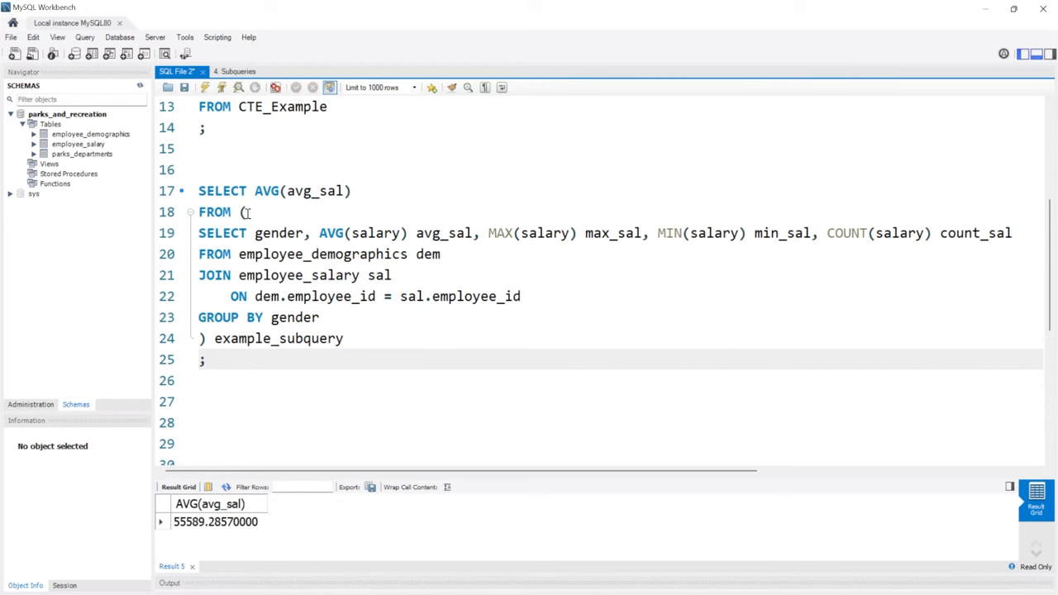
{"action": "left_click_drag", "start_coordinate": [198, 232], "coordinate": [321, 318]}
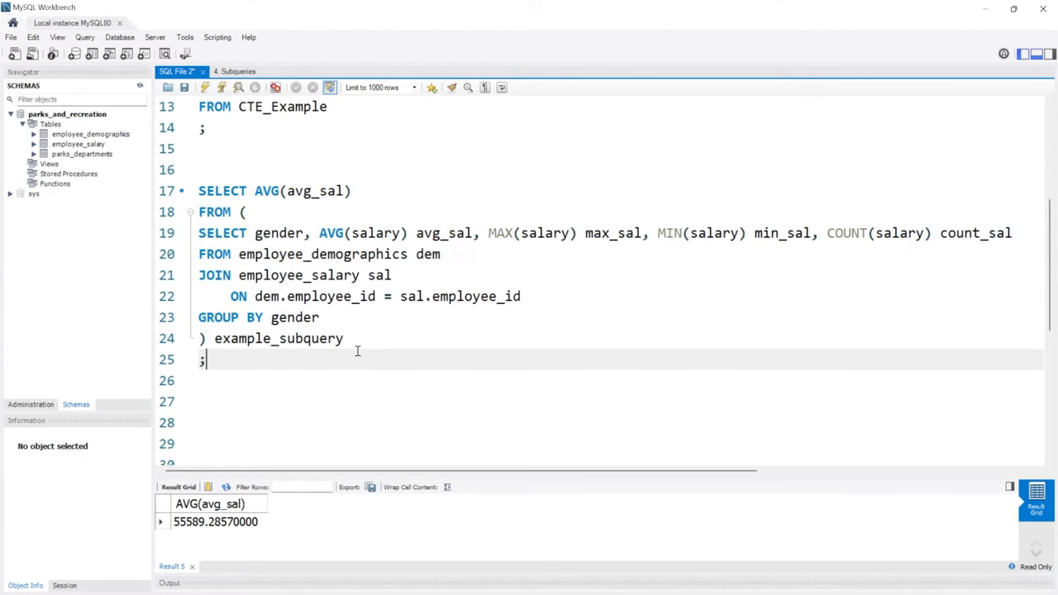
{"action": "scroll", "scroll_direction": "up", "scroll_amount": 3}
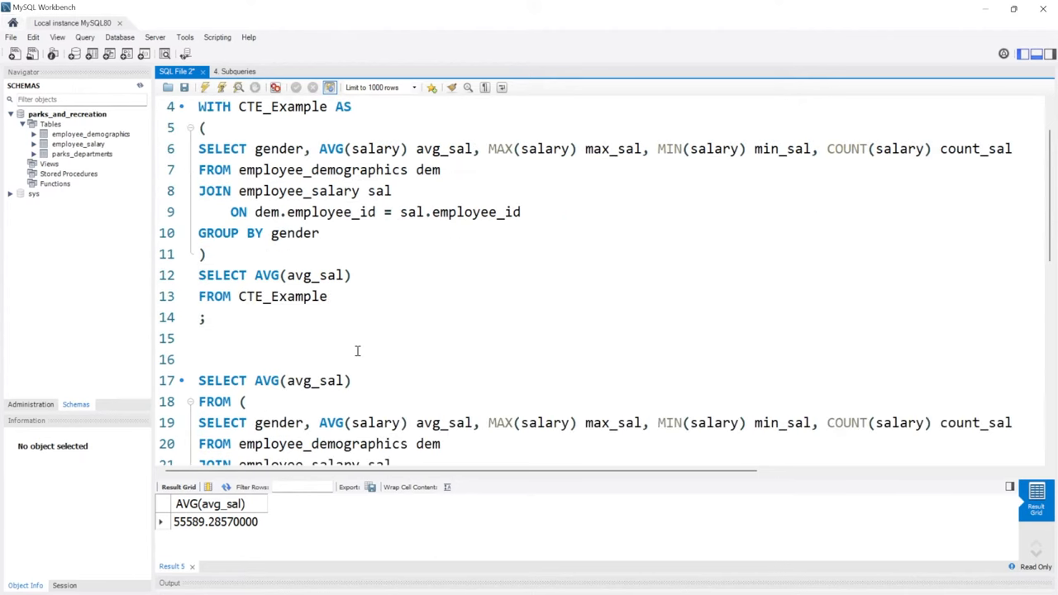
{"action": "scroll", "scroll_direction": "up", "scroll_amount": 3}
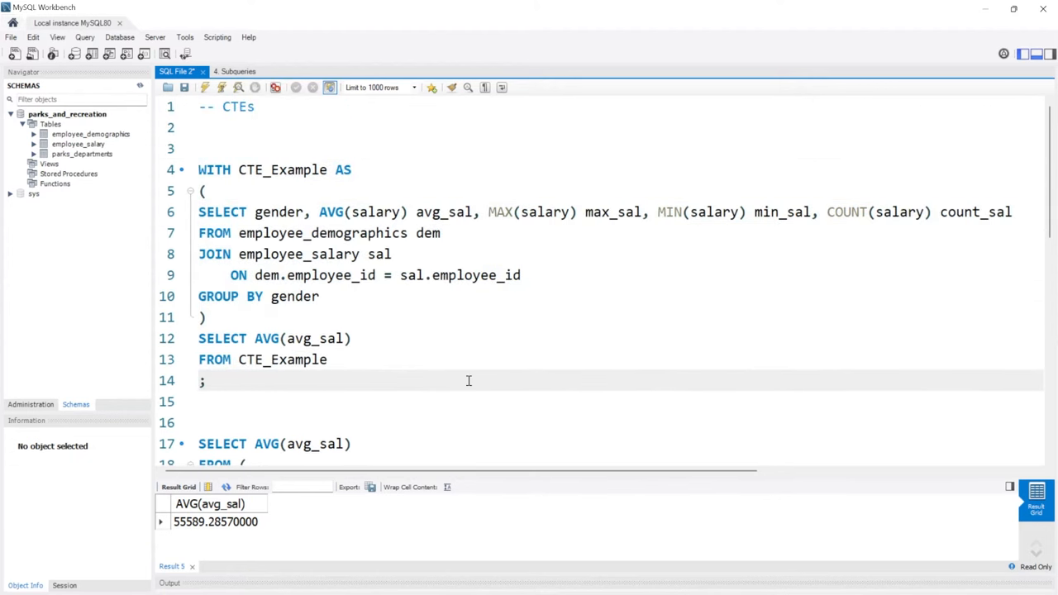
Step: Delete the example_subquery version, leaving only the CTE_Example query in the editor
{"action": "left_click", "coordinate": [205, 380]}
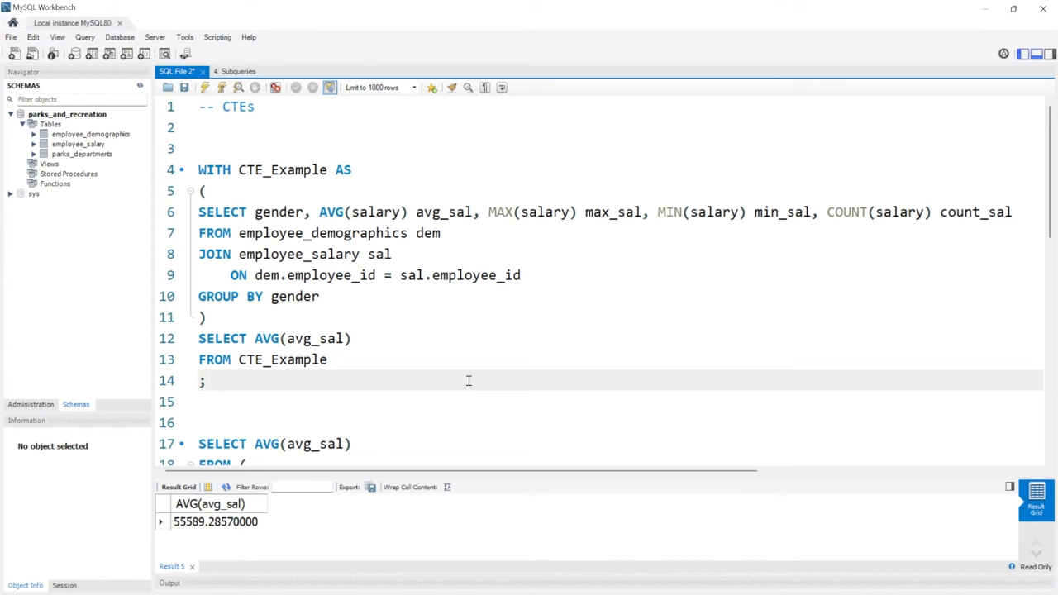
{"action": "scroll", "scroll_direction": "down", "scroll_amount": 3}
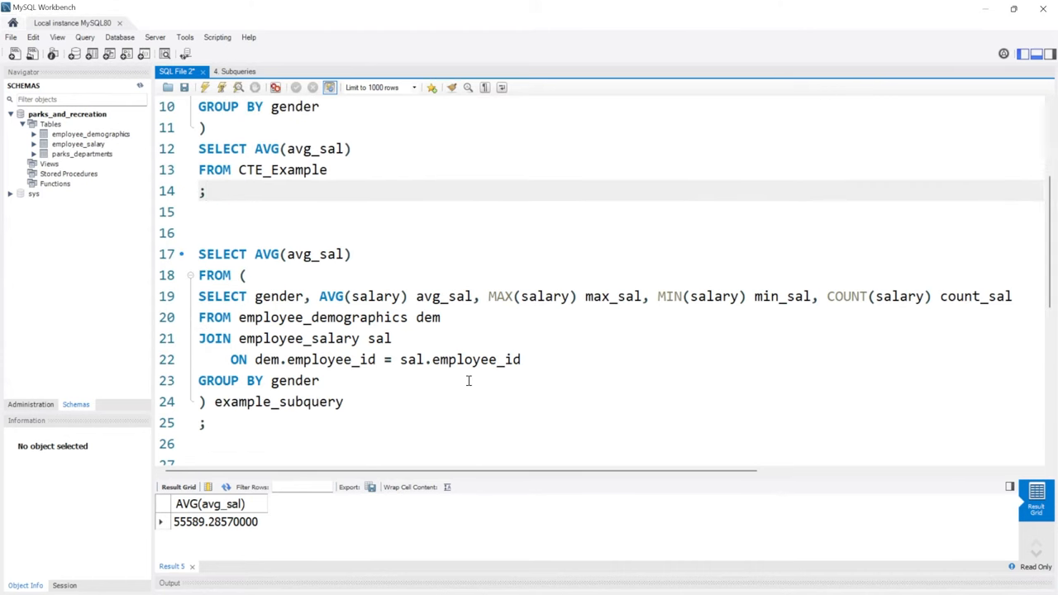
{"action": "mouse_move", "coordinate": [344, 317]}
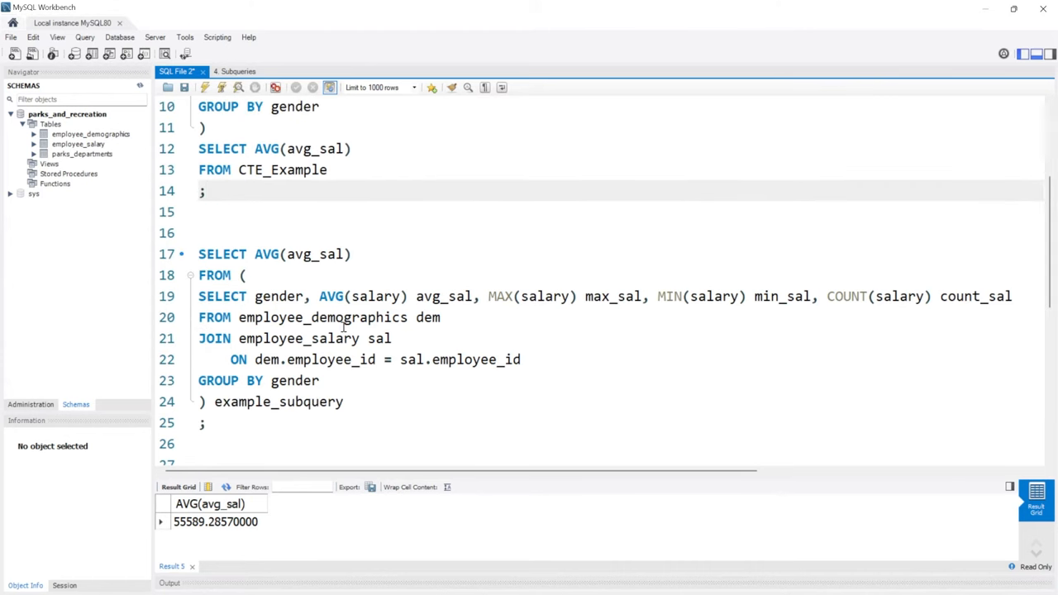
{"action": "scroll", "scroll_direction": "up", "scroll_amount": 3}
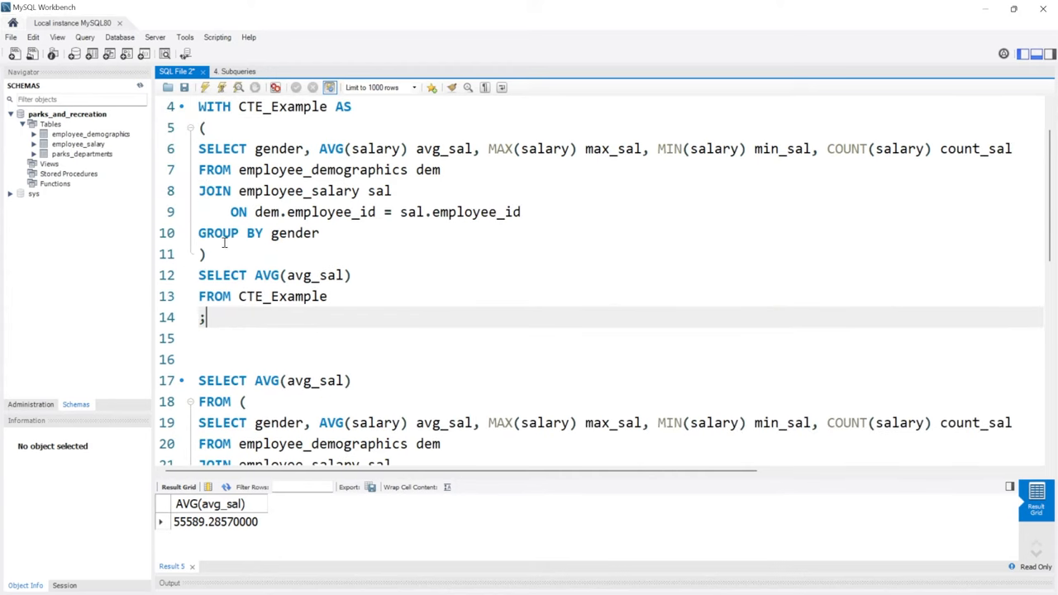
{"action": "mouse_move", "coordinate": [483, 317]}
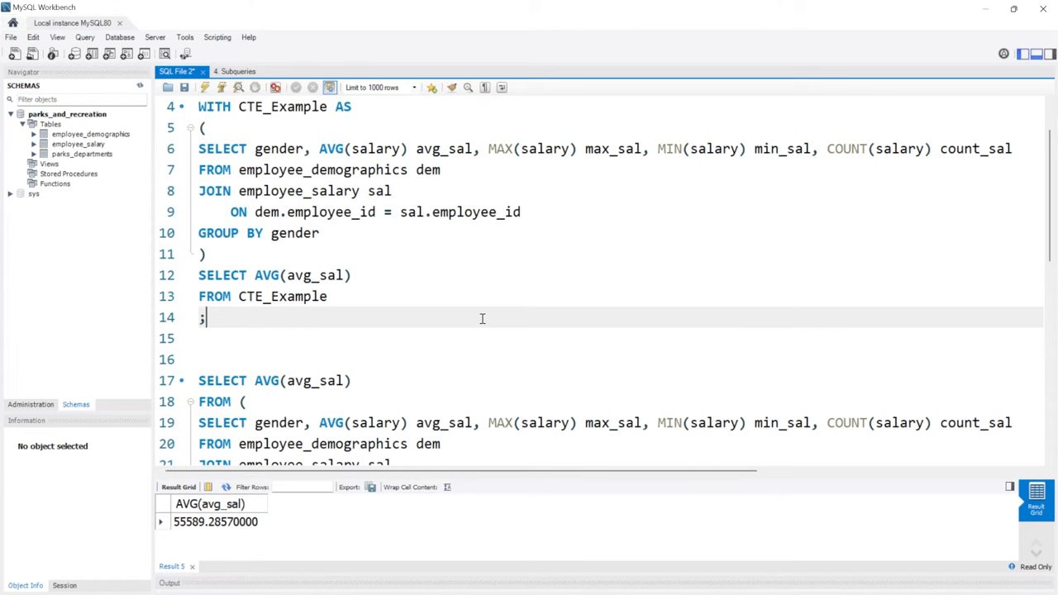
{"action": "scroll", "scroll_direction": "down", "scroll_amount": 3}
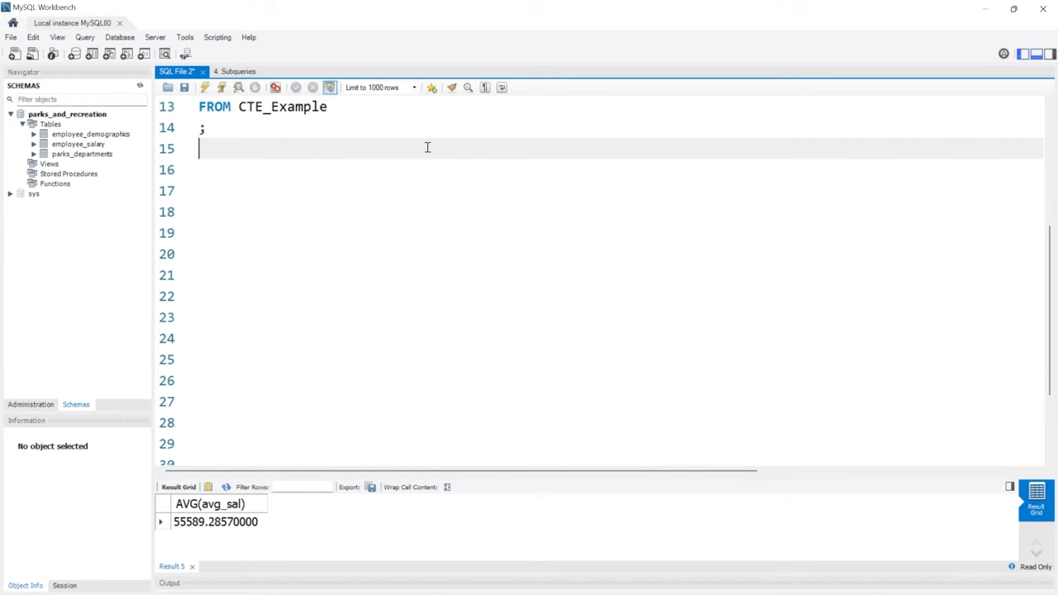
Step: Paste SELECT AVG(avg_sal) FROM CTE_Example as a separate statement after the CTE's semicolon
{"action": "scroll", "scroll_direction": "up", "scroll_amount": 3}
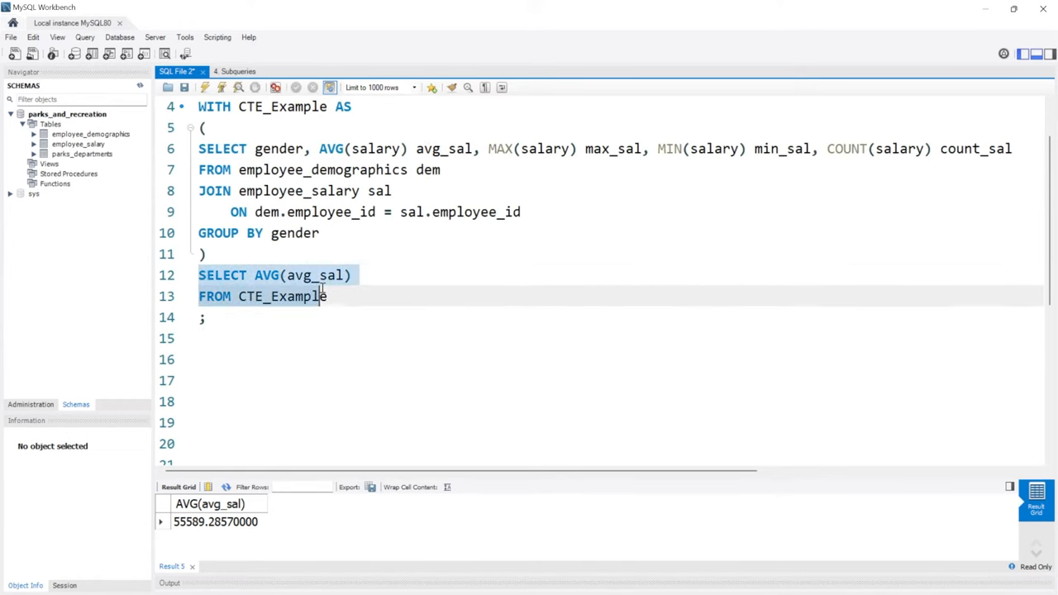
{"action": "left_click", "coordinate": [321, 359]}
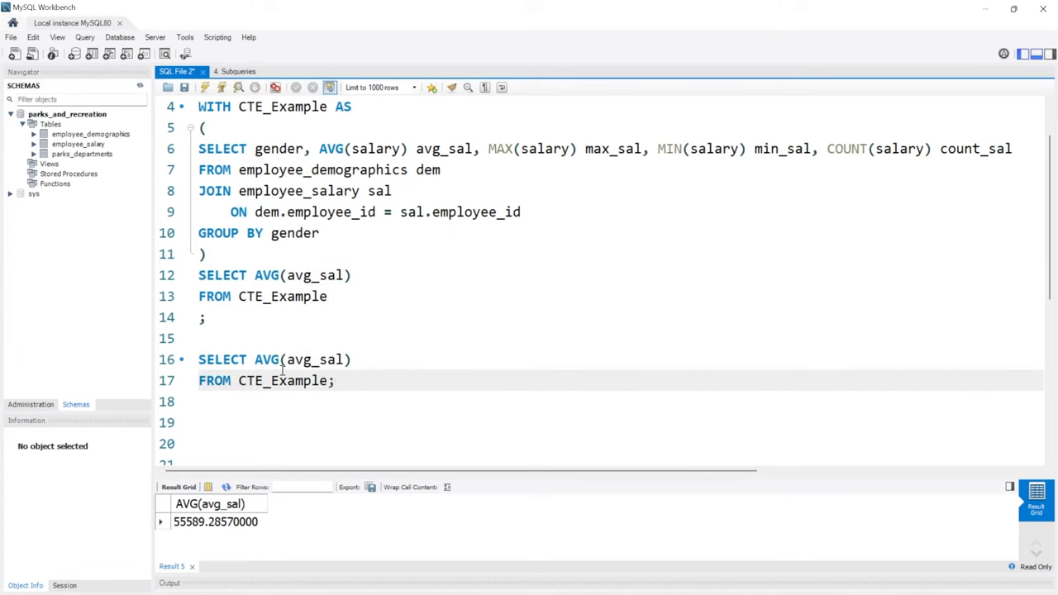
{"action": "mouse_move", "coordinate": [221, 88]}
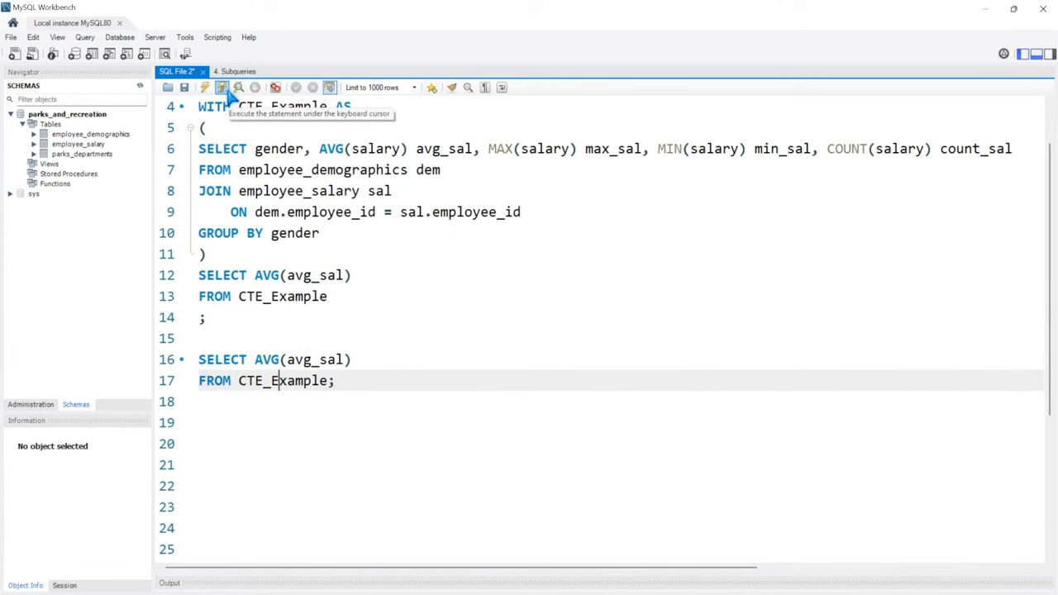
{"action": "mouse_move", "coordinate": [448, 571]}
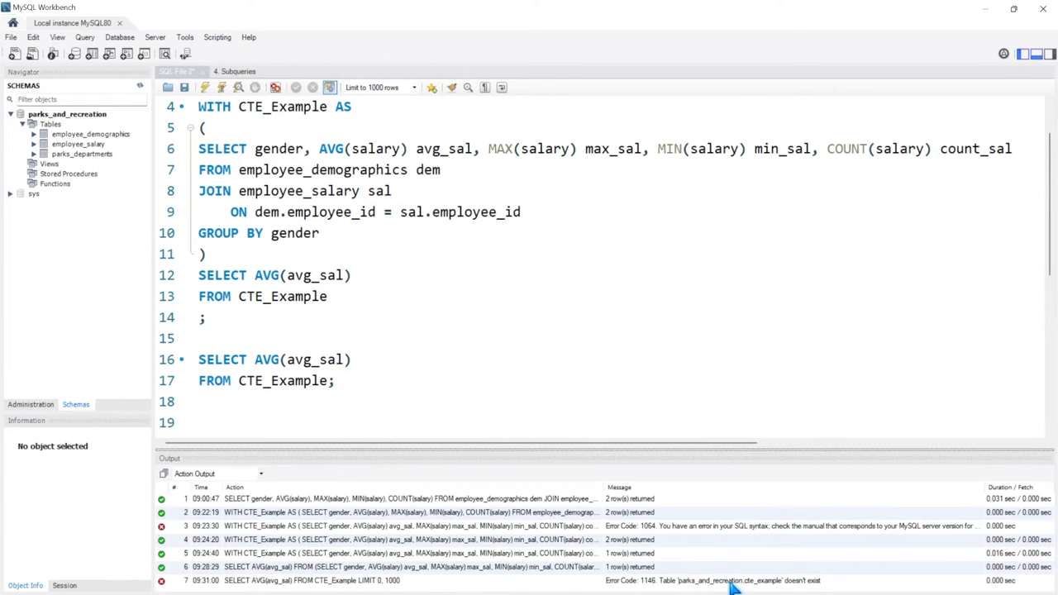
{"action": "mouse_move", "coordinate": [757, 581]}
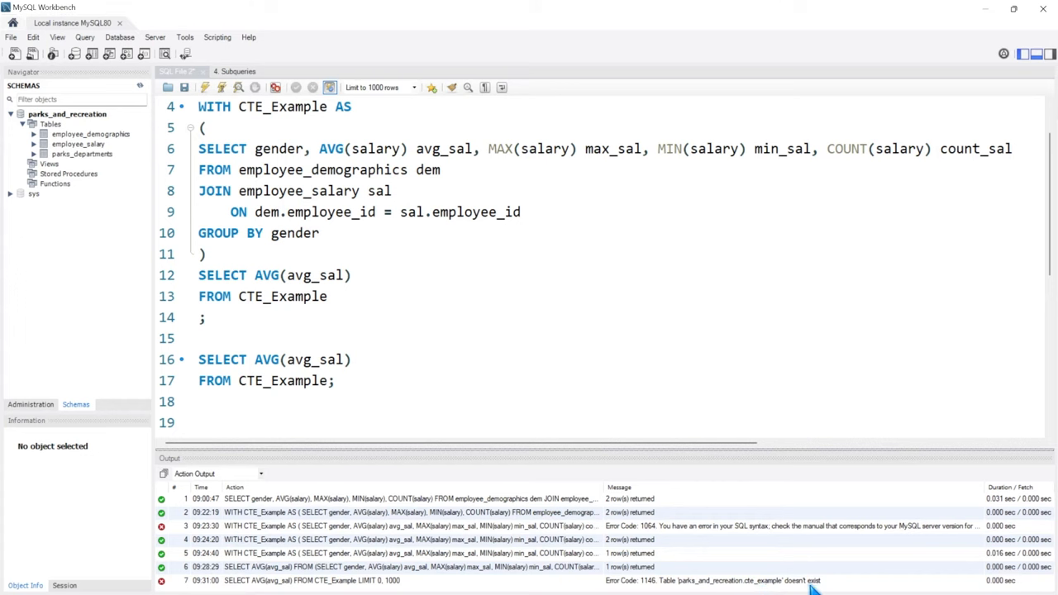
Step: Run the standalone query, get error 1146 table cte_example doesn't exist, and highlight the CTE references
{"action": "double_click", "coordinate": [284, 380]}
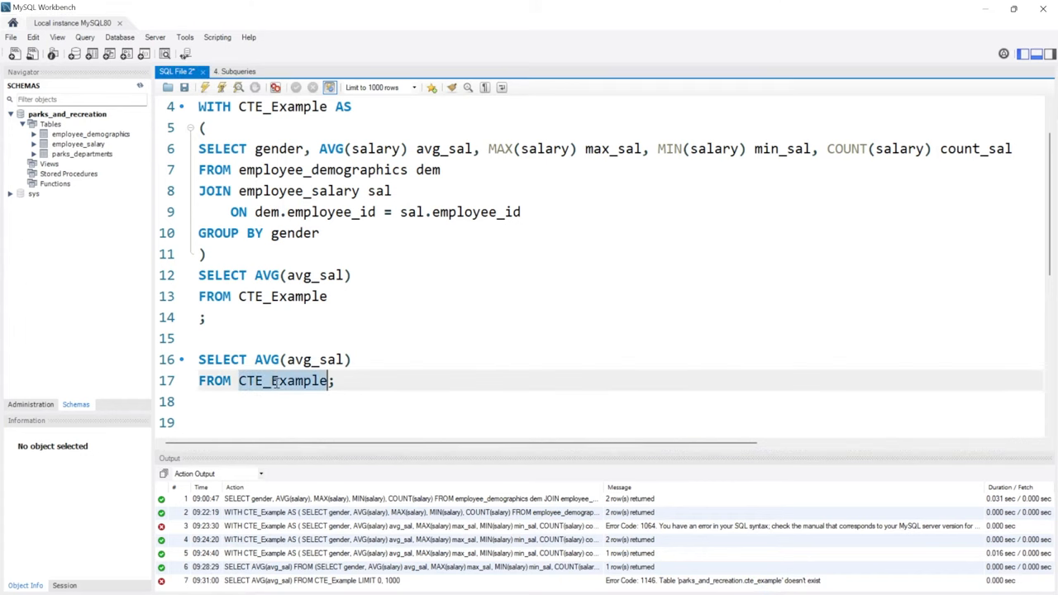
{"action": "mouse_move", "coordinate": [91, 134]}
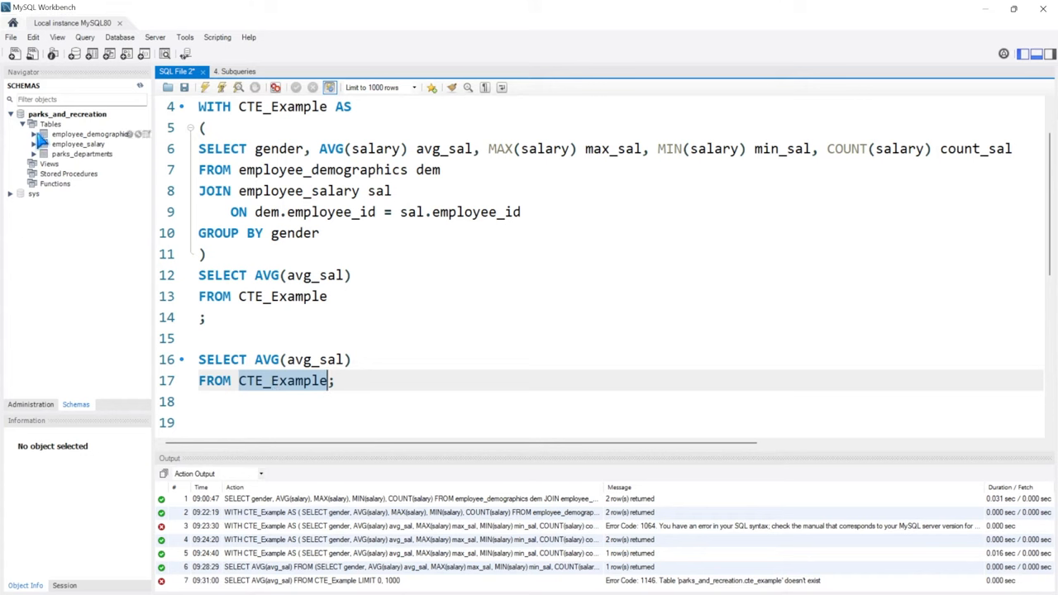
{"action": "mouse_move", "coordinate": [91, 175]}
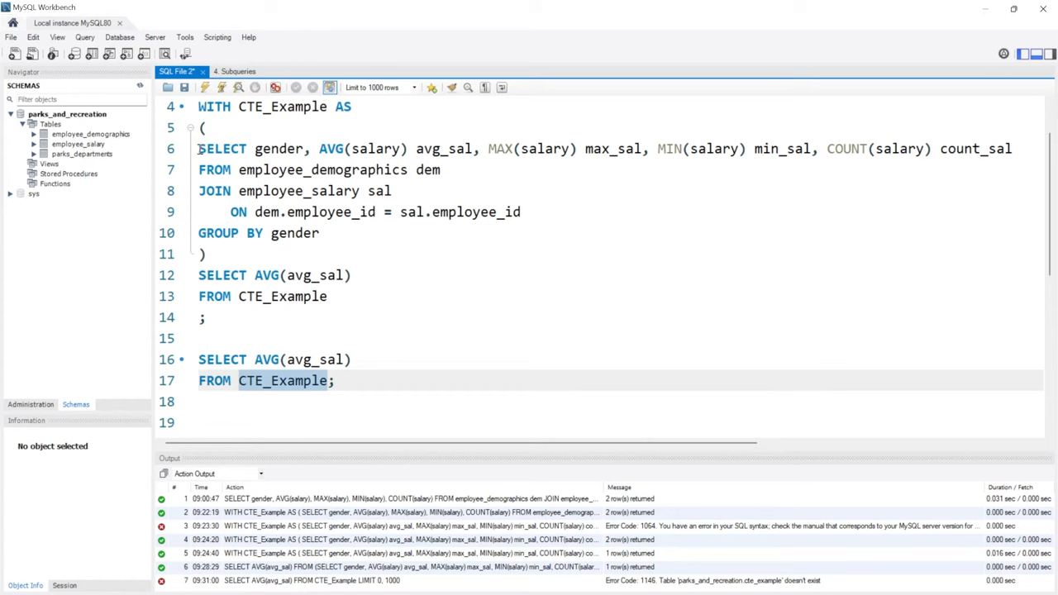
{"action": "left_click_drag", "start_coordinate": [198, 148], "coordinate": [322, 231]}
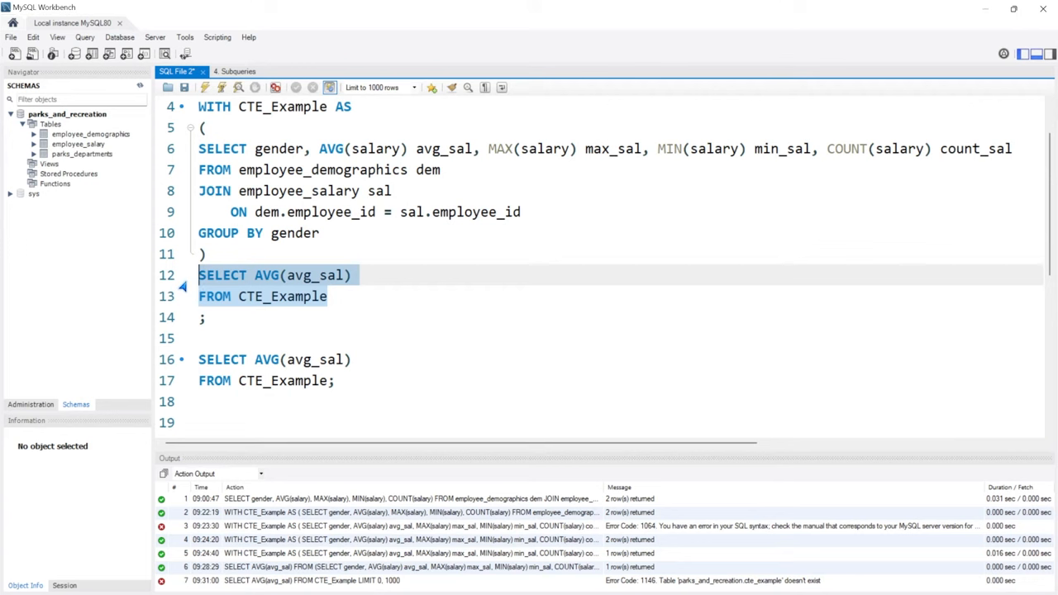
{"action": "left_click", "coordinate": [358, 296]}
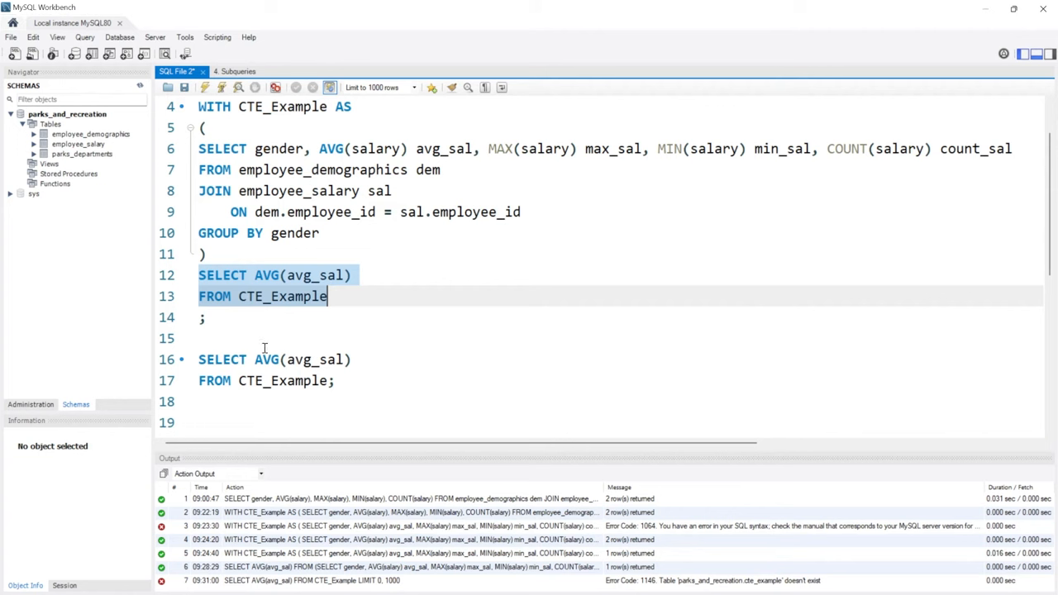
{"action": "mouse_move", "coordinate": [271, 378]}
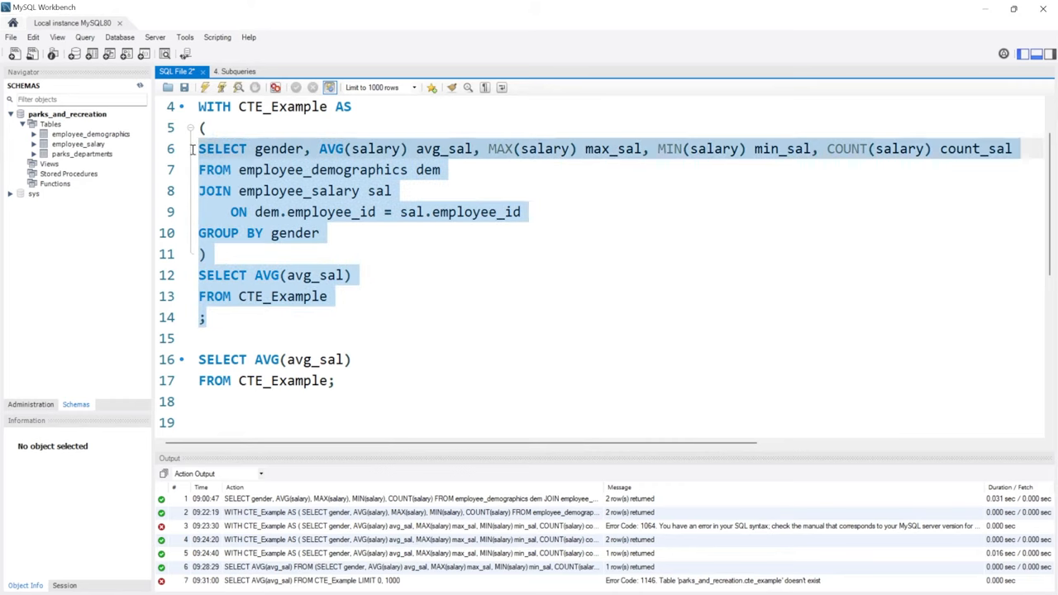
Step: Strip the JOIN and GROUP BY lines and add WHERE birth_date > '1985-01-01'
{"action": "scroll", "scroll_direction": "down", "scroll_amount": 3}
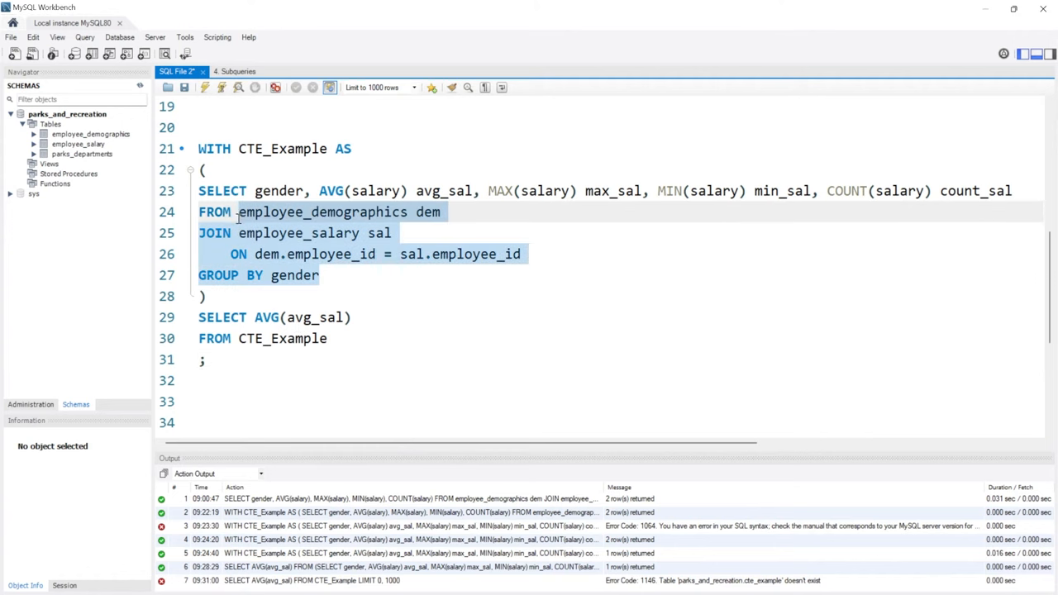
{"action": "key", "text": "Delete"}
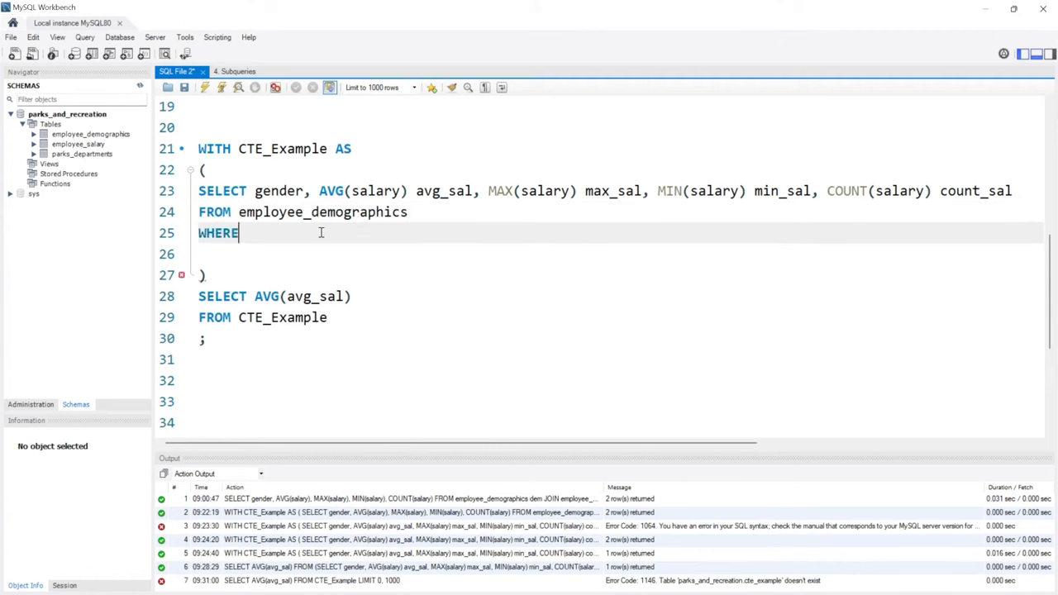
{"action": "type", "text": "birth_date"}
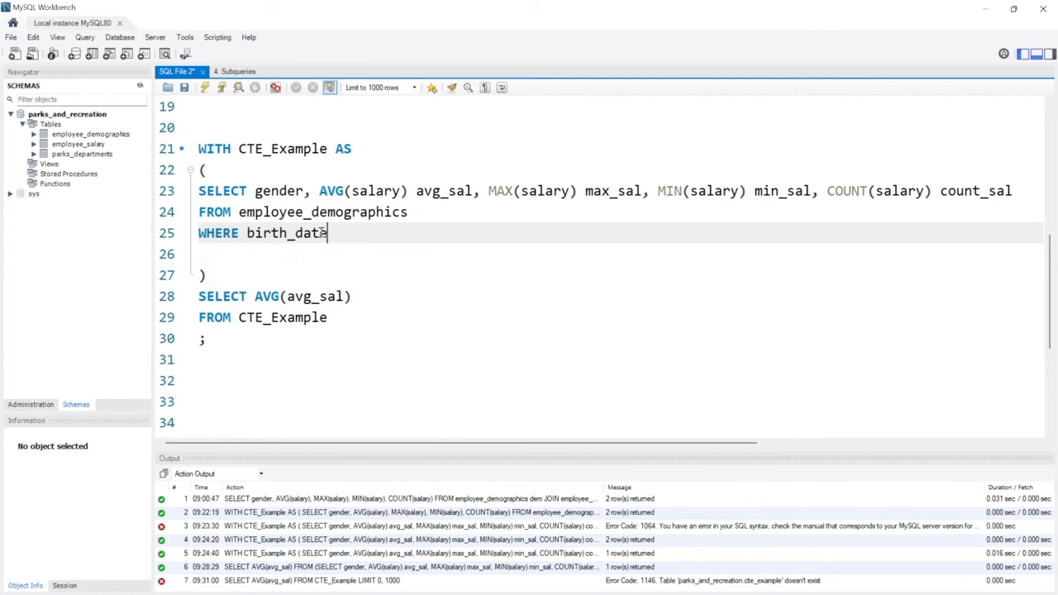
{"action": "type", "text": ">"}
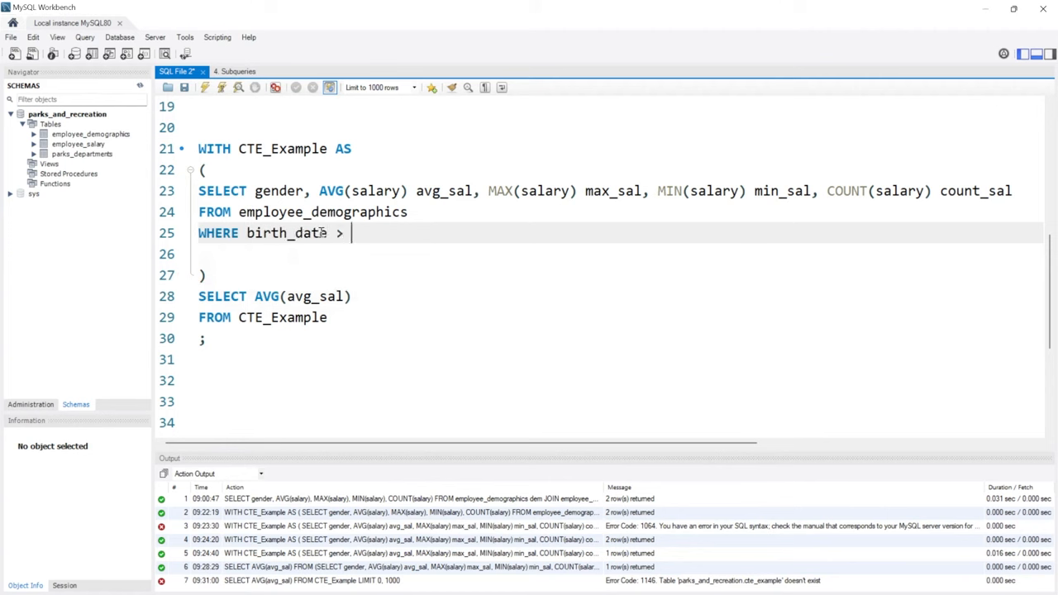
{"action": "type", "text": "'19"}
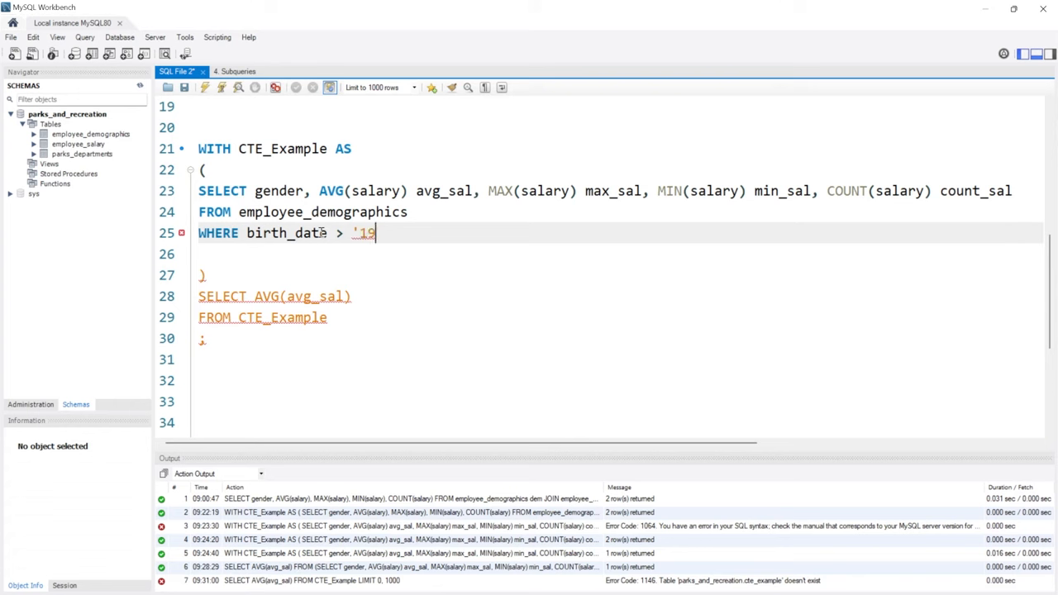
{"action": "type", "text": "985-01-01"}
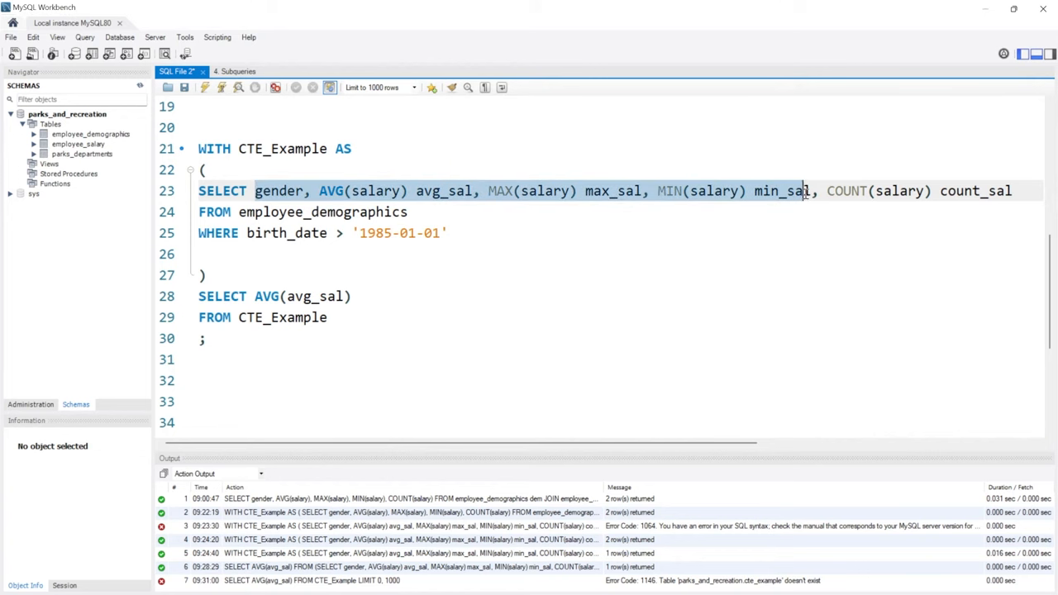
Step: Replace the aggregate columns with employee_id, gender, birth_date from employee_demographics
{"action": "left_click", "coordinate": [1015, 191]}
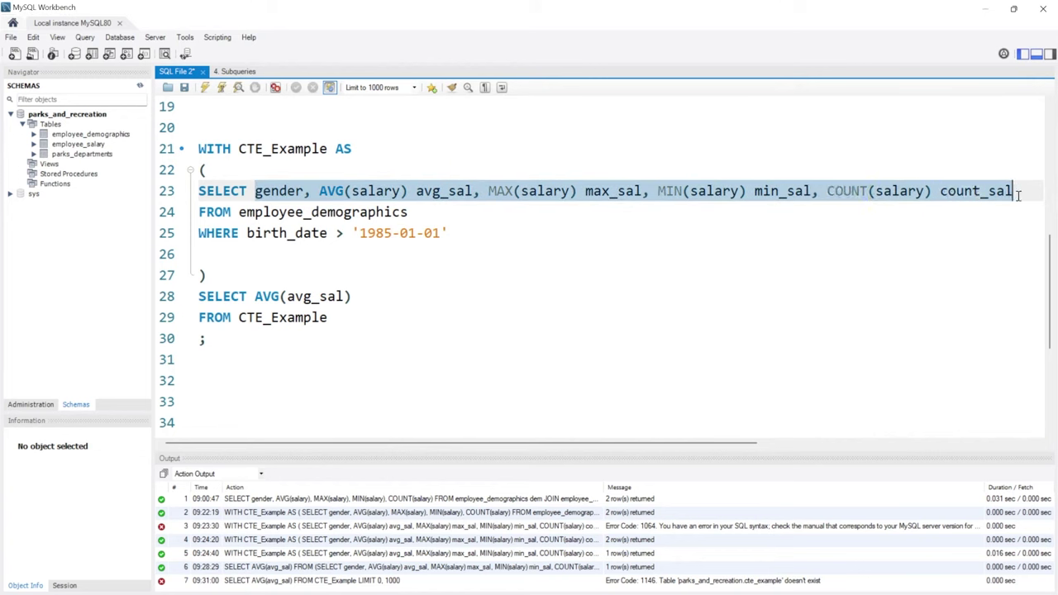
{"action": "key", "text": "Delete"}
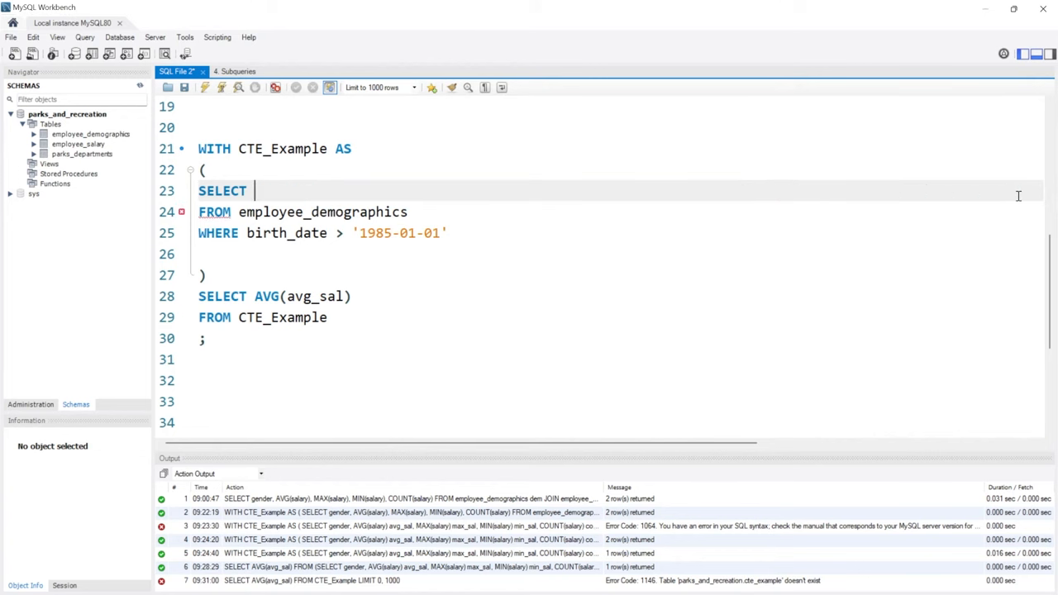
{"action": "type", "text": "employee_id,"}
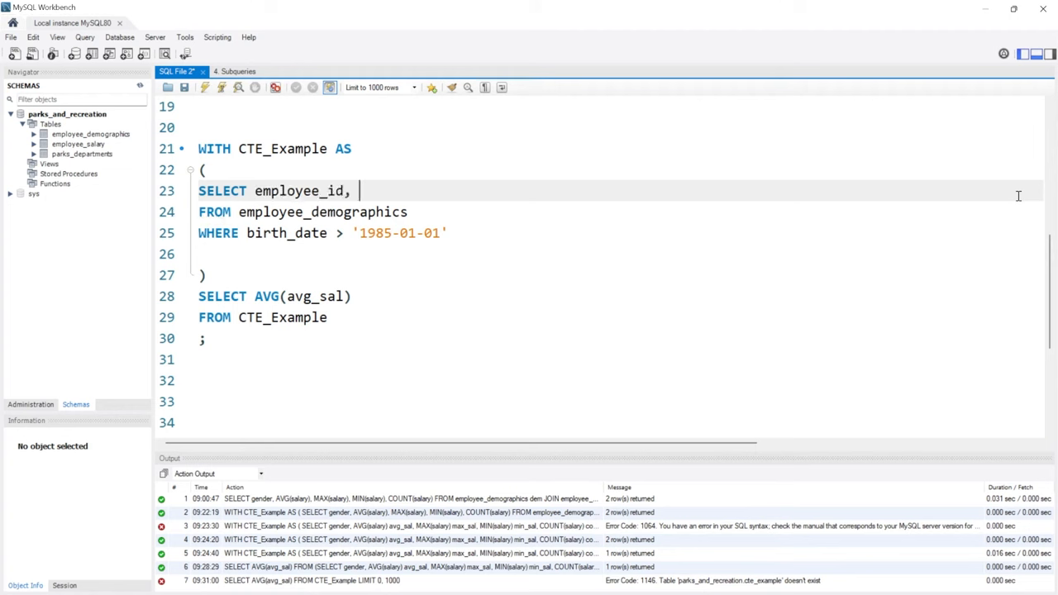
{"action": "type", "text": "gender, birt"}
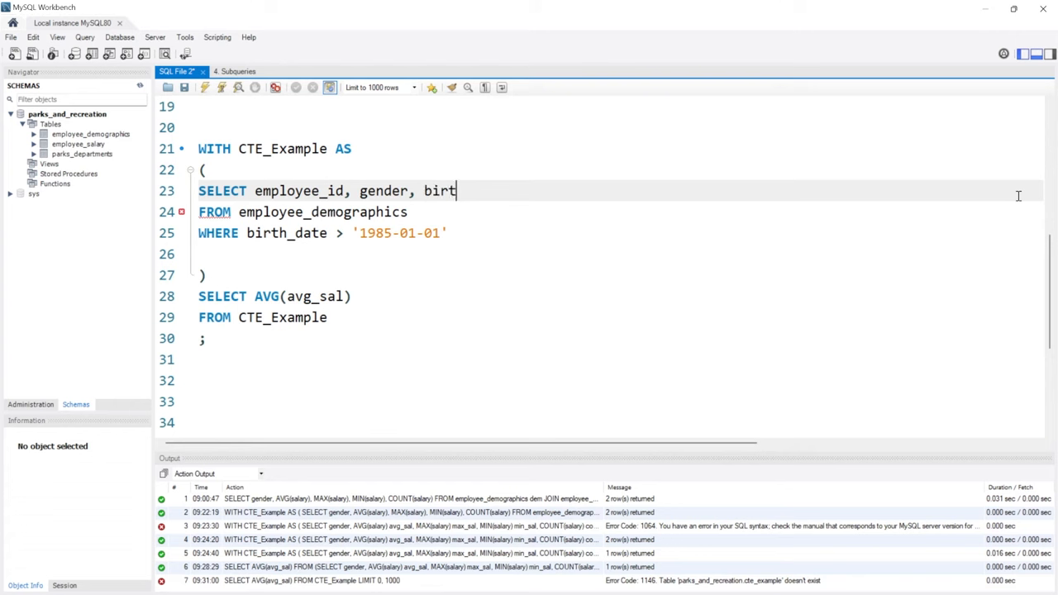
{"action": "type", "text": "h_date"}
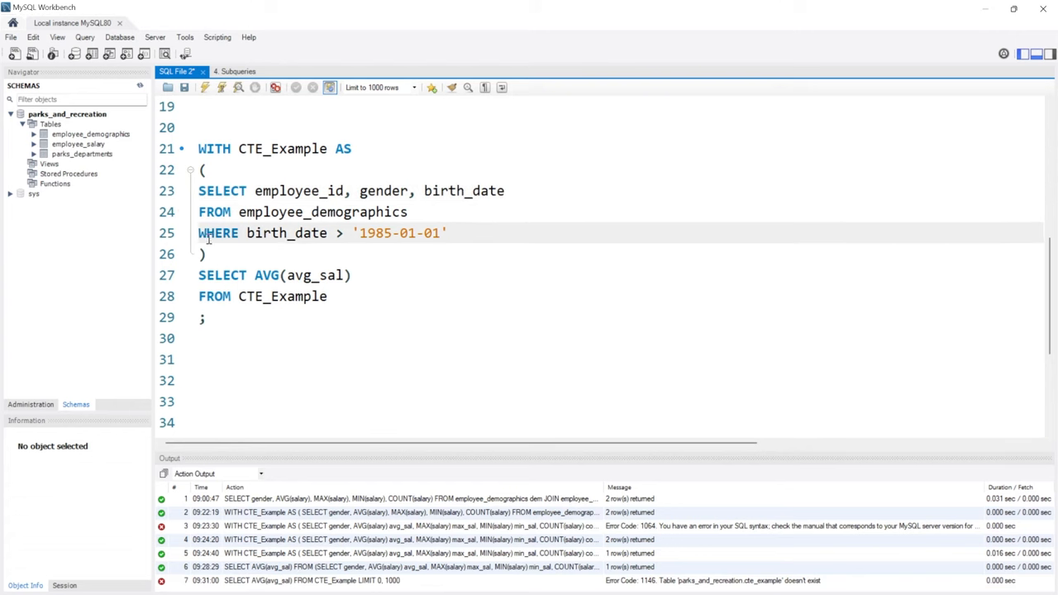
{"action": "mouse_move", "coordinate": [380, 233]}
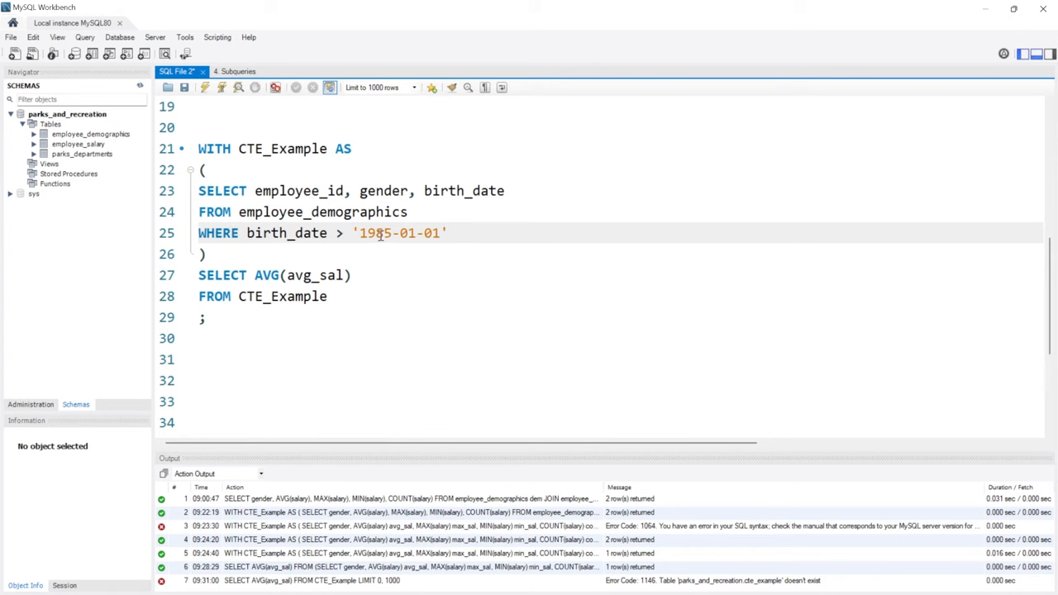
Step: Start a second CTE after the first: , CTE_Example2 AS ( SELECT …
{"action": "double_click", "coordinate": [281, 148]}
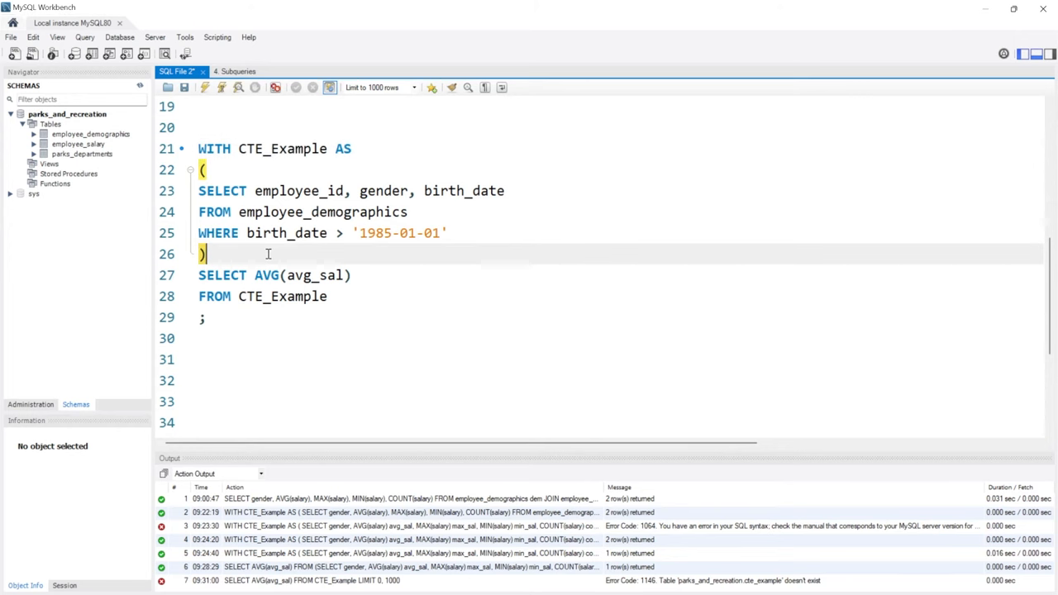
{"action": "type", "text": ","}
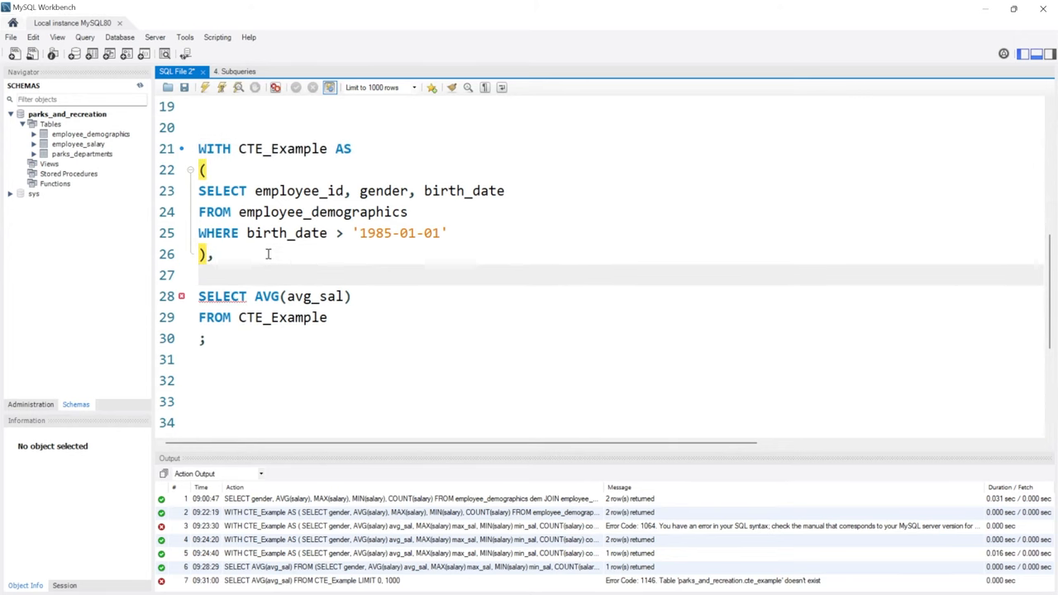
{"action": "type", "text": "CTE_"}
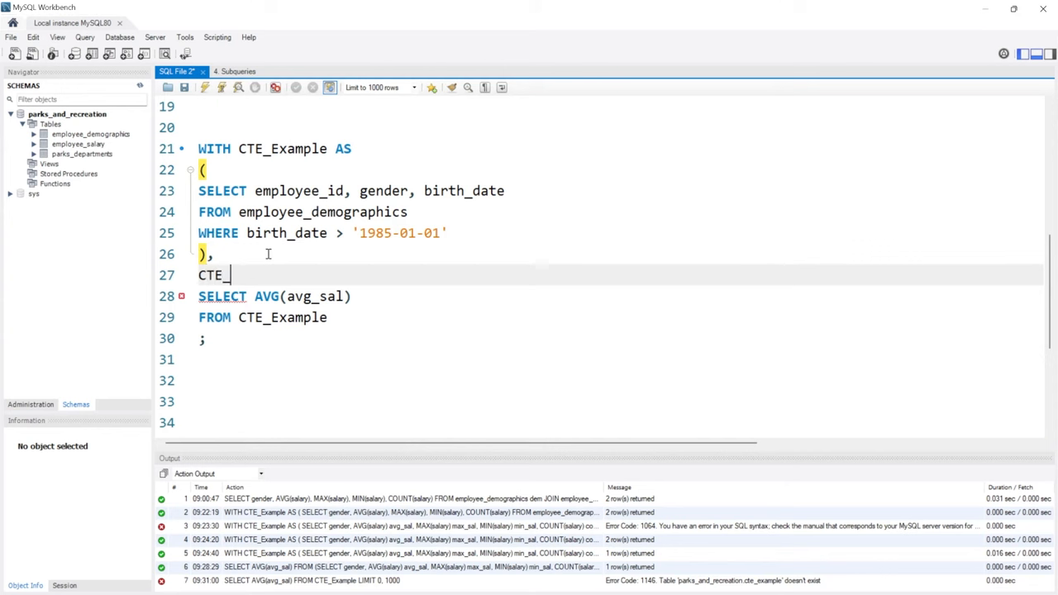
{"action": "type", "text": "Example 2"}
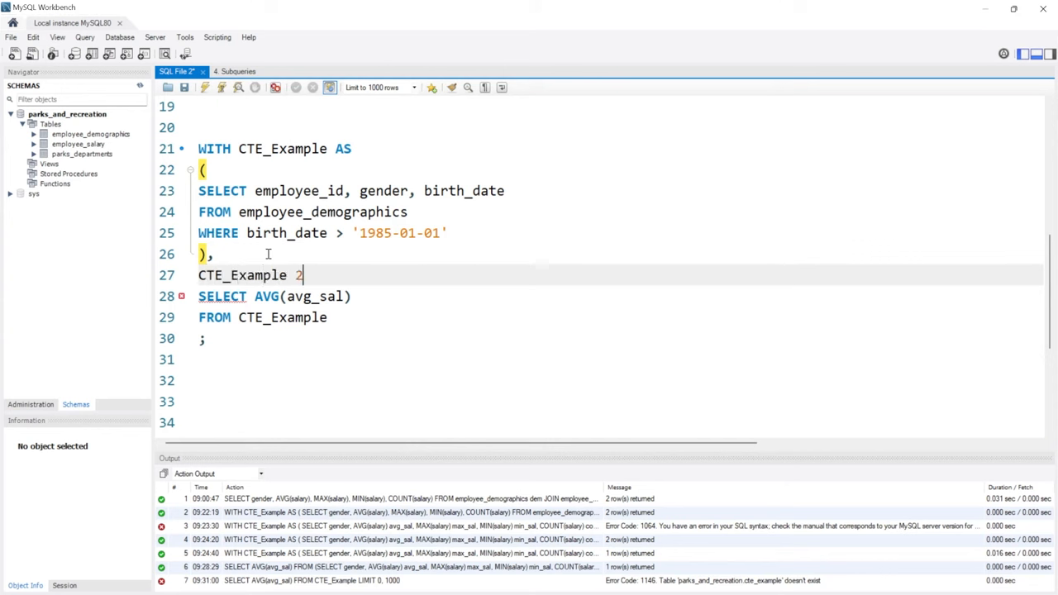
{"action": "key", "text": "Backspace"}
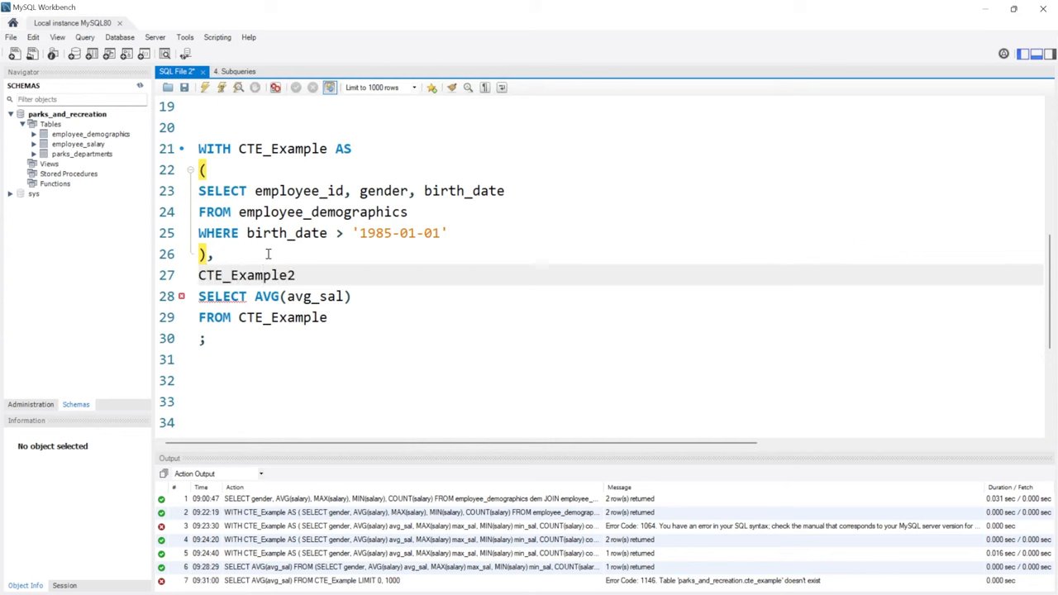
{"action": "type", "text": "AS"}
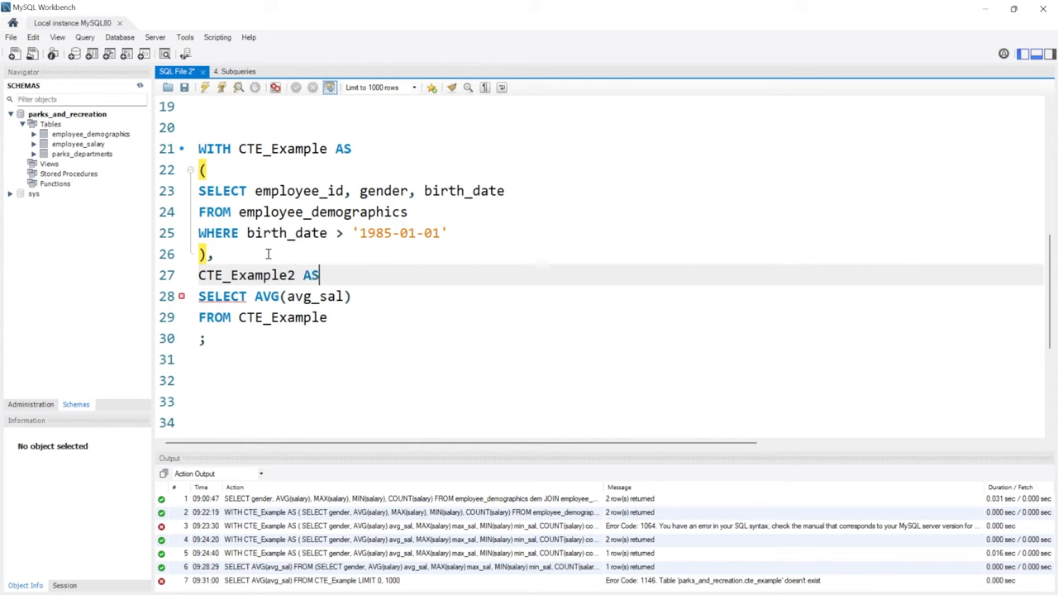
{"action": "type", "text": "("}
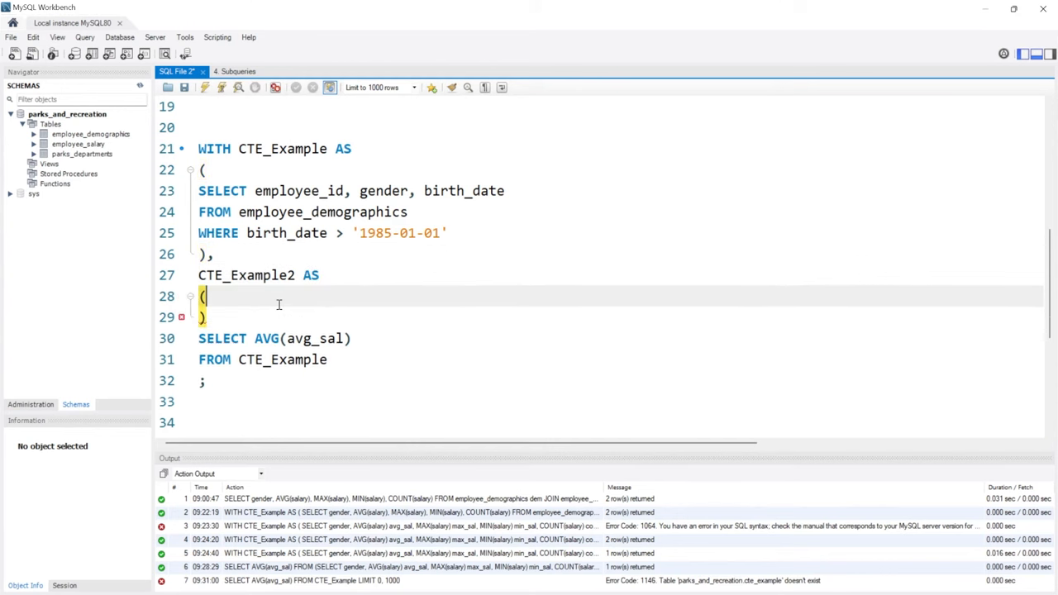
{"action": "type", "text": "SELECT *"}
{"action": "type", "text": "FROM"}
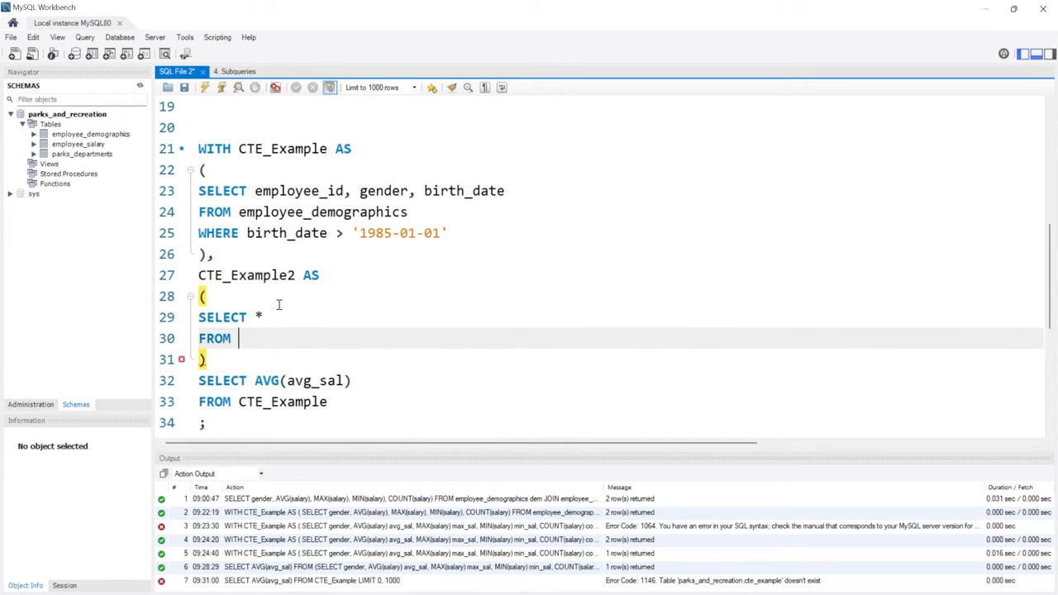
Step: Complete CTE_Example2 as employee_id, salary FROM employee_salary WHERE salary > 50000, with the main query SELECT *
{"action": "type", "text": "employee_salary"}
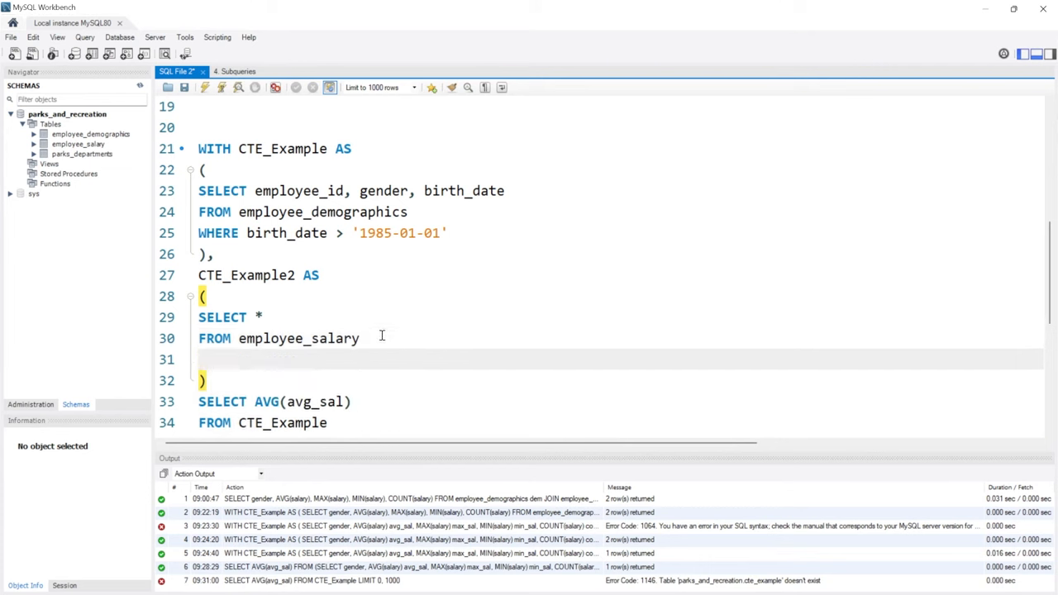
{"action": "type", "text": "WHERE salary"}
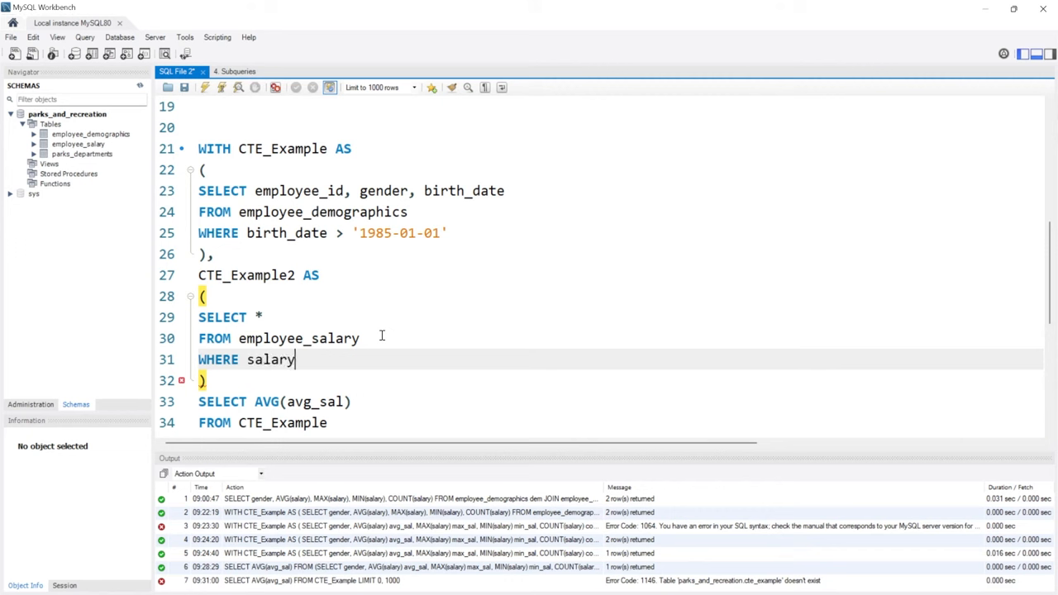
{"action": "type", "text": ">"}
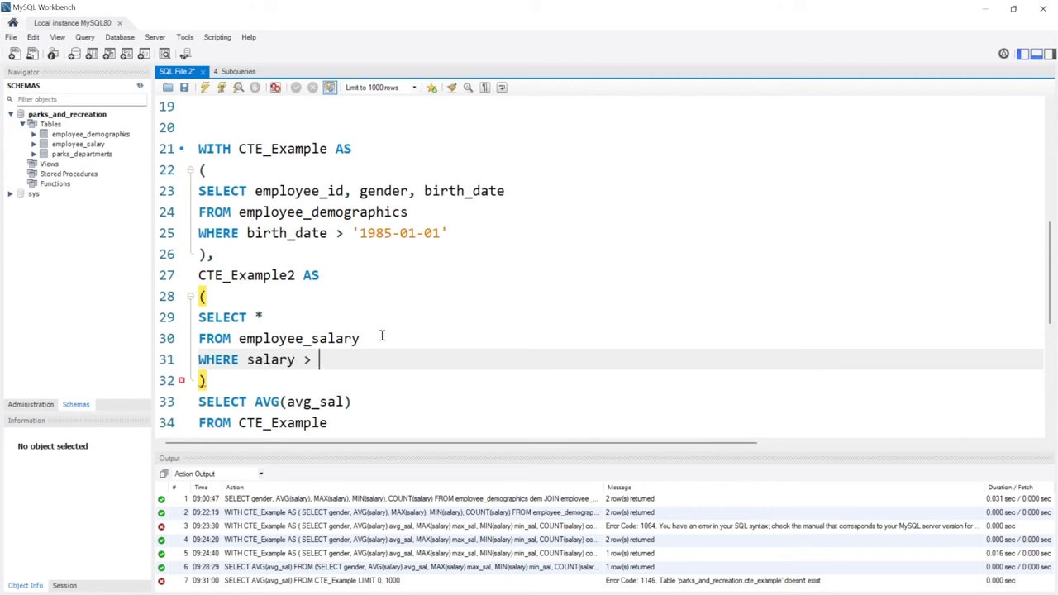
{"action": "type", "text": "50000"}
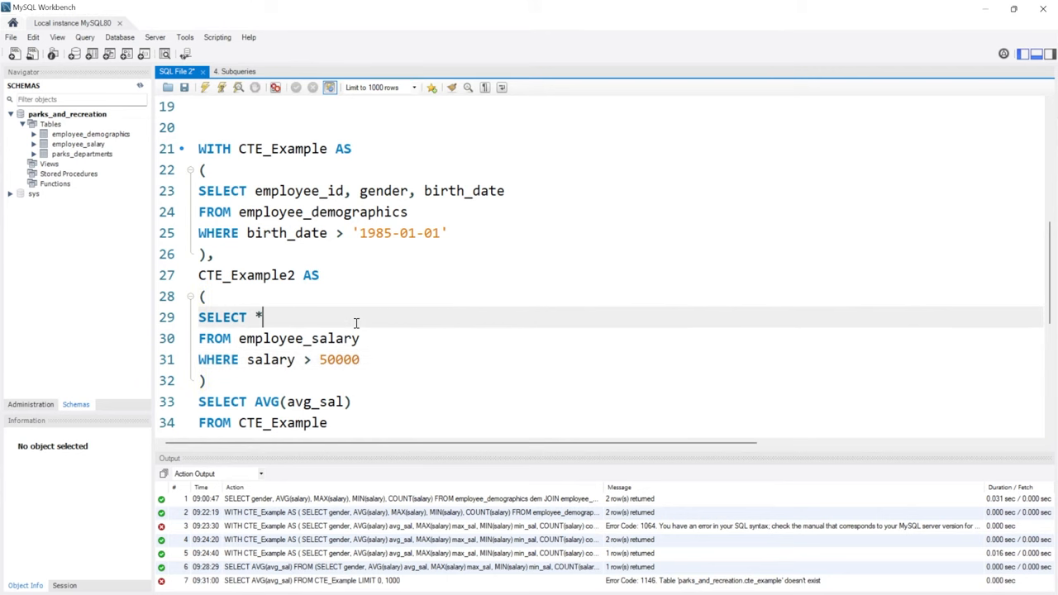
{"action": "type", "text": "employee_id, salary"}
{"action": "left_click", "coordinate": [600, 402]}
{"action": "type", "text": "SELECT *"}
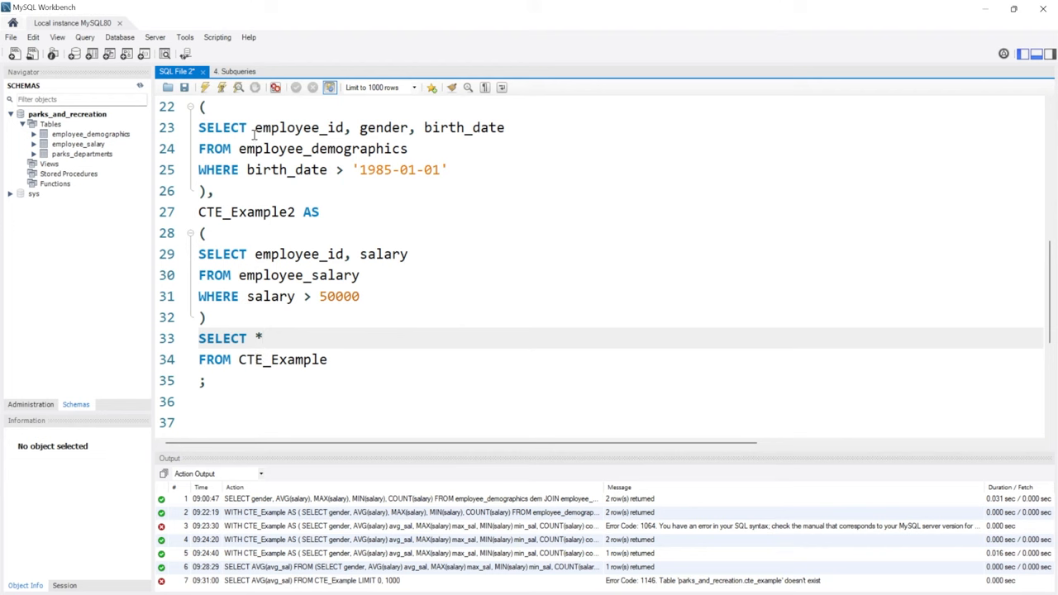
{"action": "left_click", "coordinate": [263, 337]}
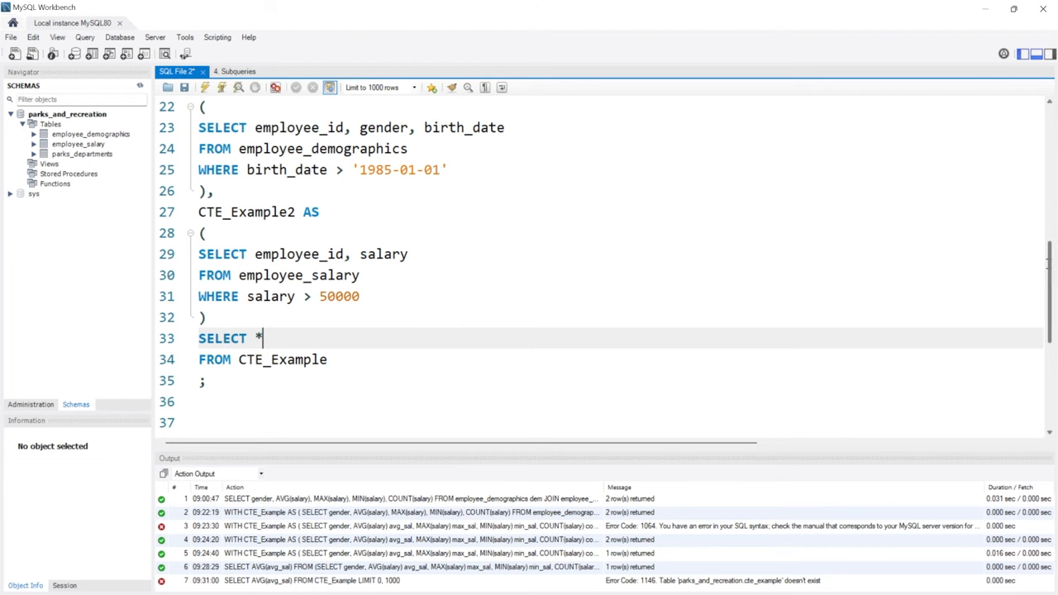
{"action": "scroll", "scroll_direction": "up", "scroll_amount": 3}
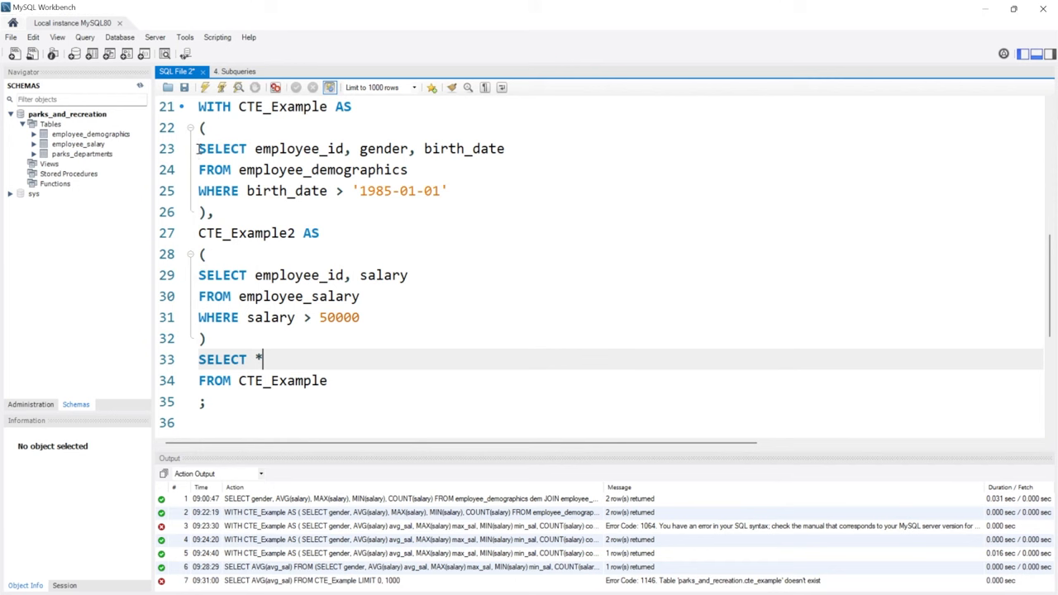
{"action": "left_click_drag", "start_coordinate": [198, 149], "coordinate": [450, 192]}
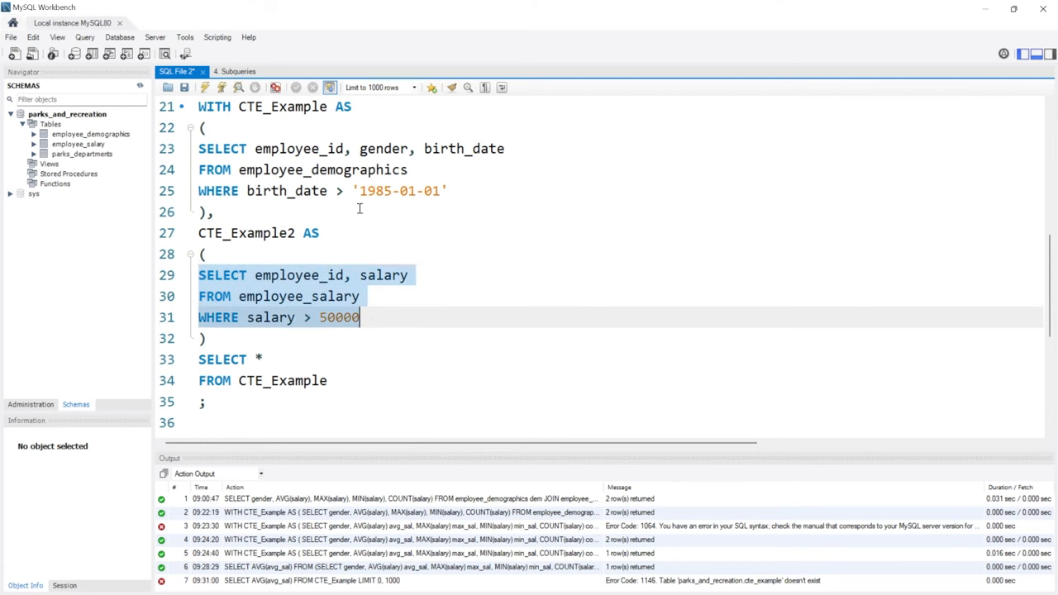
Step: Add JOIN CTE_Example2 ON after FROM CTE_Example in the main query
{"action": "left_click", "coordinate": [327, 380]}
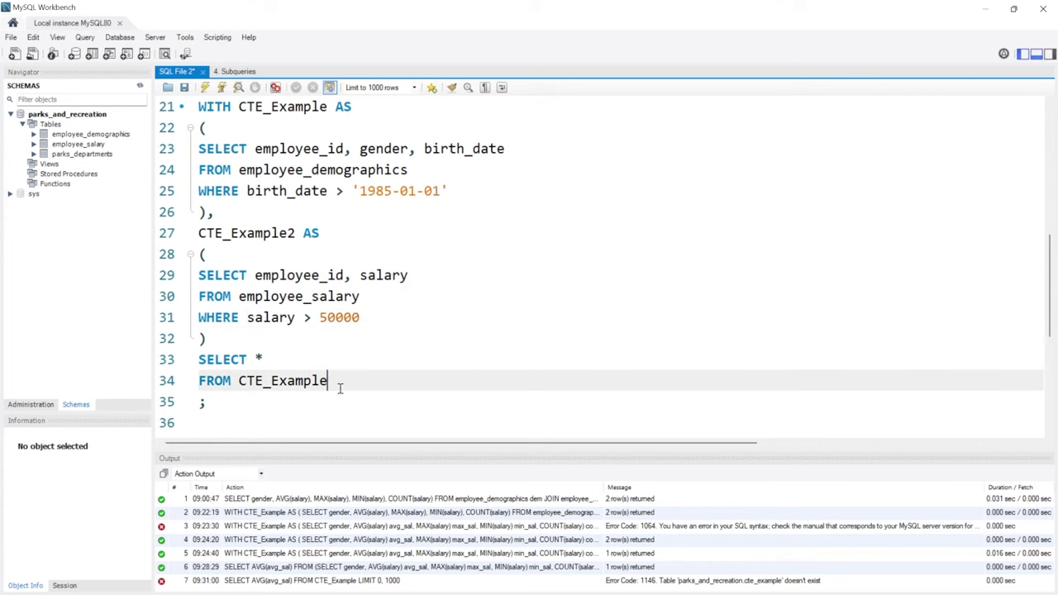
{"action": "type", "text": "JOIN C"}
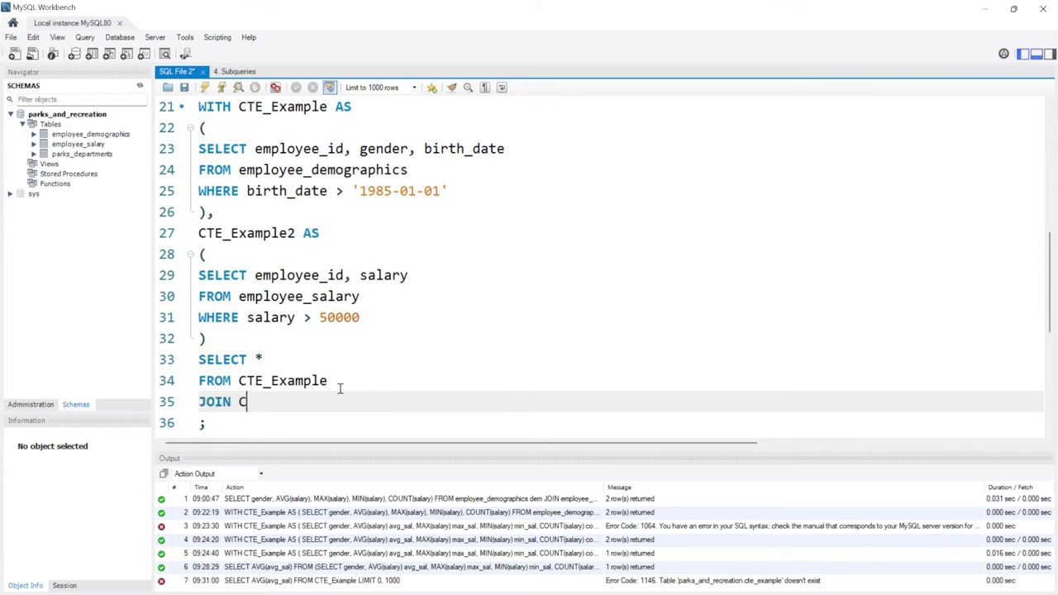
{"action": "type", "text": "TE_E"}
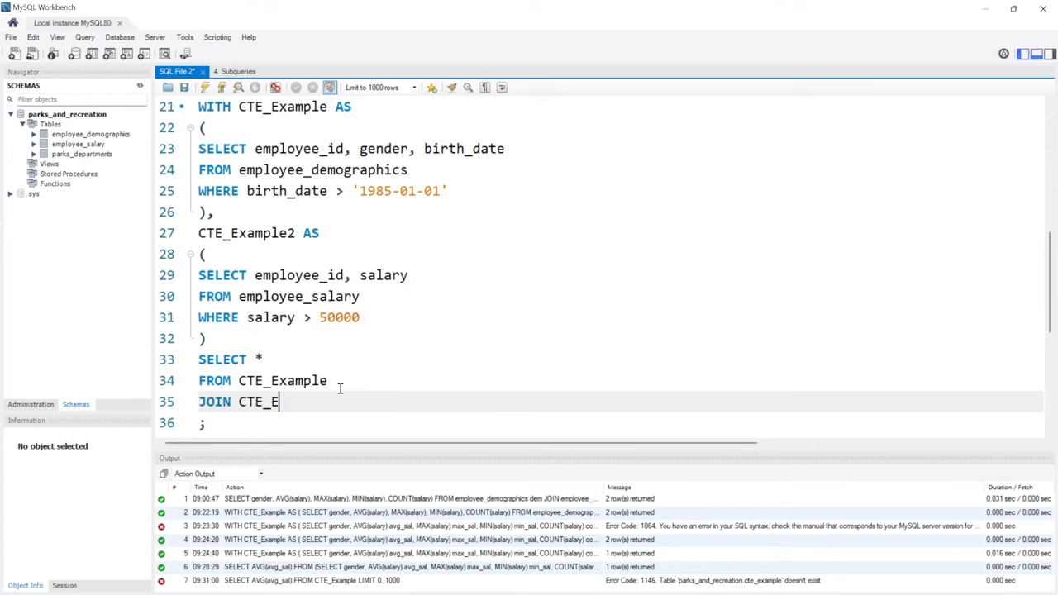
{"action": "type", "text": "xample"}
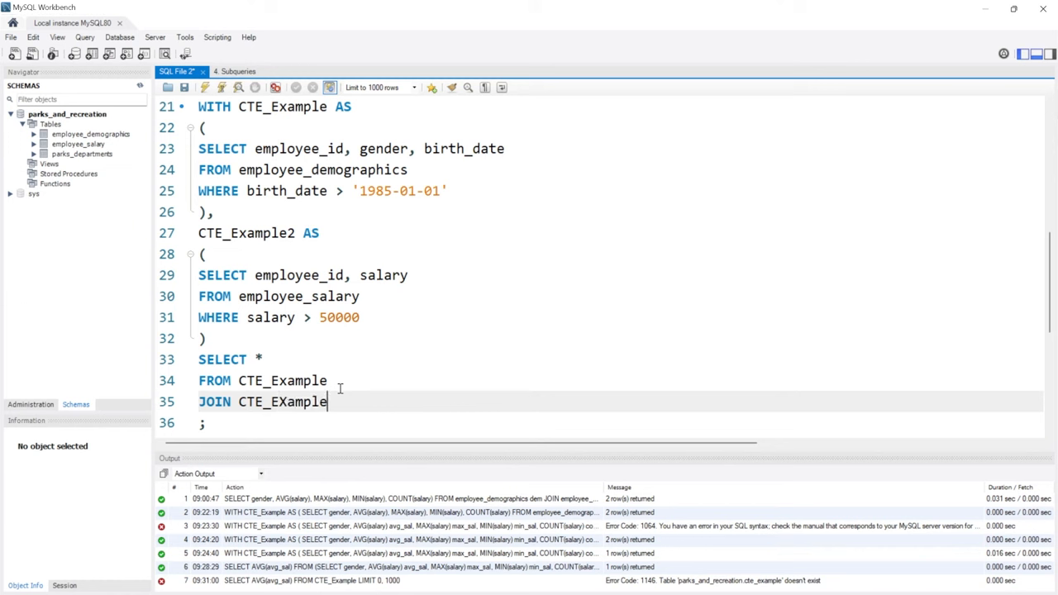
{"action": "type", "text": "2"}
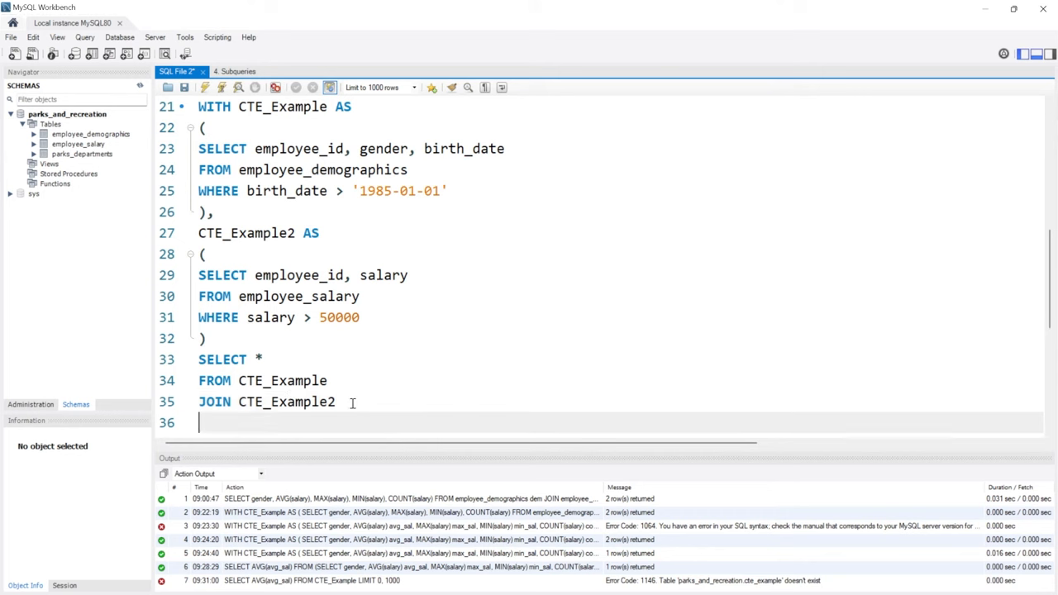
{"action": "type", "text": "ON"}
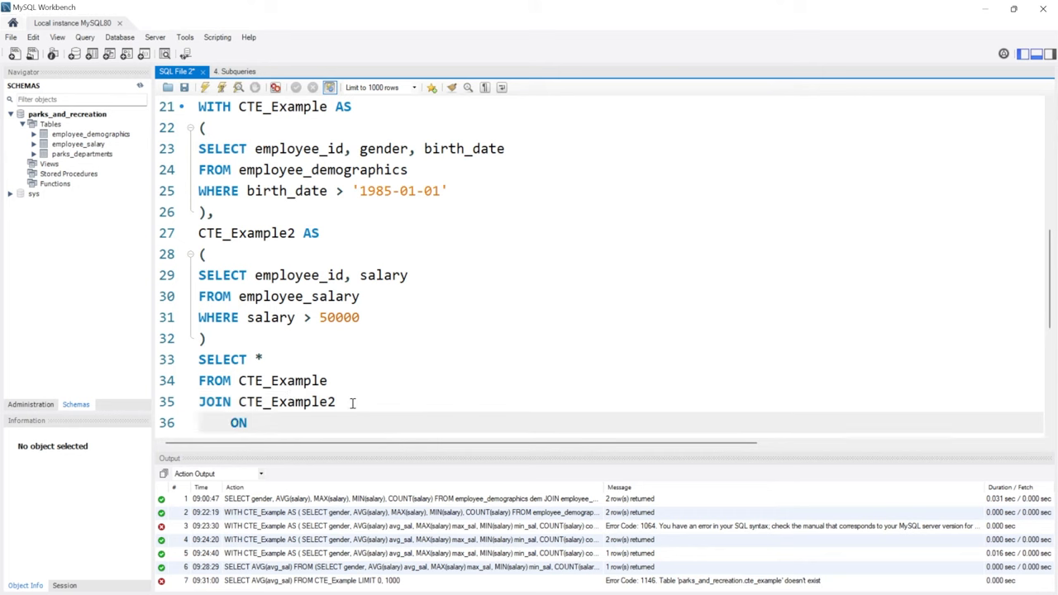
Step: Finish ON CTE_Example.employee_id = CTE_Example2.employee_id and run, returning three employee rows
{"action": "double_click", "coordinate": [282, 380]}
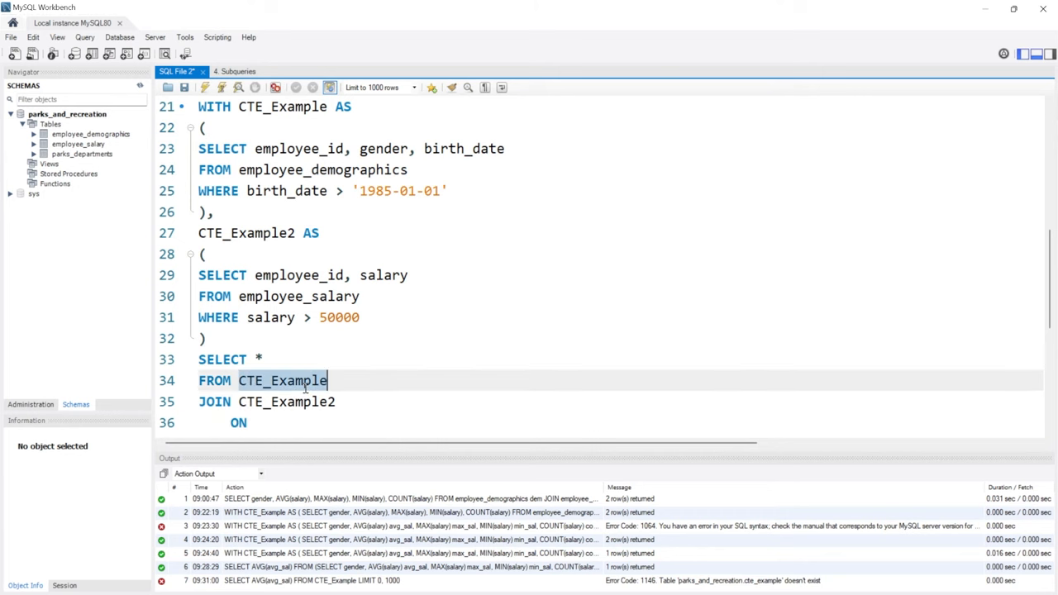
{"action": "type", "text": "CTE_Example."}
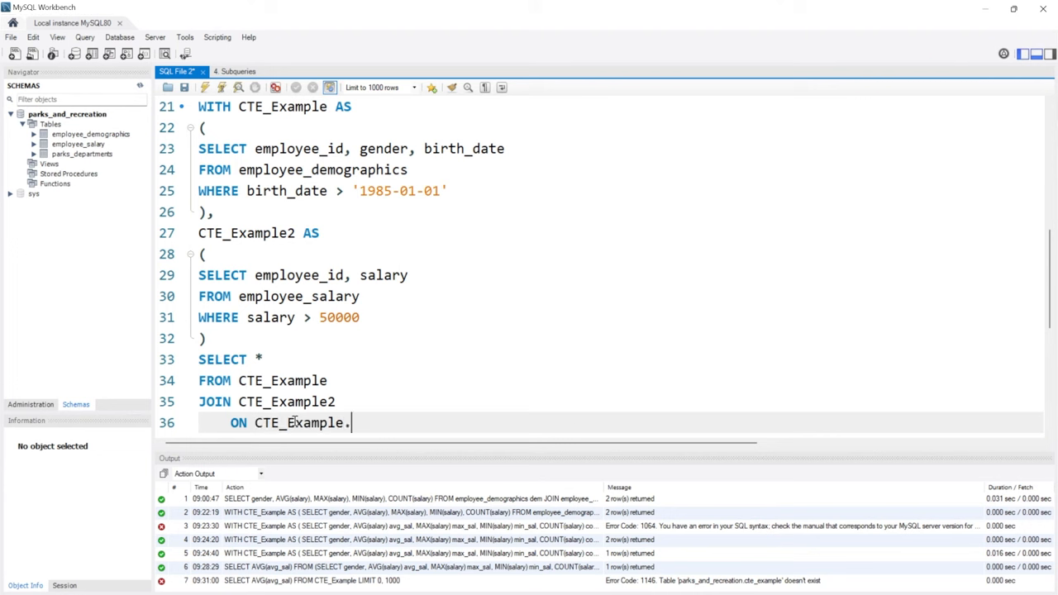
{"action": "type", "text": "employee_id"}
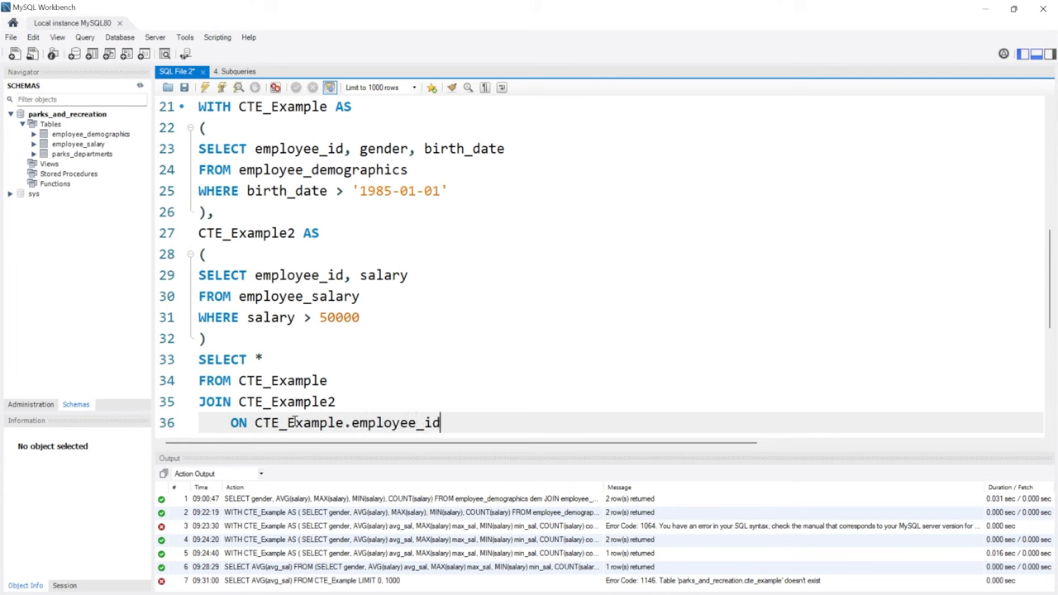
{"action": "type", "text": "= CTE_Example2"}
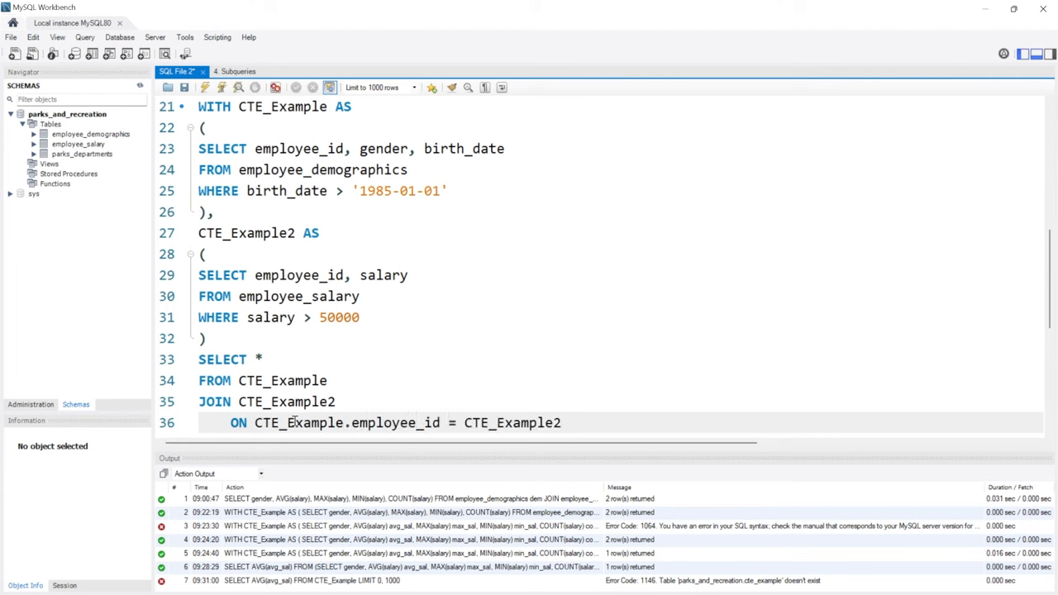
{"action": "type", "text": "= employee"}
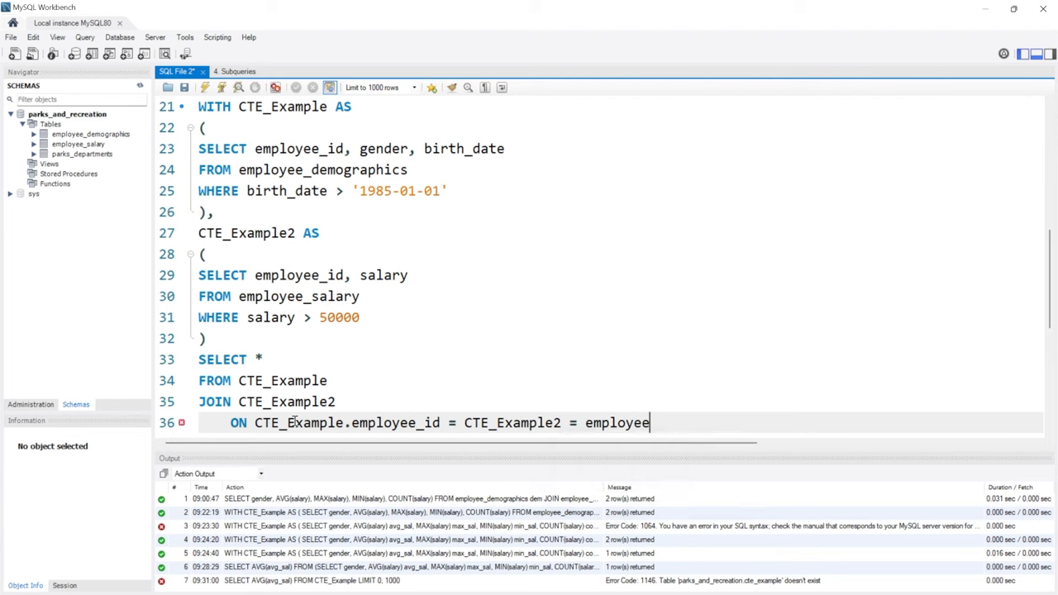
{"action": "type", "text": "_id"}
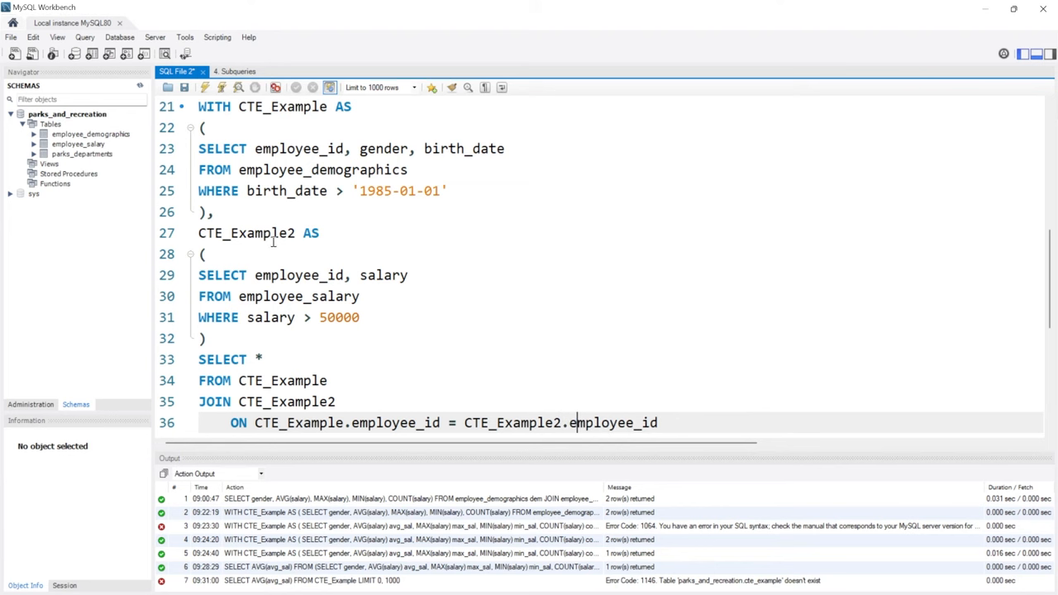
{"action": "left_click", "coordinate": [221, 86]}
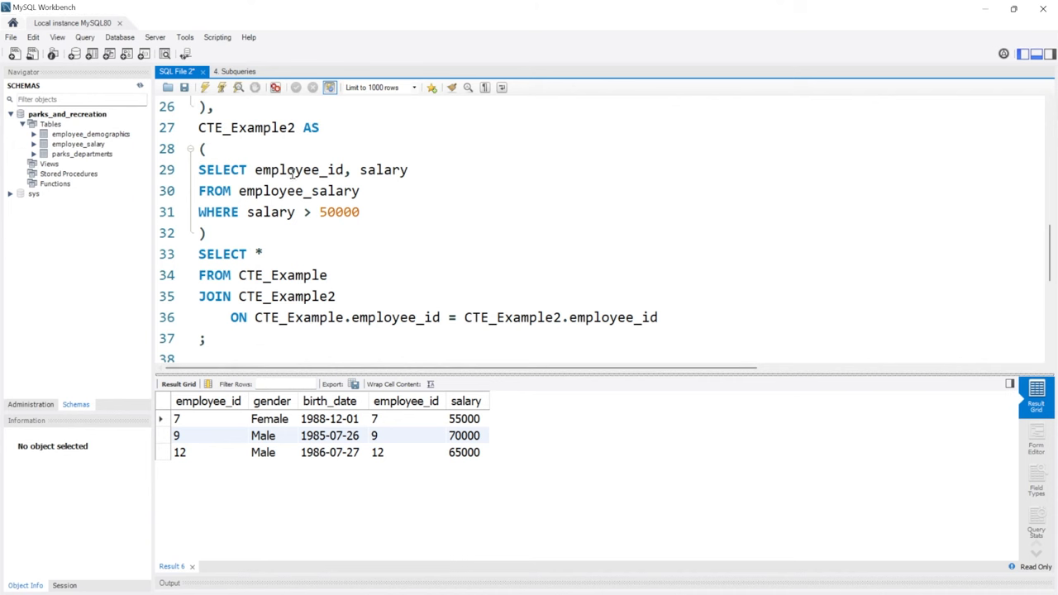
{"action": "scroll", "scroll_direction": "up", "scroll_amount": 3}
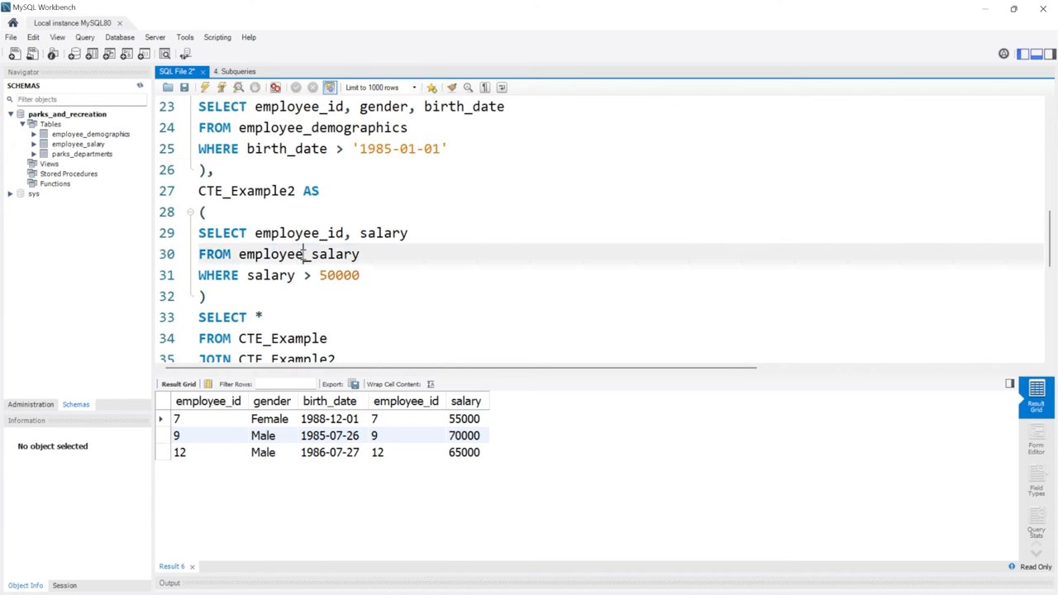
{"action": "double_click", "coordinate": [297, 254]}
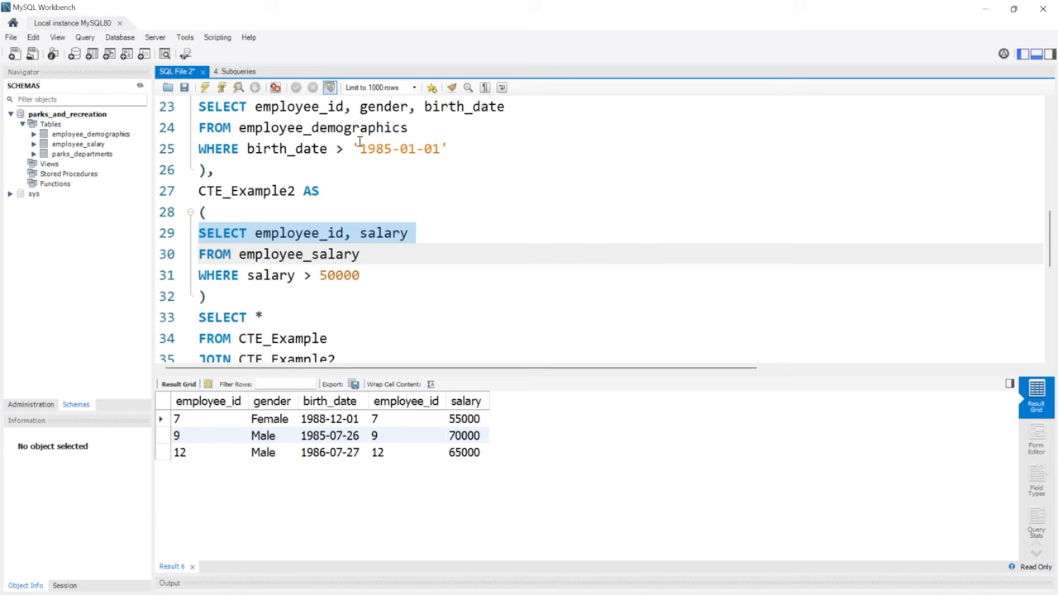
{"action": "left_click", "coordinate": [198, 255]}
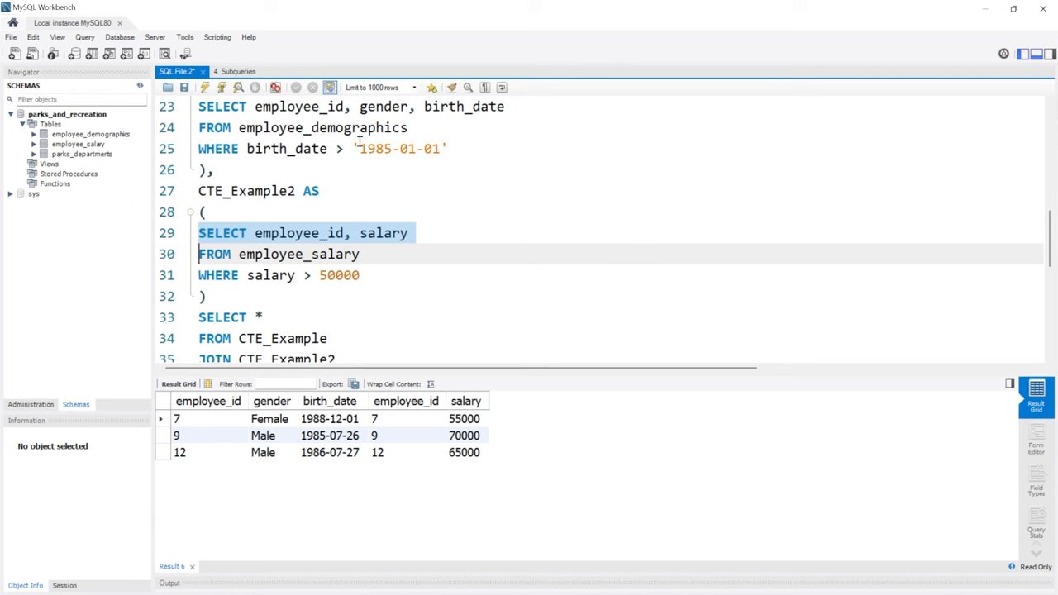
{"action": "scroll", "scroll_direction": "down", "scroll_amount": 3}
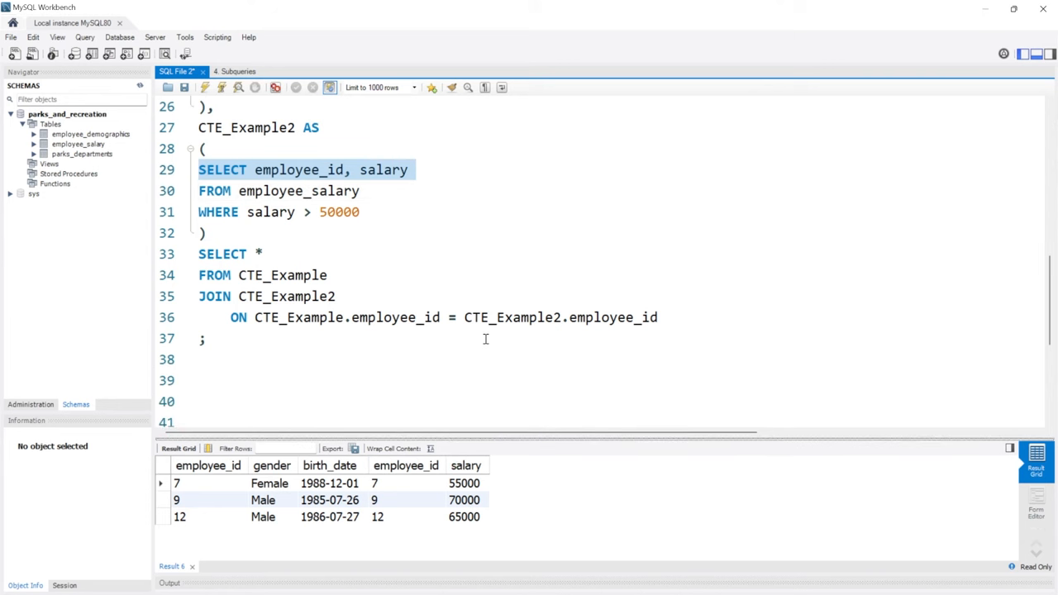
{"action": "scroll", "scroll_direction": "up", "scroll_amount": 3}
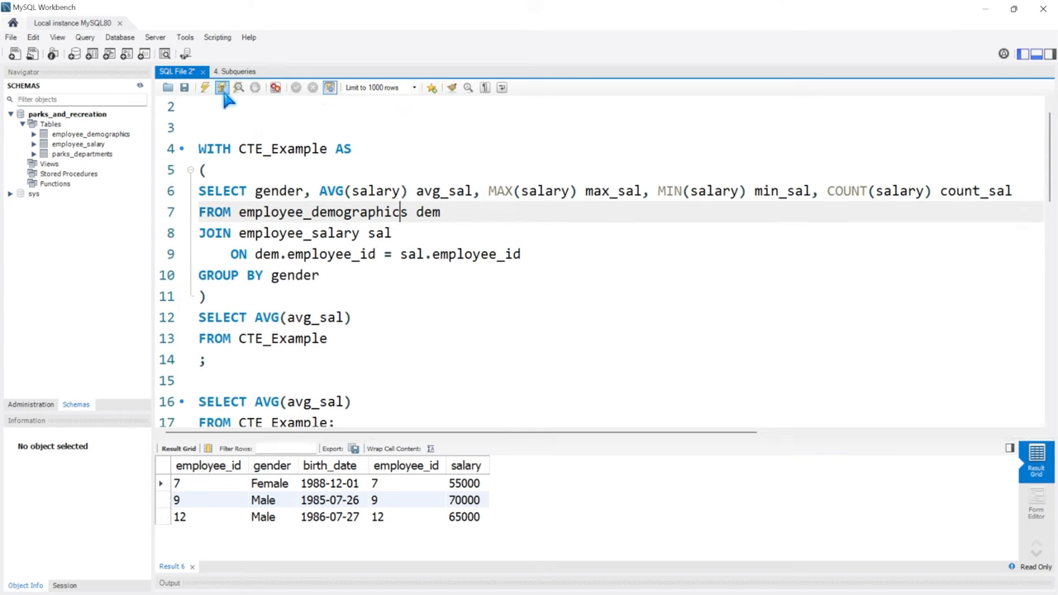
Step: Run the AVG(avg_sal) query, then rerun it as SELECT * showing per-gender avg, max, min and count salaries
{"action": "left_click", "coordinate": [222, 88]}
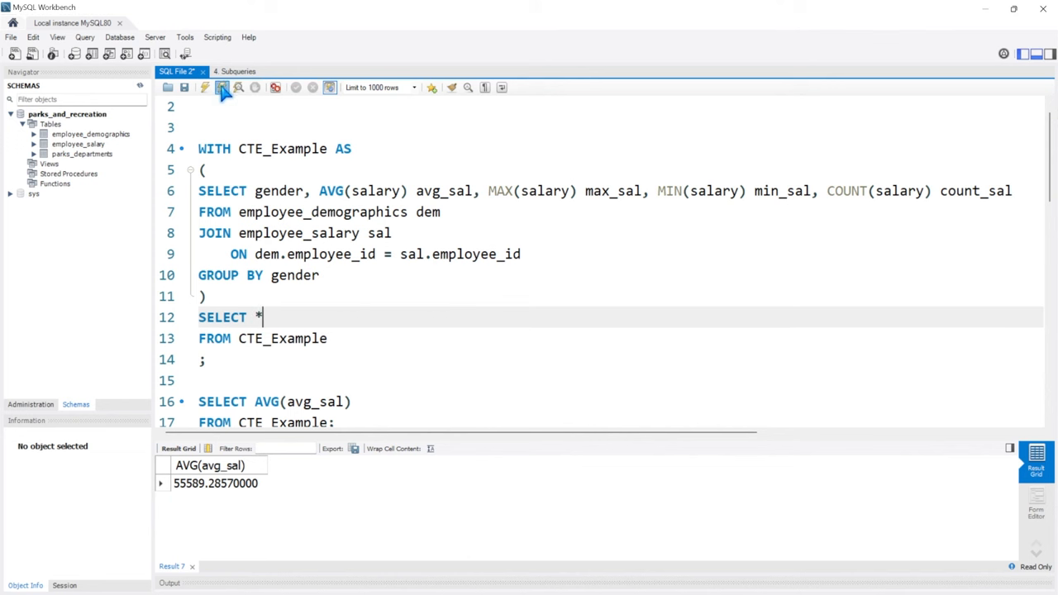
{"action": "left_click", "coordinate": [222, 87]}
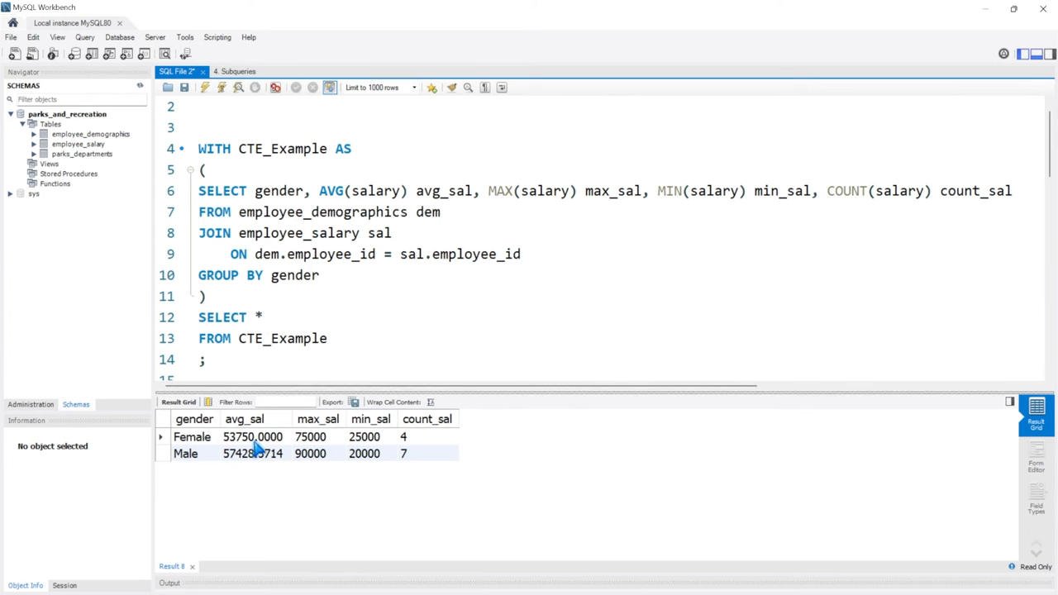
{"action": "mouse_move", "coordinate": [443, 449]}
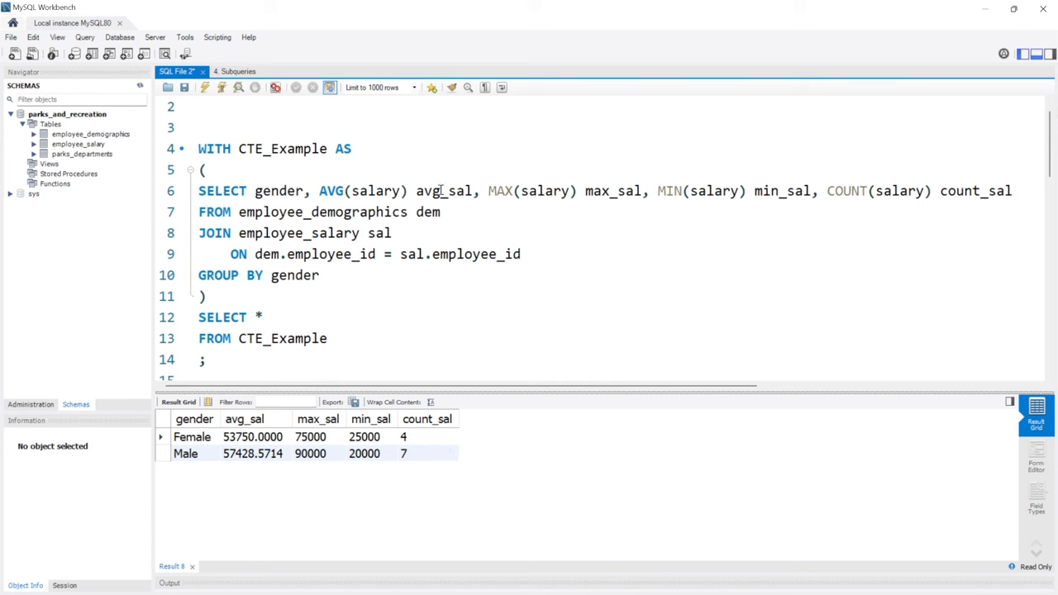
{"action": "mouse_move", "coordinate": [297, 176]}
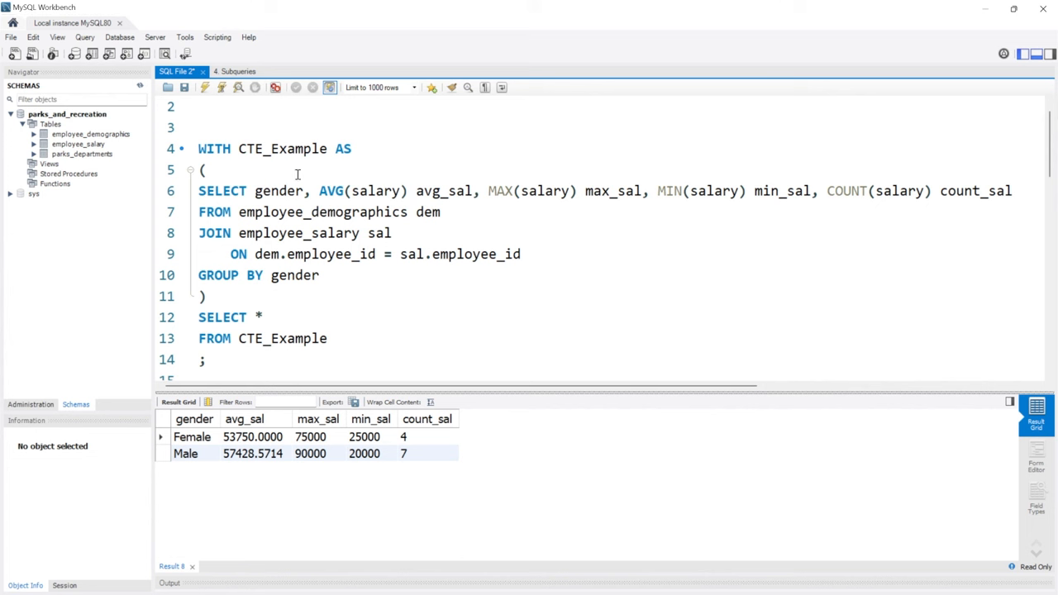
{"action": "double_click", "coordinate": [444, 191]}
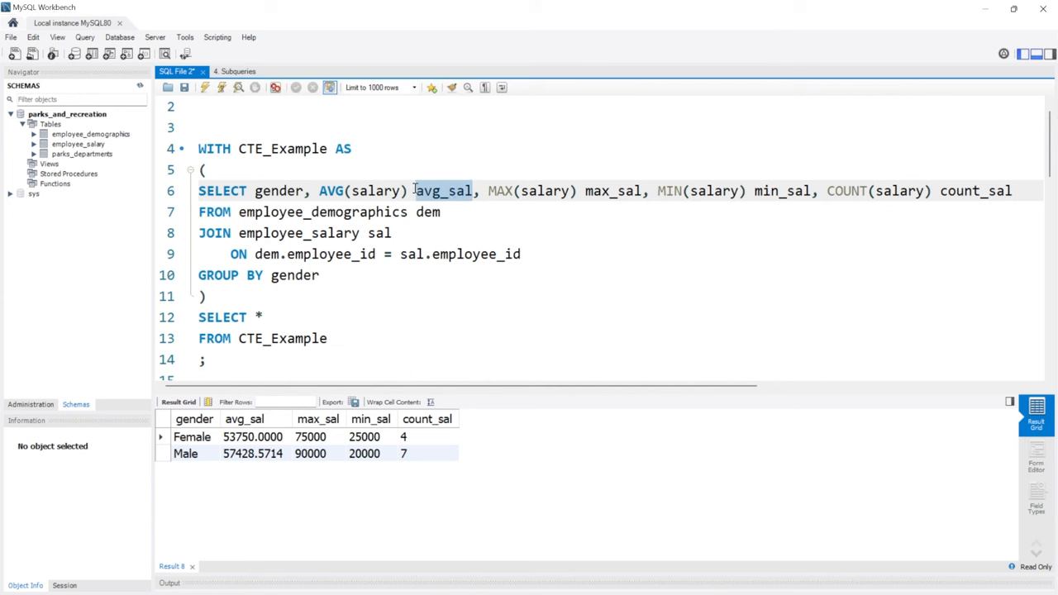
{"action": "left_click", "coordinate": [351, 192]}
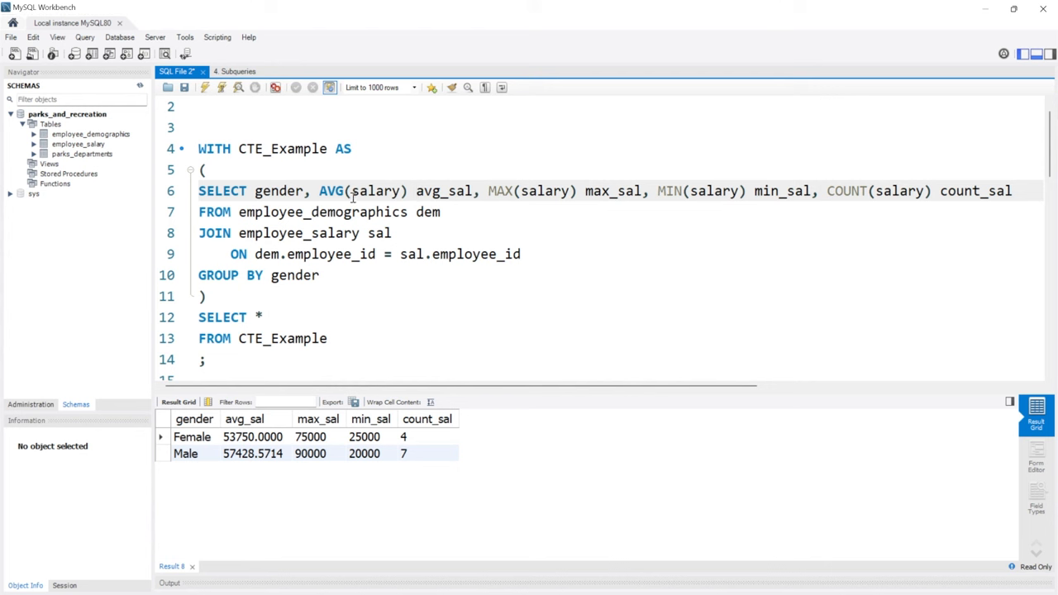
{"action": "mouse_move", "coordinate": [459, 195]}
{"action": "type", "text": "( "}
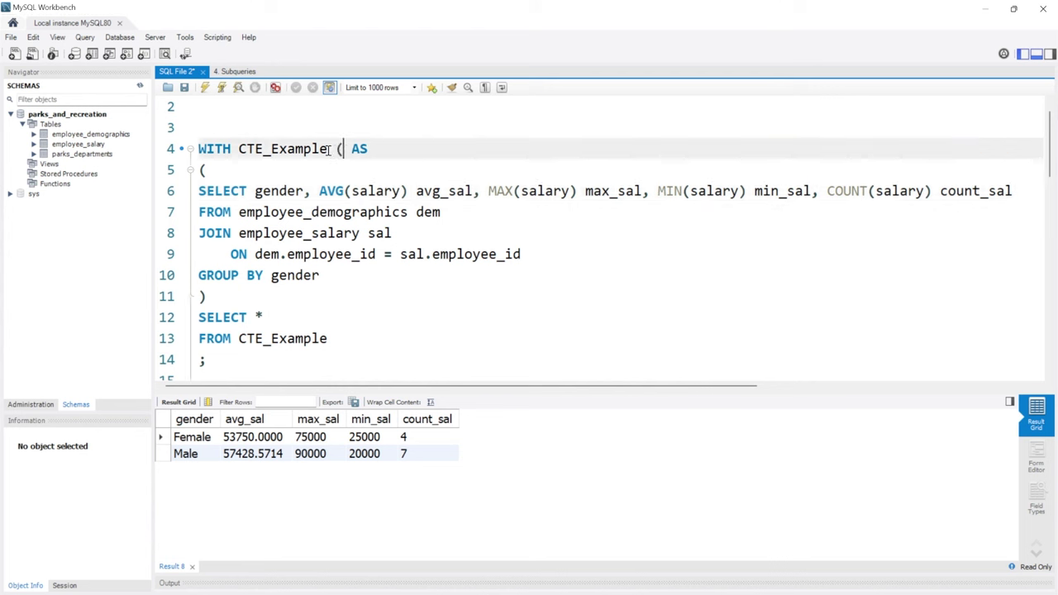
Step: Declare the column list (Gender, AVG_Sal, MAX_Sal, MIN_Sal, COUNT_Sal) on CTE_Example and rerun to show those headers
{"action": "type", "text": "gender, AVG_Sal, )"}
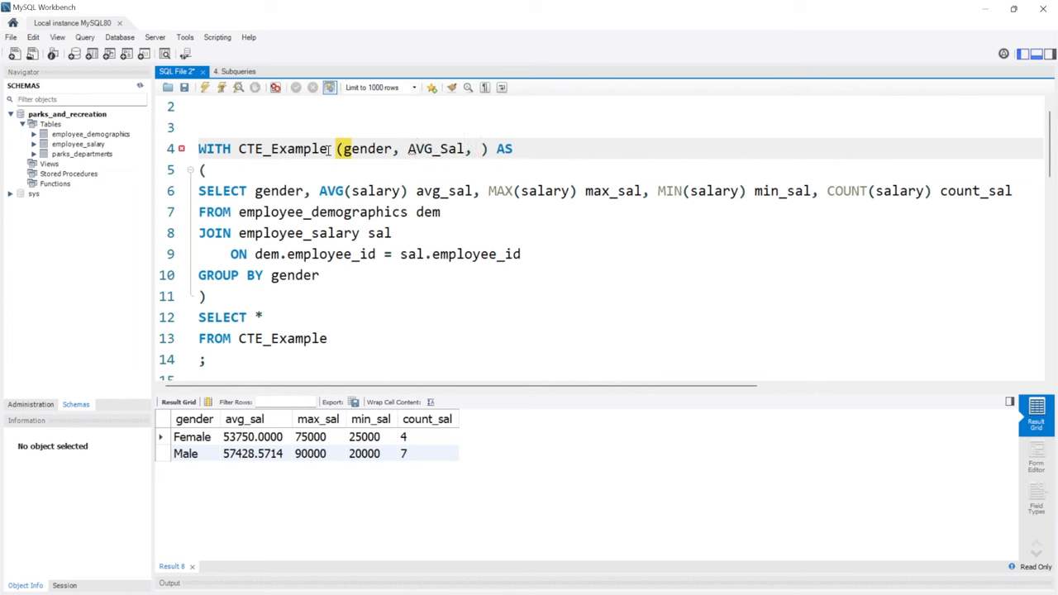
{"action": "type", "text": "MAX_Sal,"}
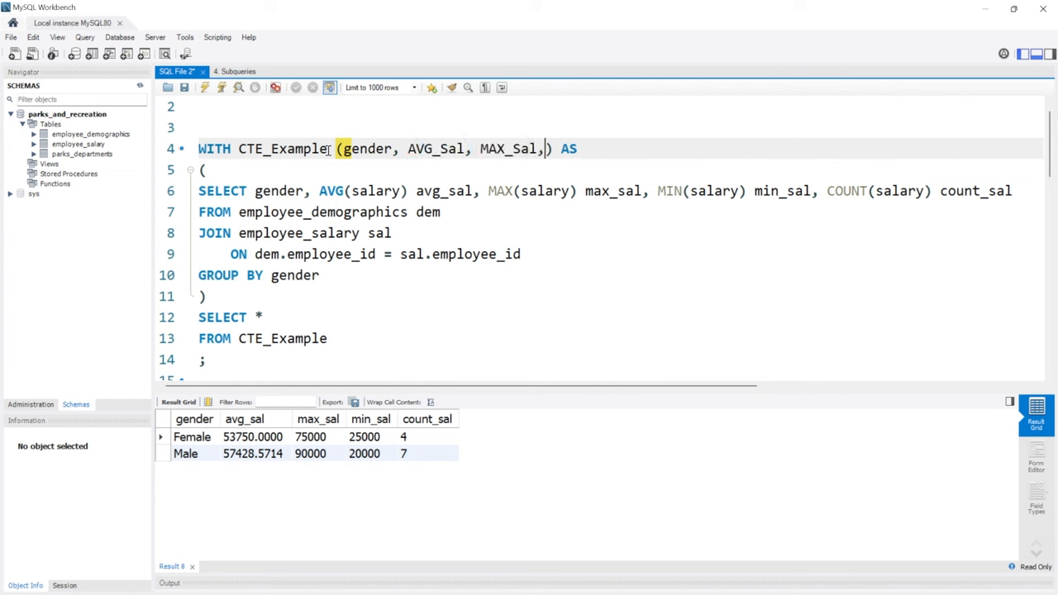
{"action": "type", "text": "MIN"}
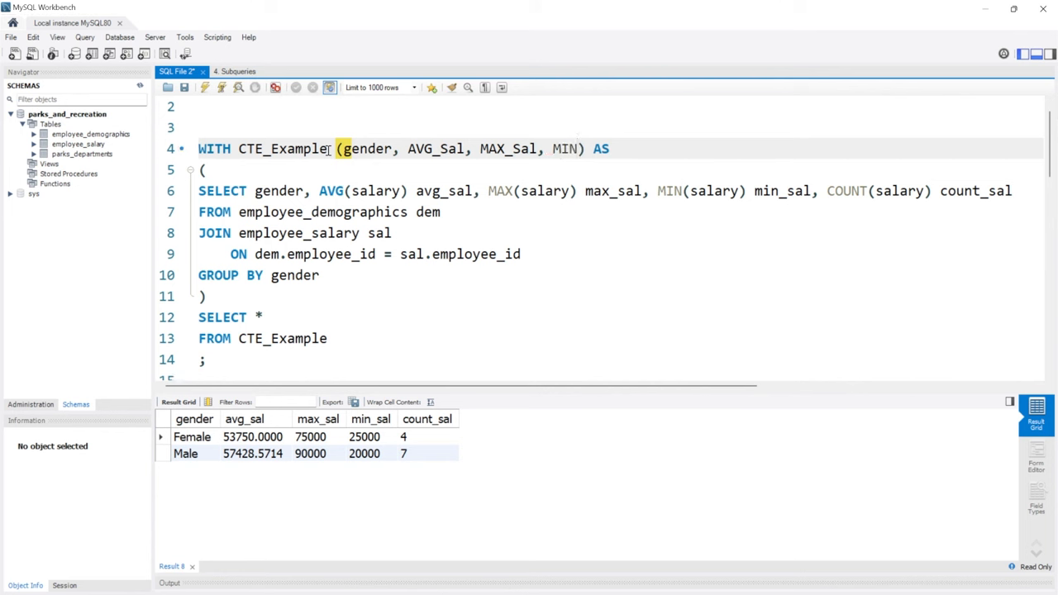
{"action": "type", "text": "_Sal,"}
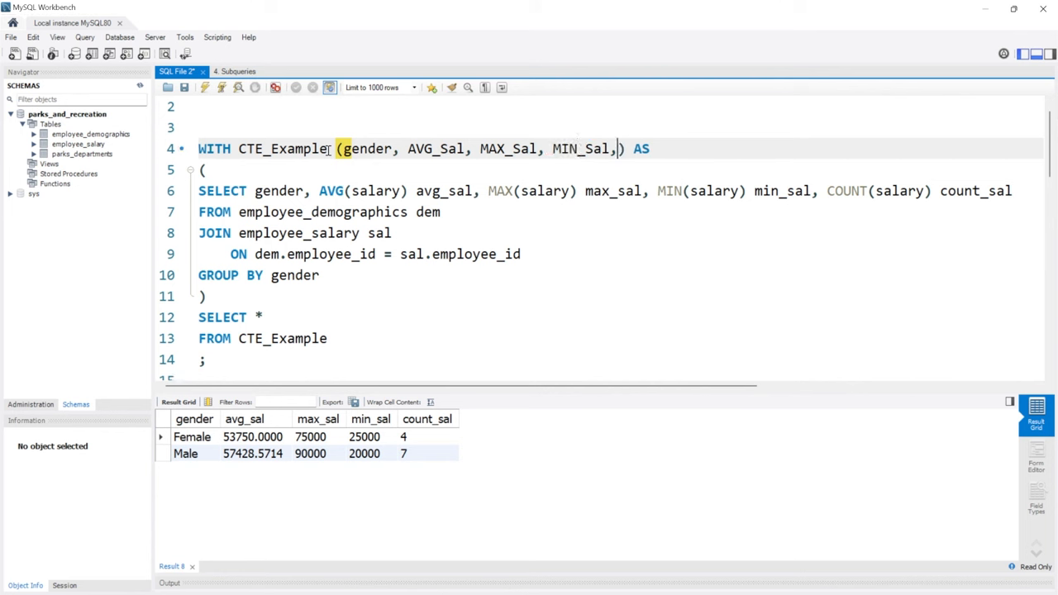
{"action": "type", "text": "C"}
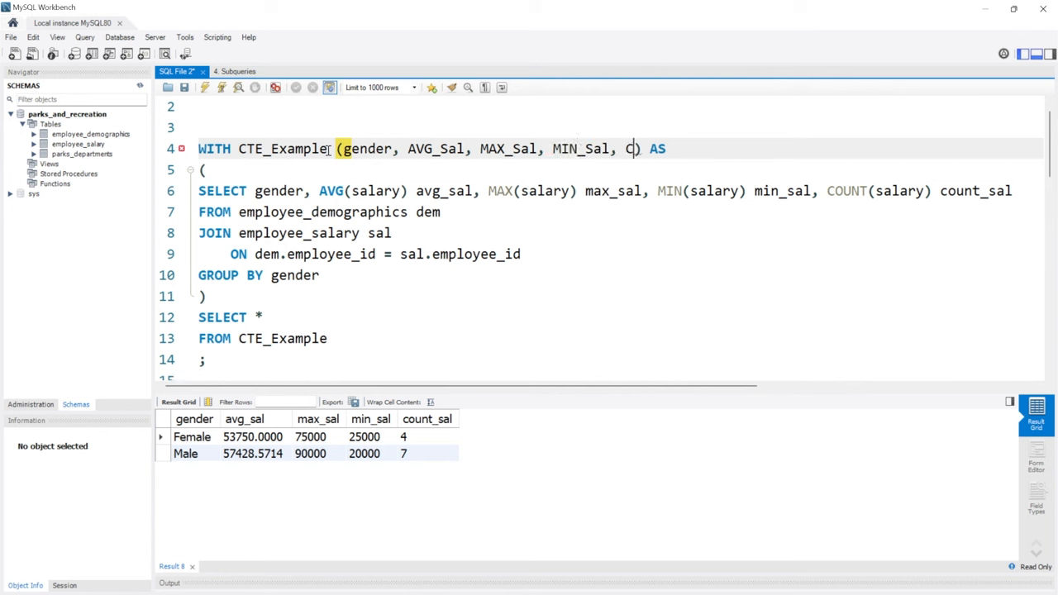
{"action": "type", "text": "OUNT_Sal"}
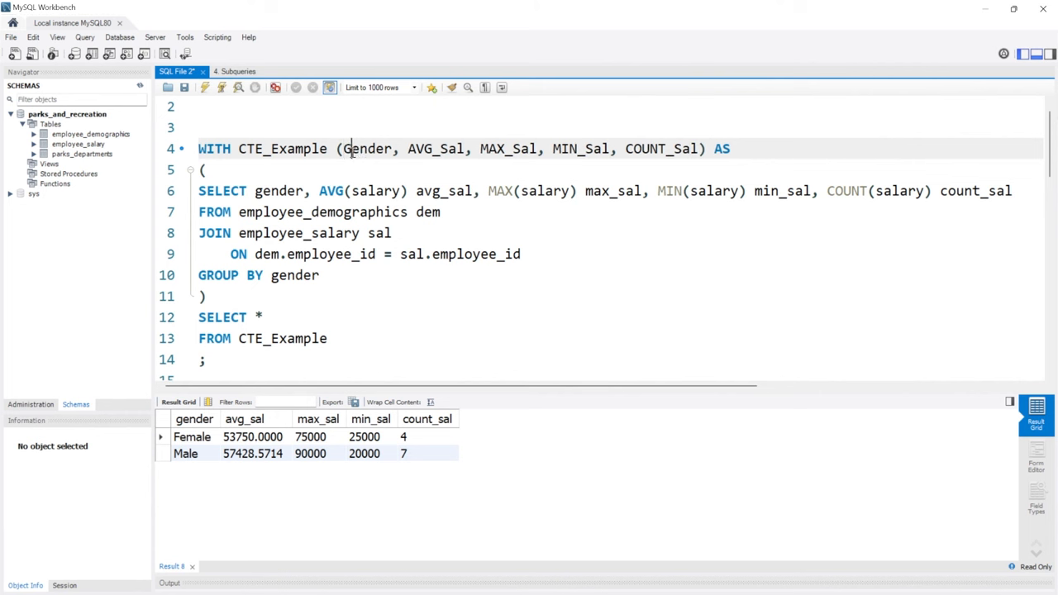
{"action": "mouse_move", "coordinate": [235, 103]}
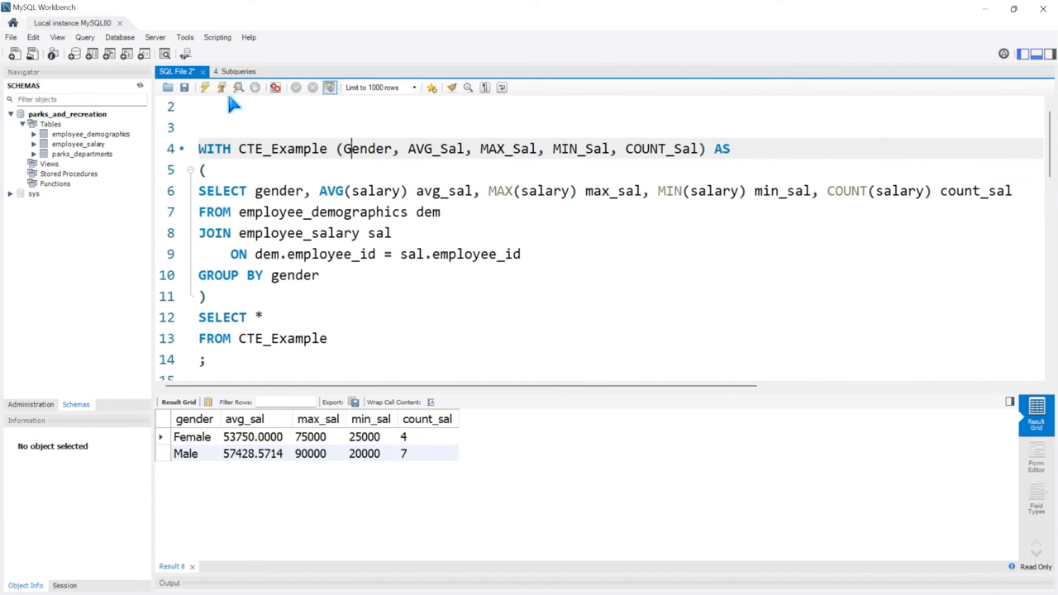
{"action": "left_click", "coordinate": [221, 85]}
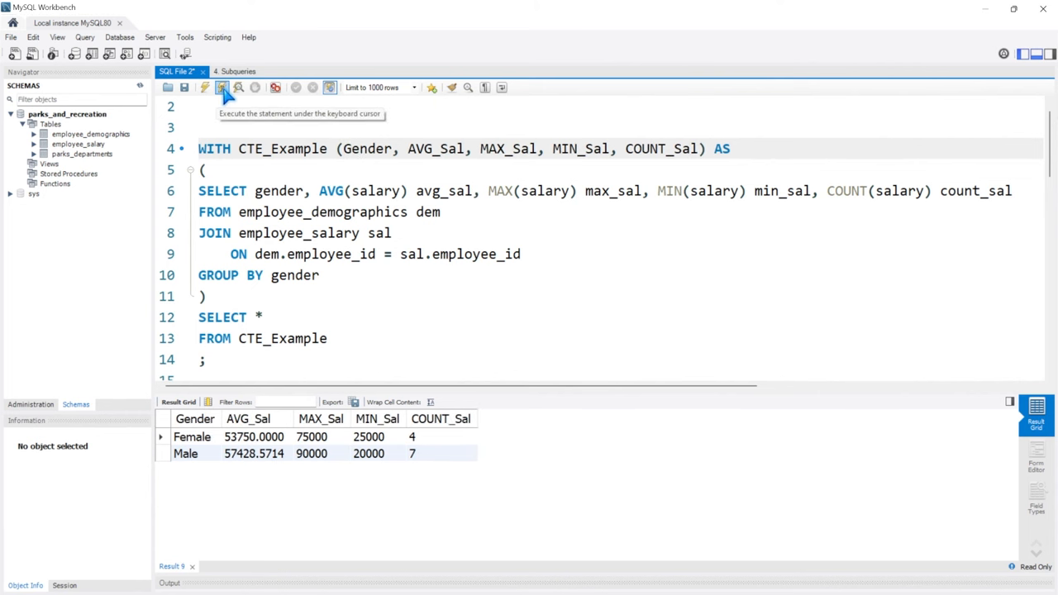
{"action": "mouse_move", "coordinate": [440, 418]}
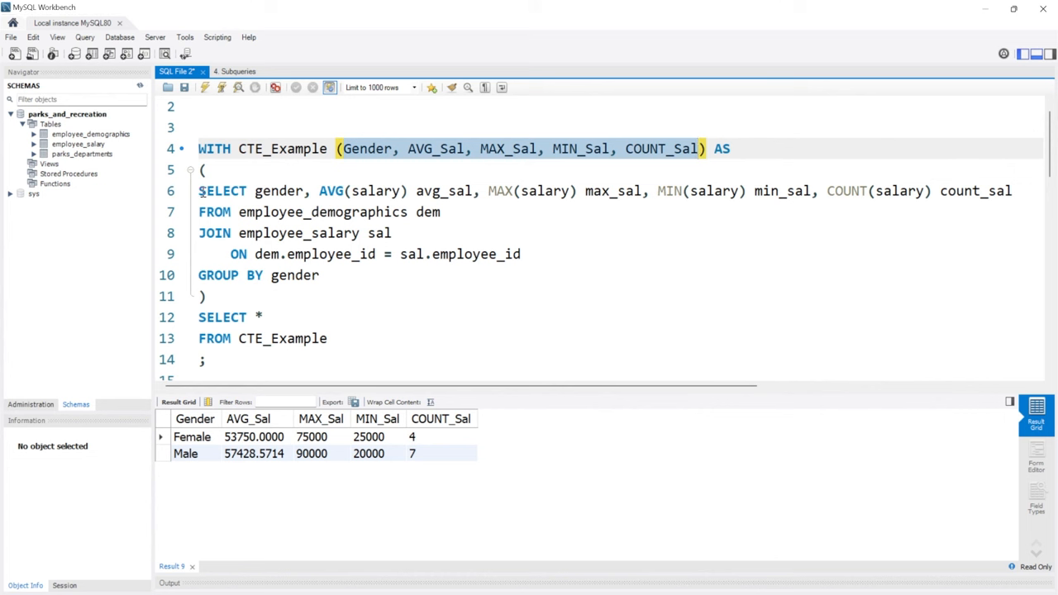
{"action": "mouse_move", "coordinate": [393, 280]}
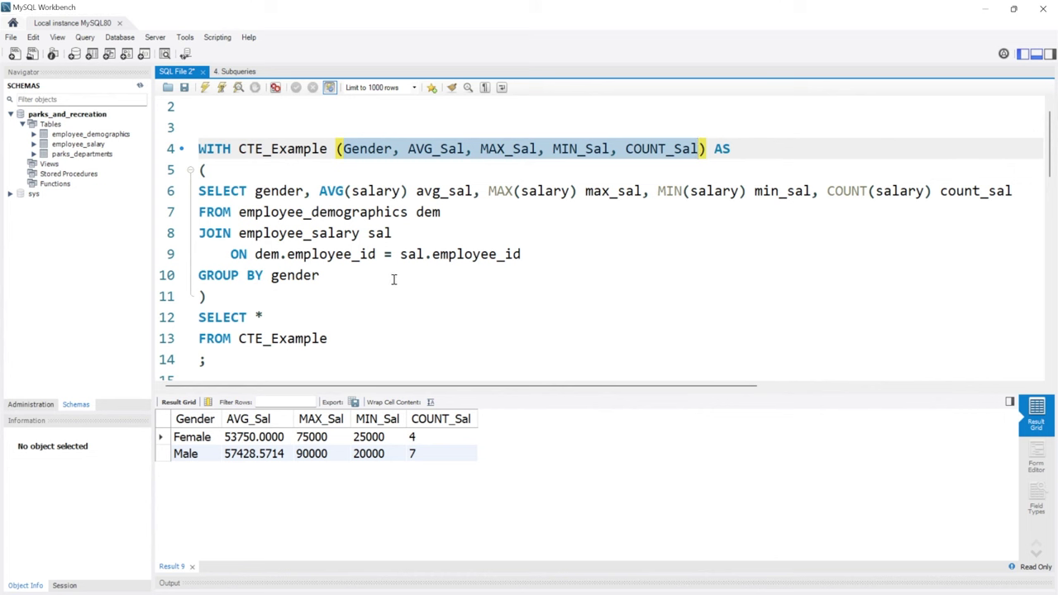